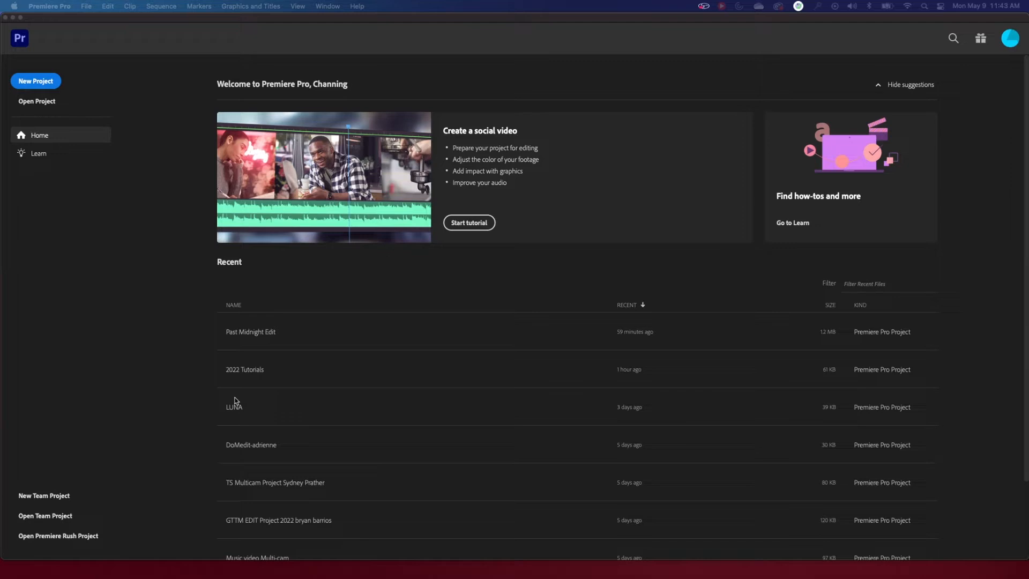
{"action": "mouse_move", "coordinate": [290, 372]}
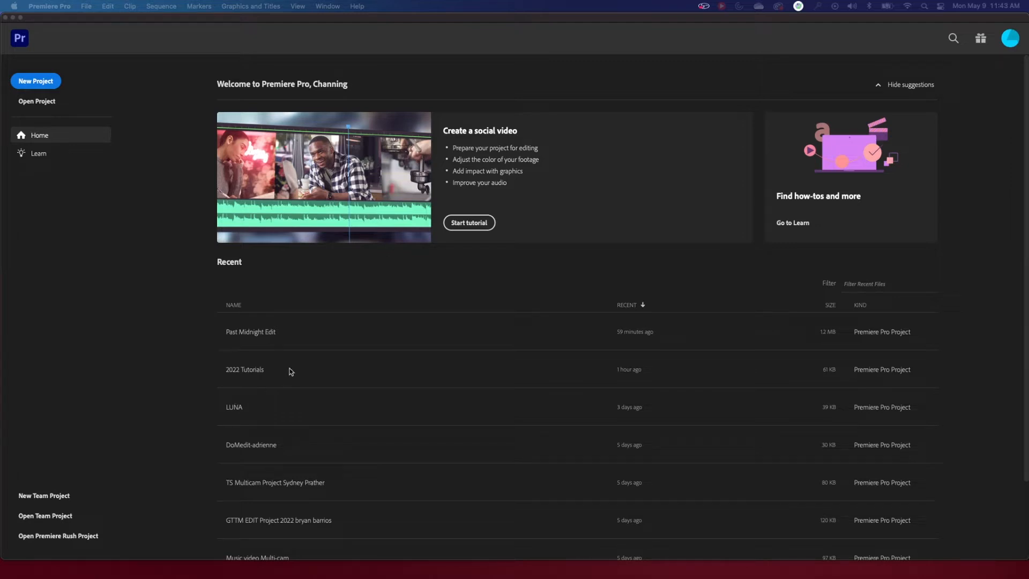
{"action": "mouse_move", "coordinate": [62, 223]}
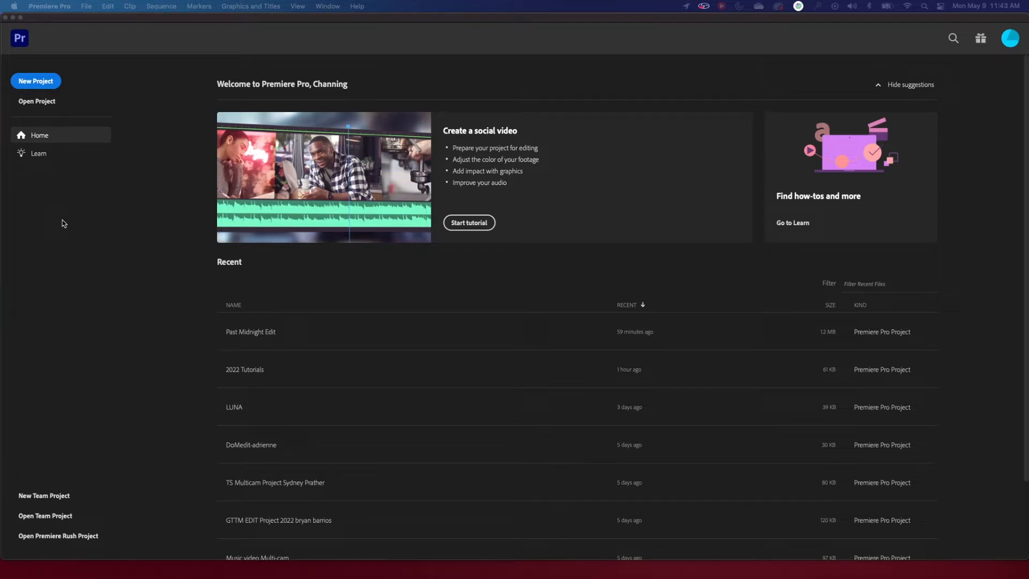
{"action": "mouse_move", "coordinate": [40, 89]}
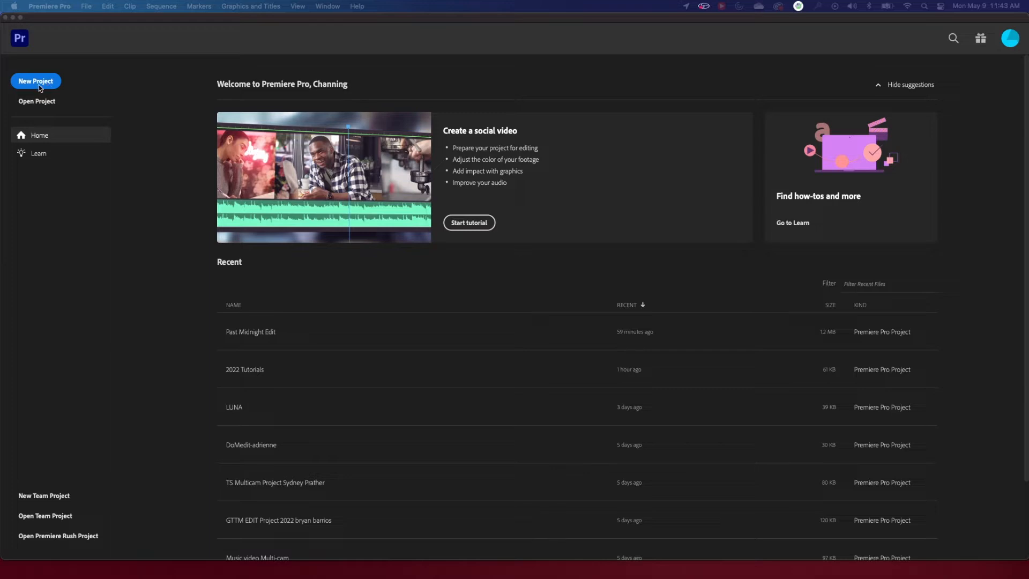
Step: Start a new untitled project, reaching the import/setup screen still pointed at PAST MIDNIGHT
{"action": "left_click", "coordinate": [36, 81]}
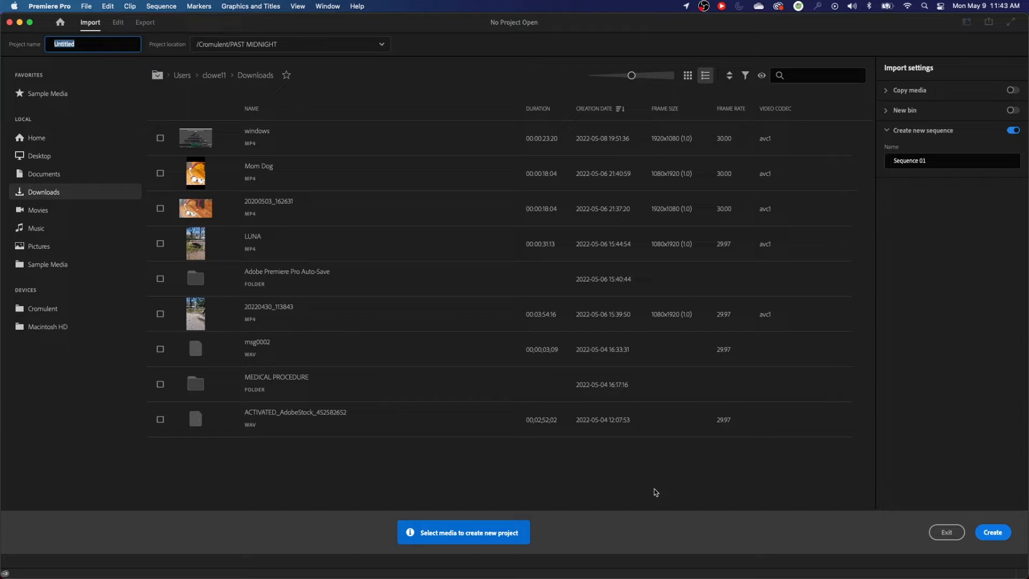
{"action": "mouse_move", "coordinate": [248, 170]}
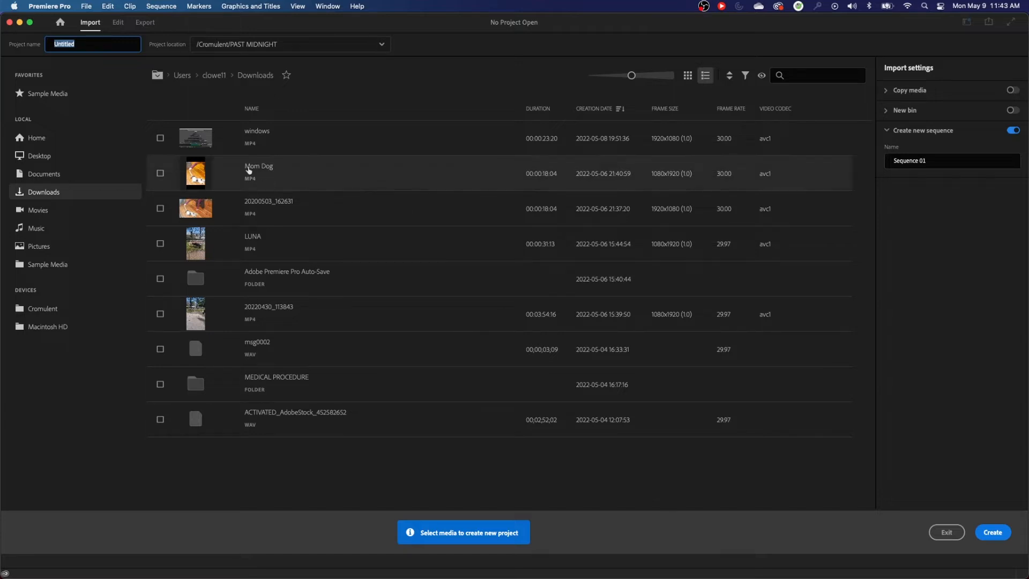
{"action": "mouse_move", "coordinate": [30, 51]}
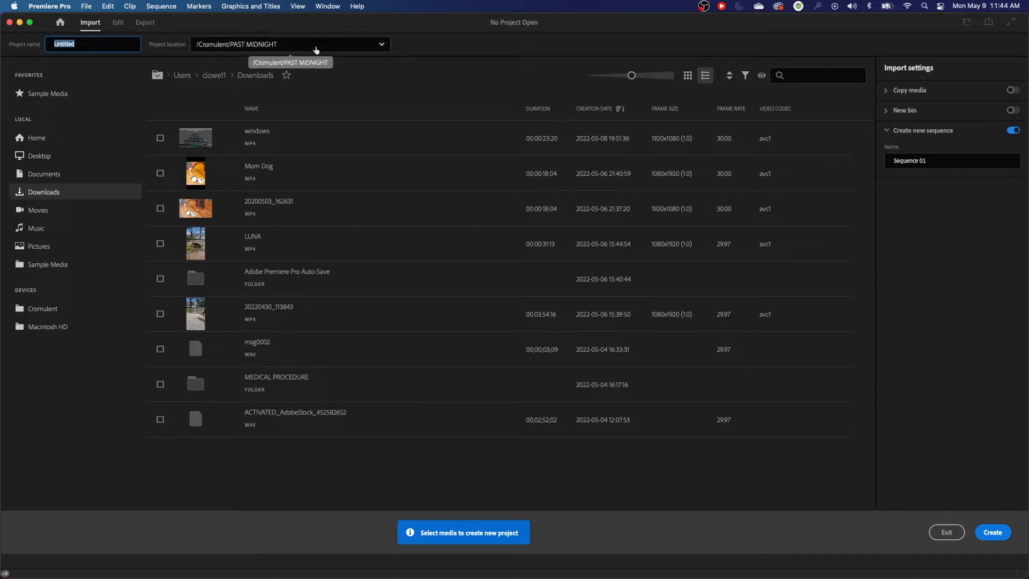
{"action": "mouse_move", "coordinate": [314, 138]}
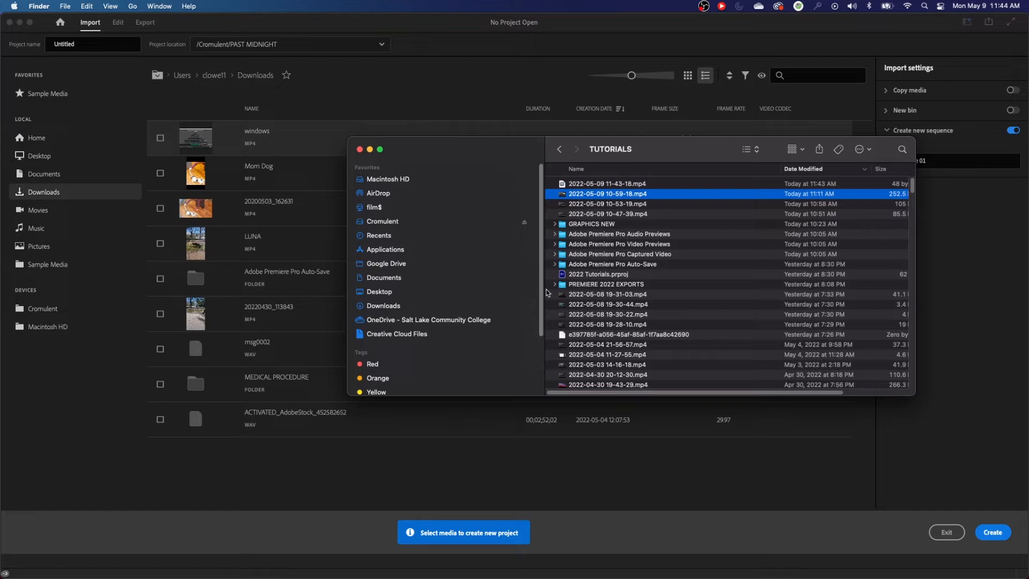
{"action": "mouse_move", "coordinate": [530, 207]}
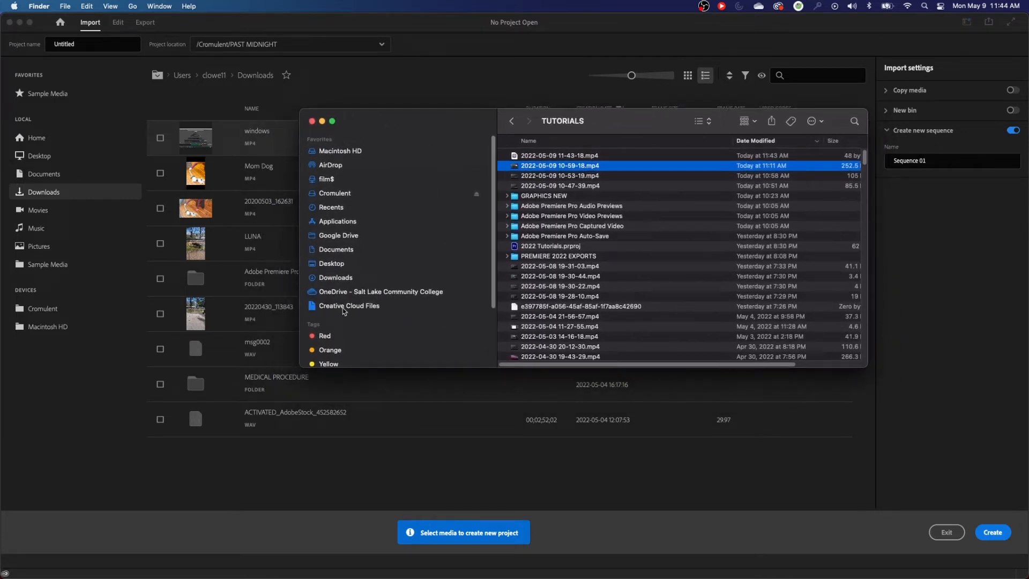
Step: On the Cromulent drive, enter the newly created FAMILY HOME VIDEO folder
{"action": "left_click", "coordinate": [334, 193]}
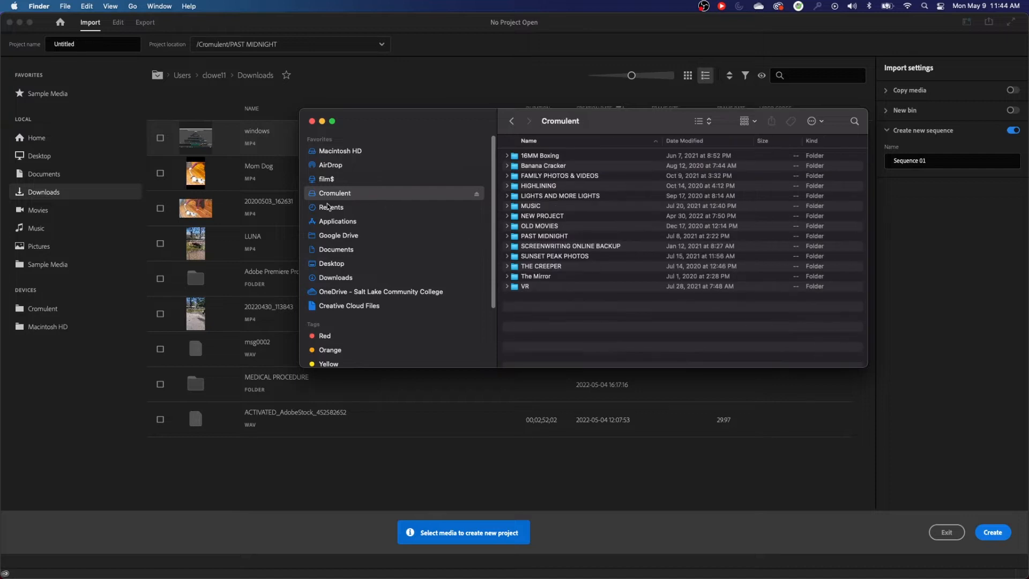
{"action": "mouse_move", "coordinate": [512, 348]}
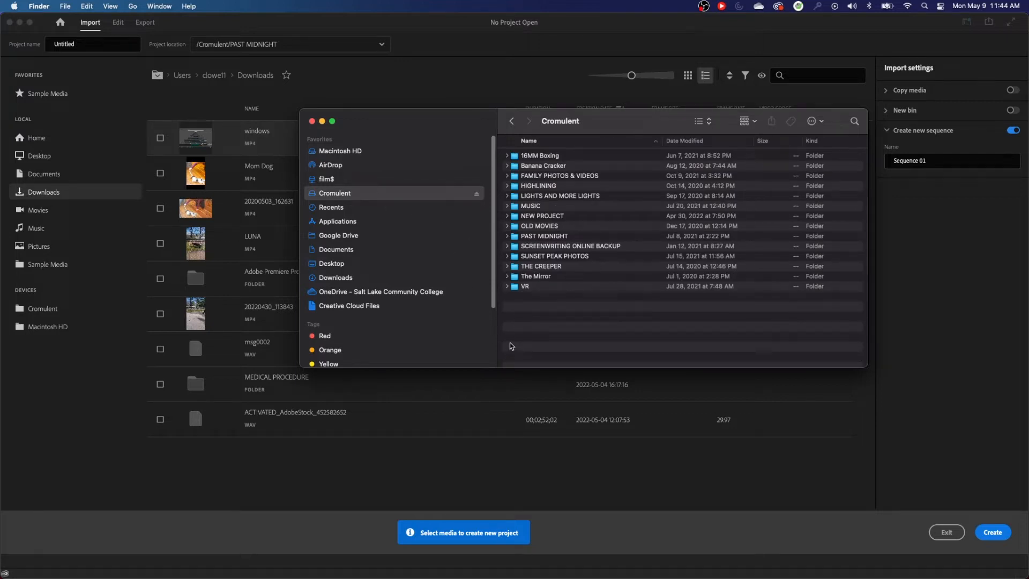
{"action": "mouse_move", "coordinate": [515, 326]}
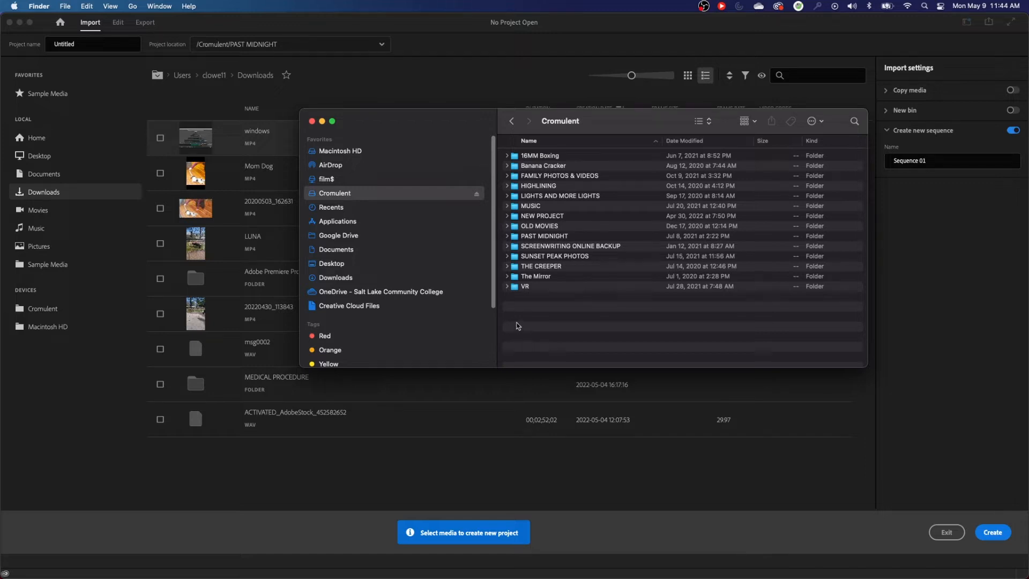
{"action": "mouse_move", "coordinate": [529, 315]}
{"action": "type", "text": "FAMILY HOME VIDEO"}
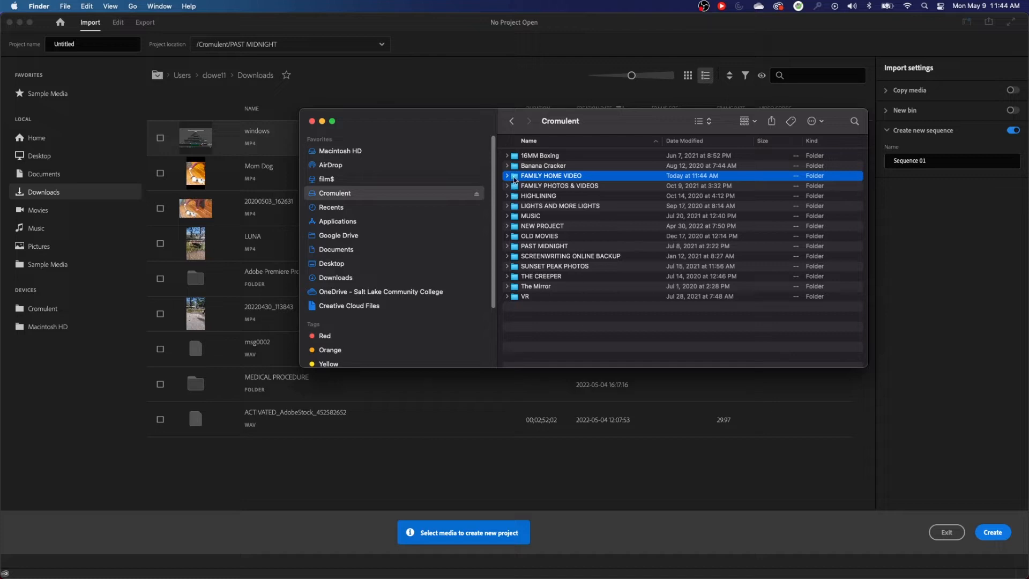
{"action": "double_click", "coordinate": [551, 176]}
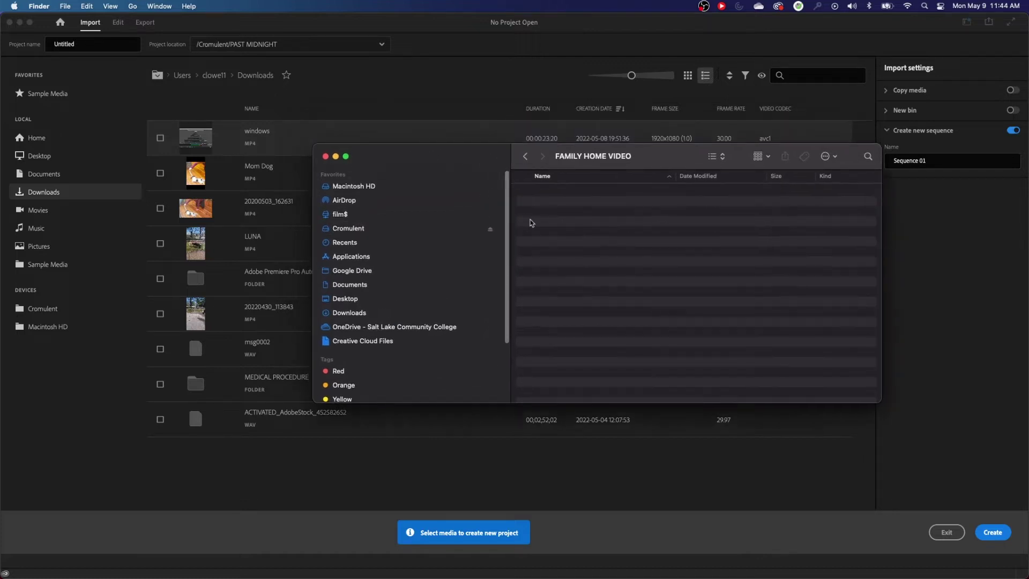
{"action": "mouse_move", "coordinate": [616, 271]}
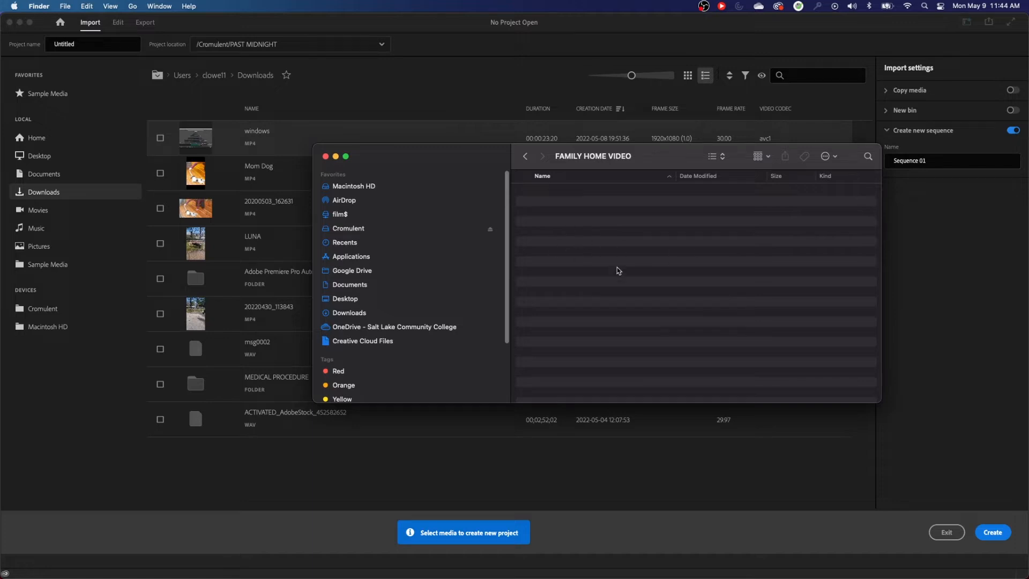
{"action": "mouse_move", "coordinate": [363, 201]}
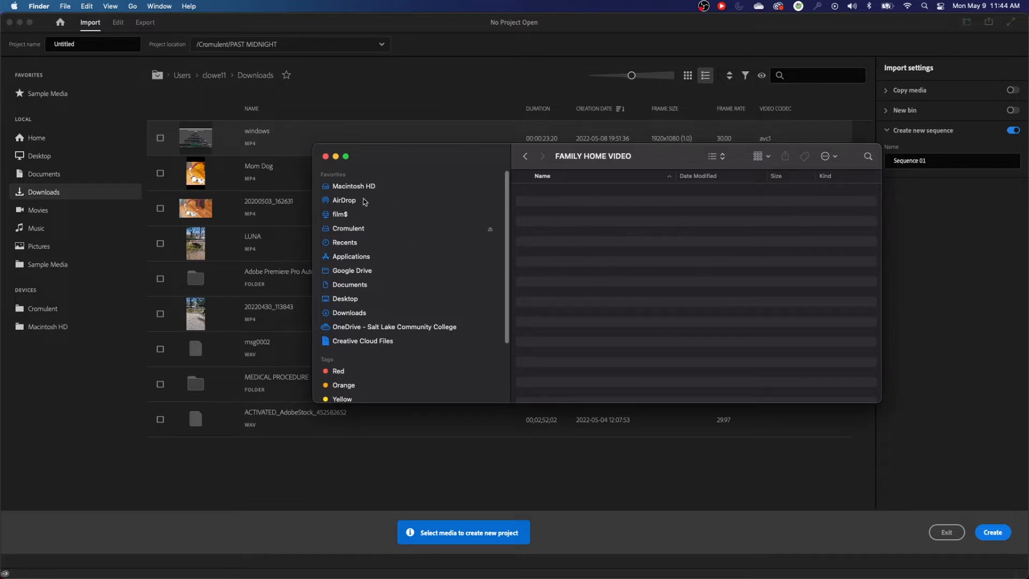
{"action": "mouse_move", "coordinate": [654, 251]}
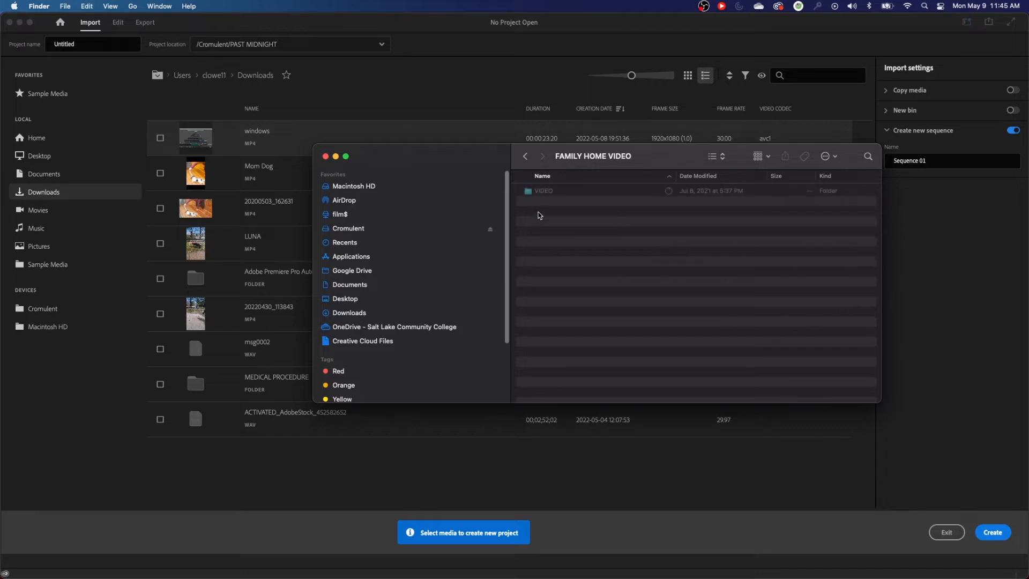
{"action": "mouse_move", "coordinate": [612, 346]}
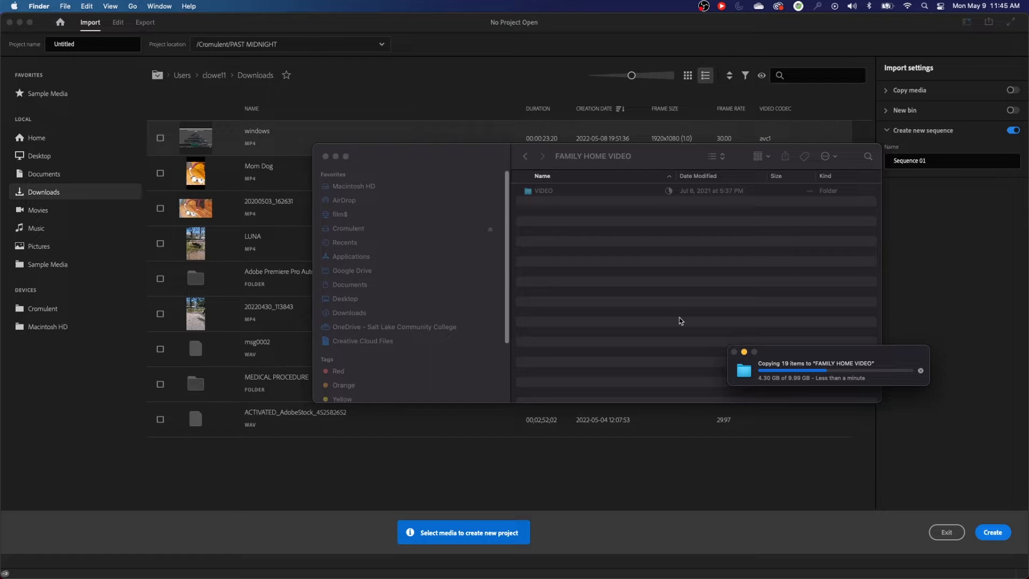
{"action": "mouse_move", "coordinate": [568, 269]}
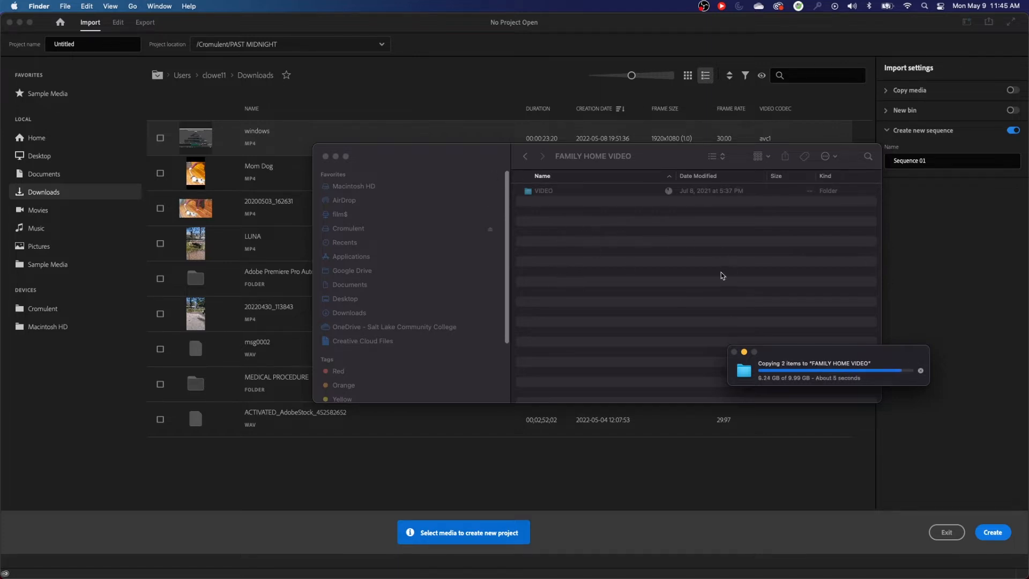
{"action": "mouse_move", "coordinate": [714, 279]}
{"action": "type", "text": "Home V"}
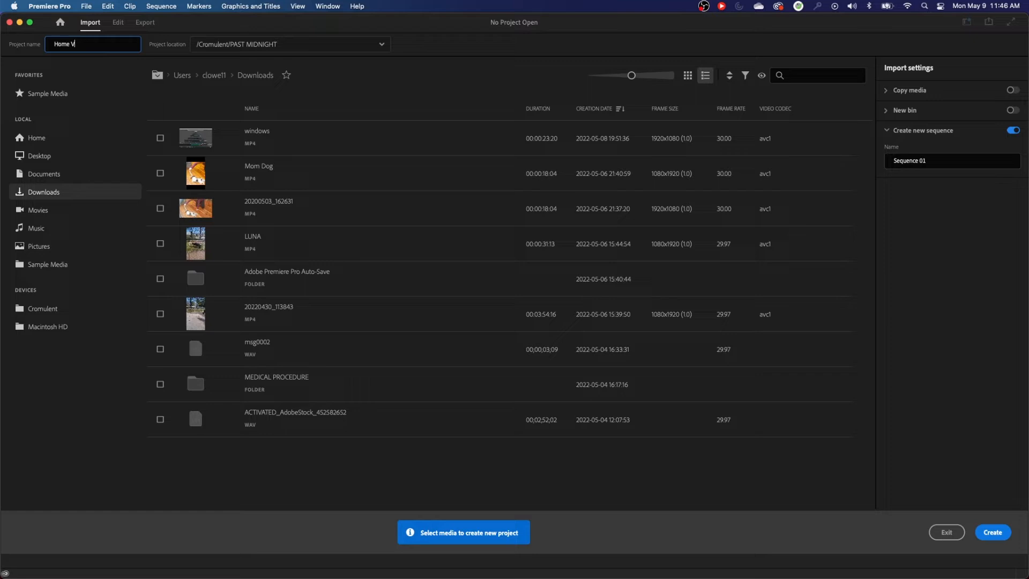
Step: Name the new project 'Home Video Project'
{"action": "type", "text": "ideo Project"}
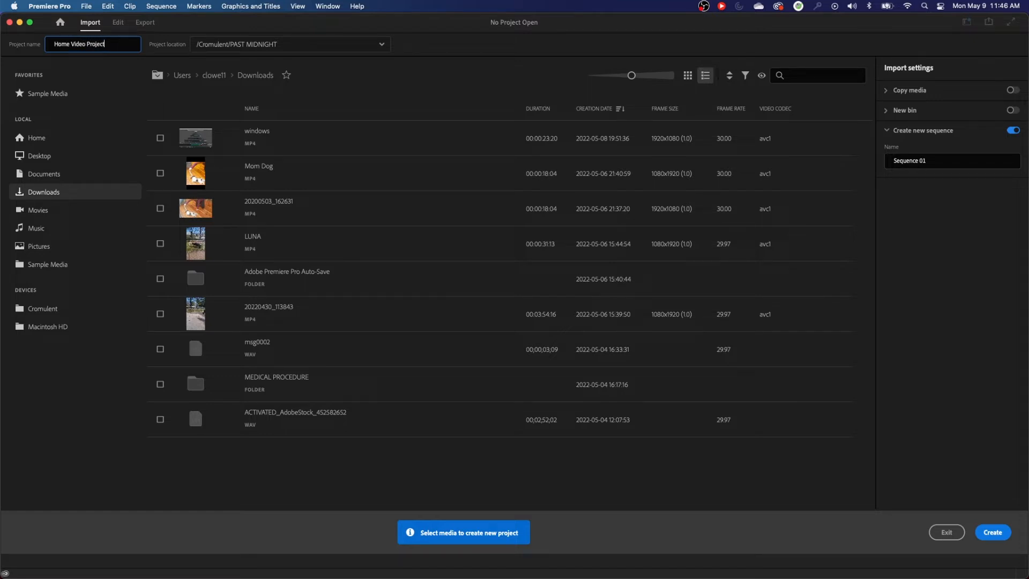
{"action": "mouse_move", "coordinate": [269, 54]}
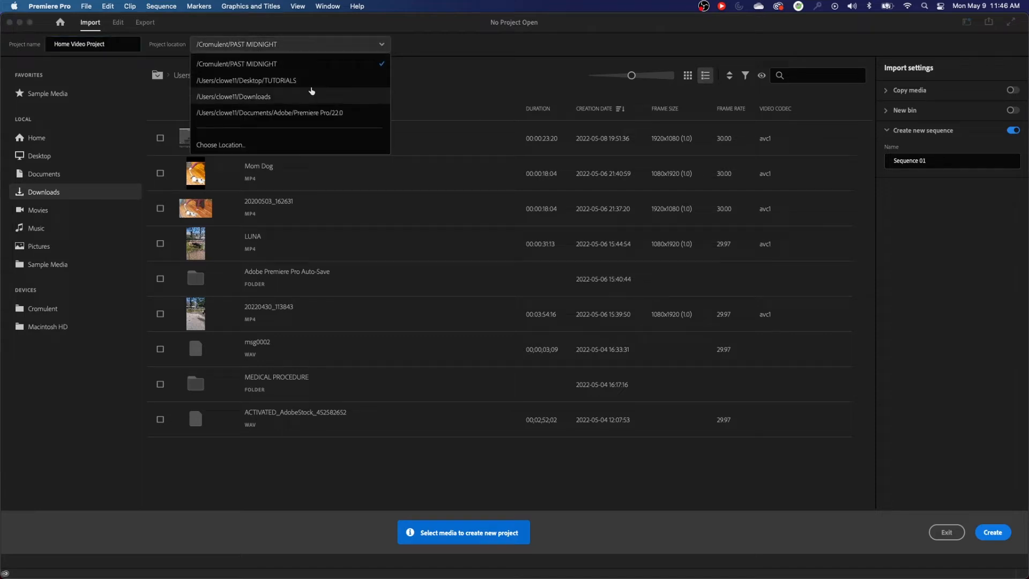
{"action": "mouse_move", "coordinate": [258, 141]}
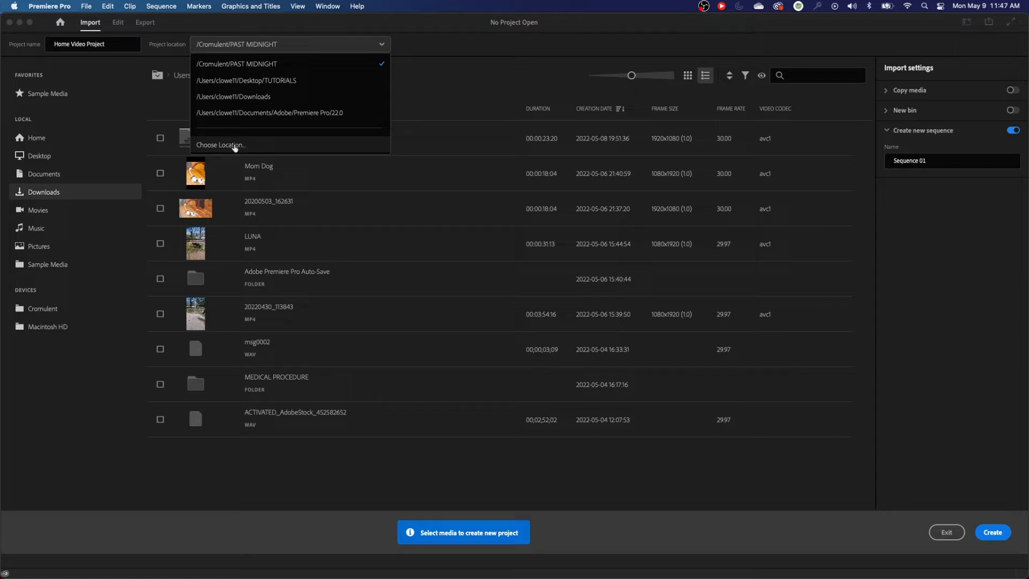
Step: Choose FAMILY HOME VIDEO on Cromulent as the project location, after peeking at the VIDEO clips
{"action": "left_click", "coordinate": [220, 145]}
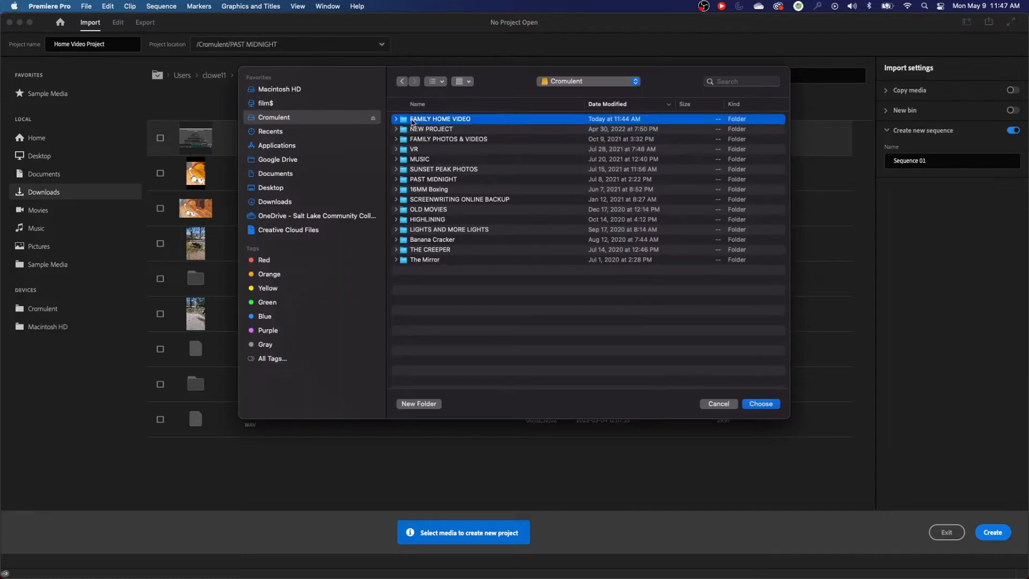
{"action": "double_click", "coordinate": [440, 119]}
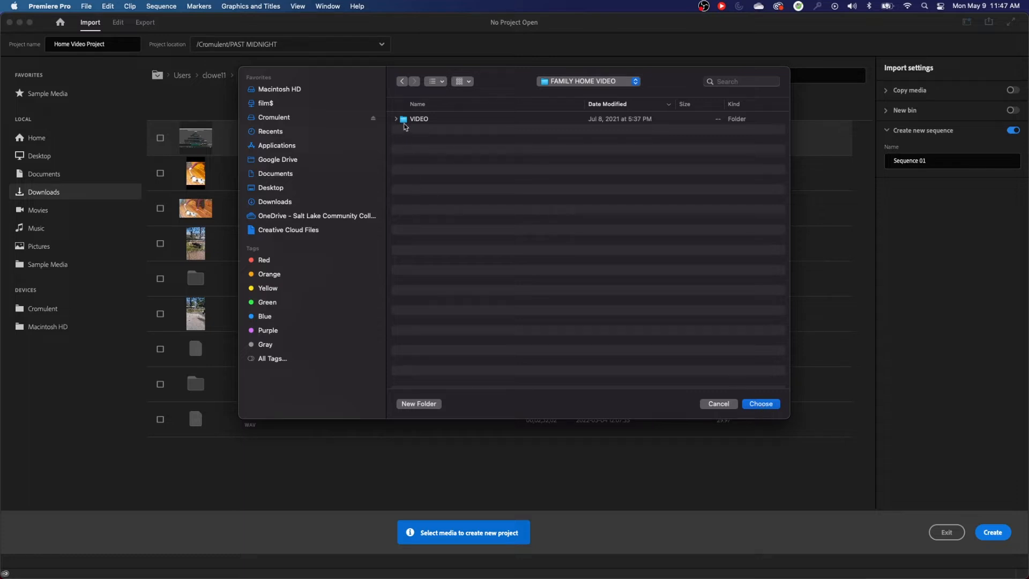
{"action": "left_click", "coordinate": [396, 119]}
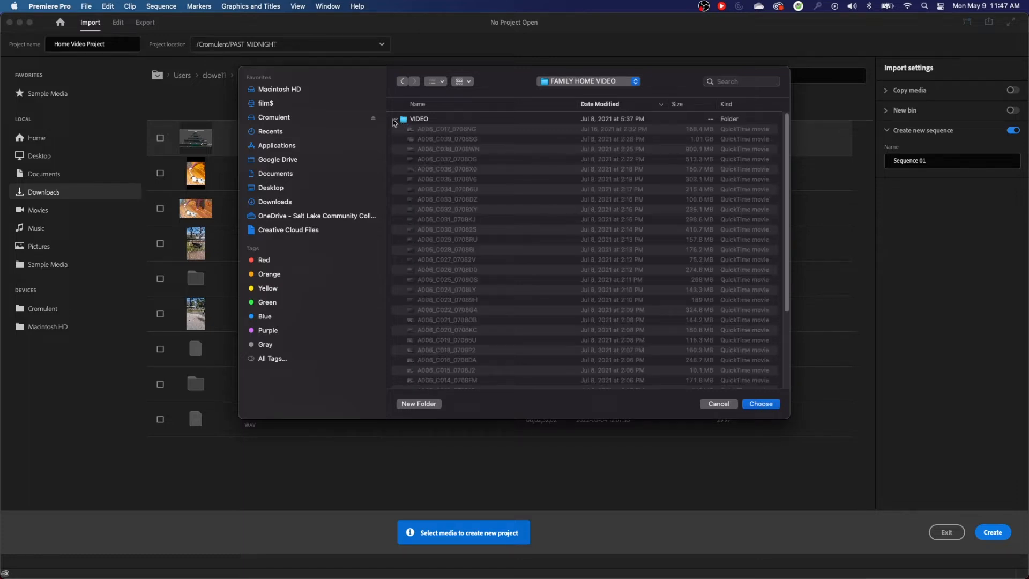
{"action": "left_click", "coordinate": [395, 119]}
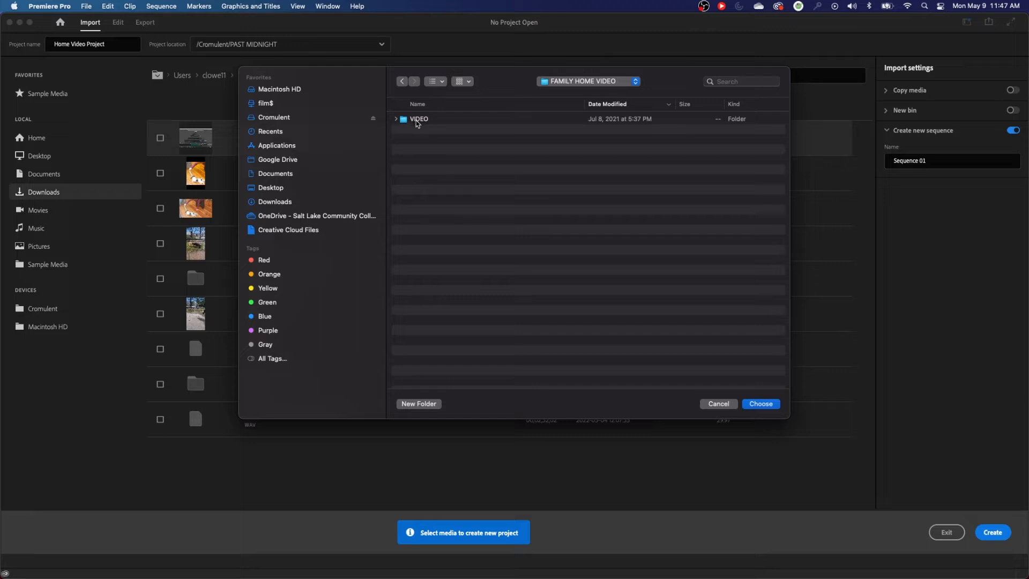
{"action": "mouse_move", "coordinate": [428, 192]}
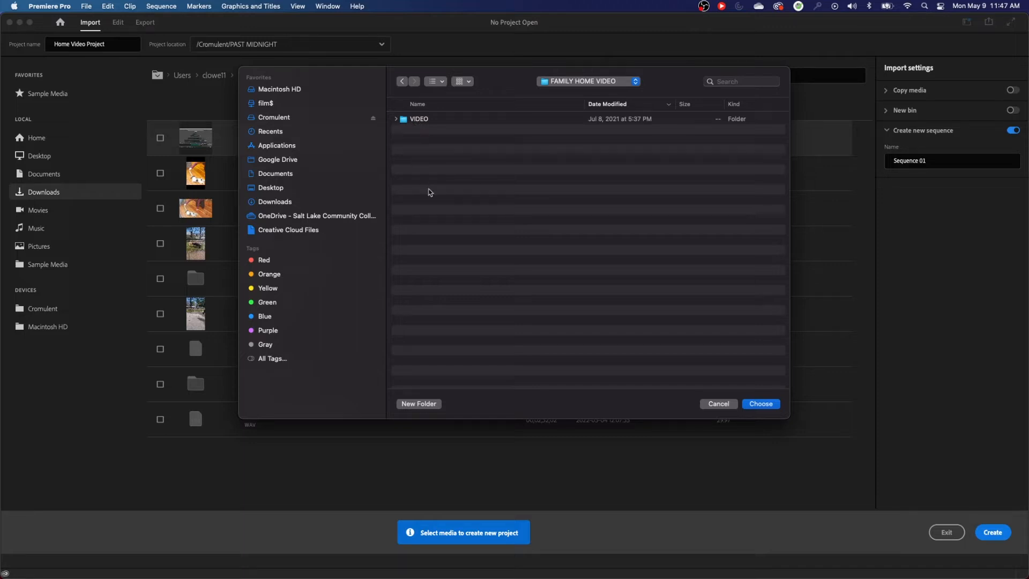
{"action": "mouse_move", "coordinate": [470, 197]}
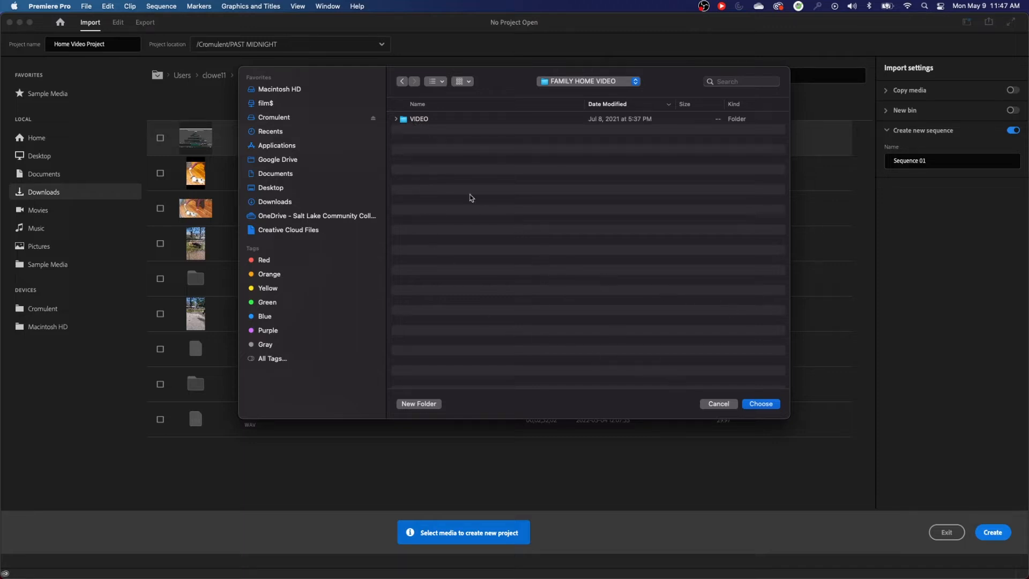
{"action": "mouse_move", "coordinate": [749, 403]}
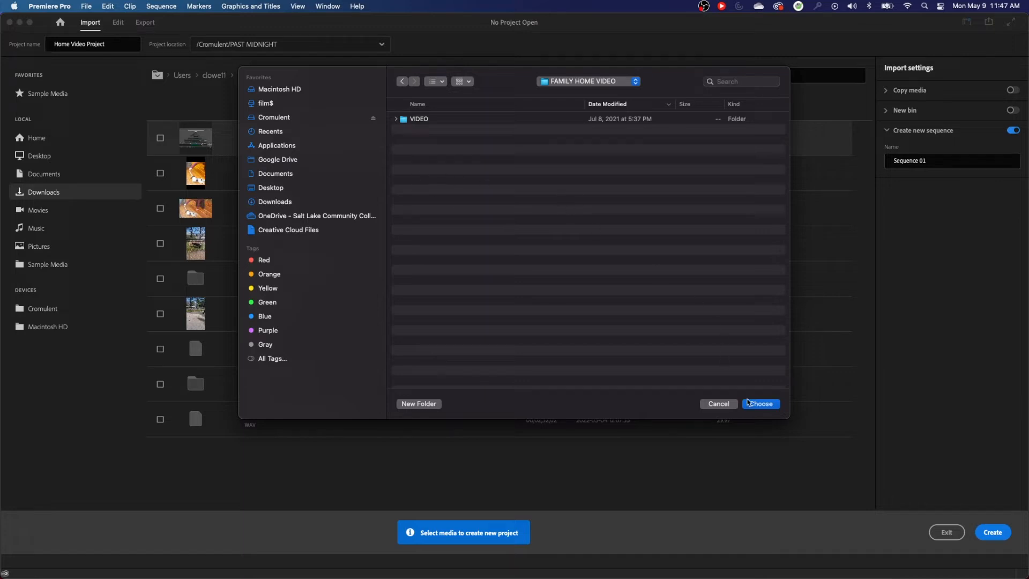
{"action": "left_click", "coordinate": [760, 404]}
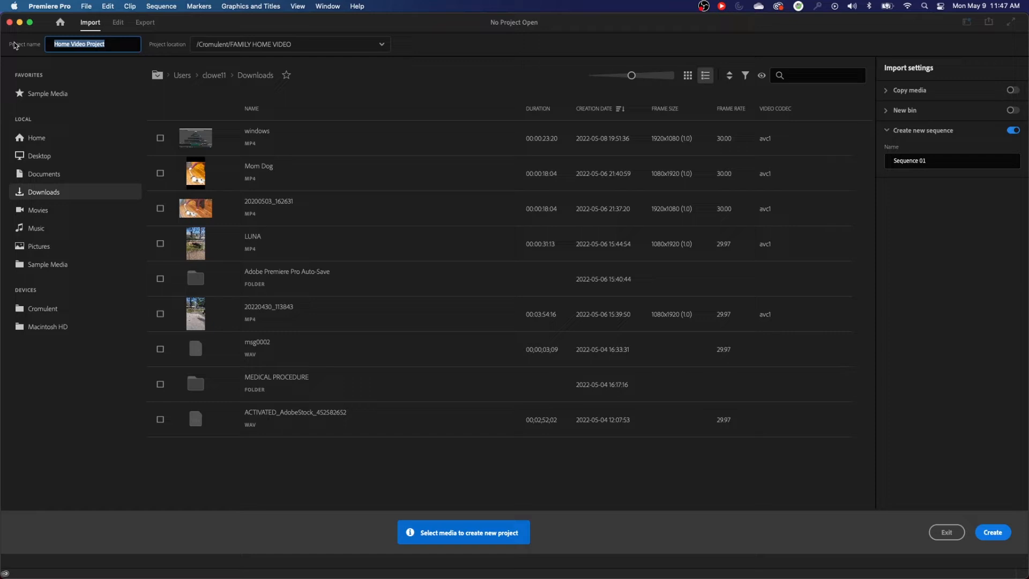
{"action": "mouse_move", "coordinate": [289, 44]}
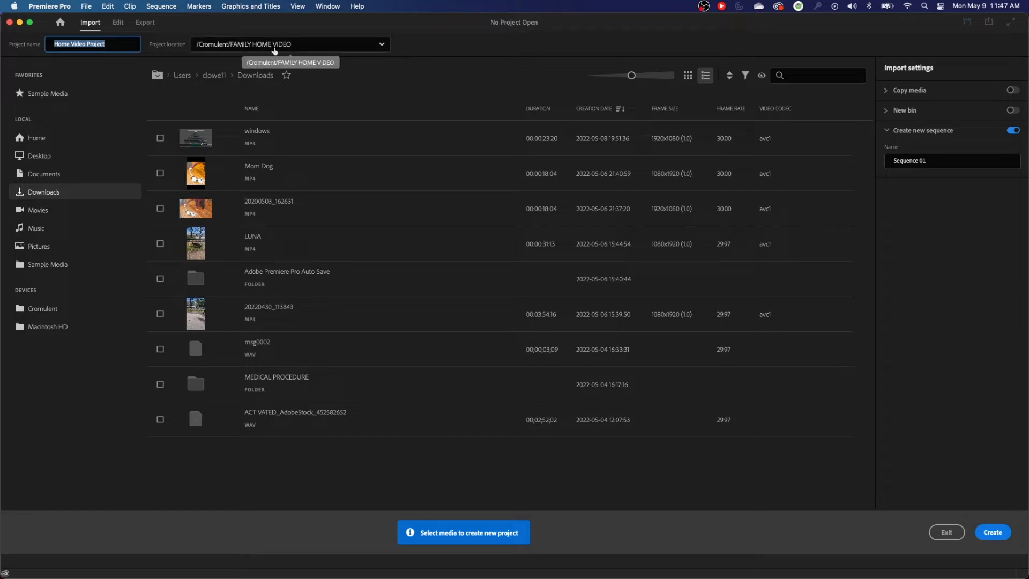
{"action": "mouse_move", "coordinate": [293, 53]}
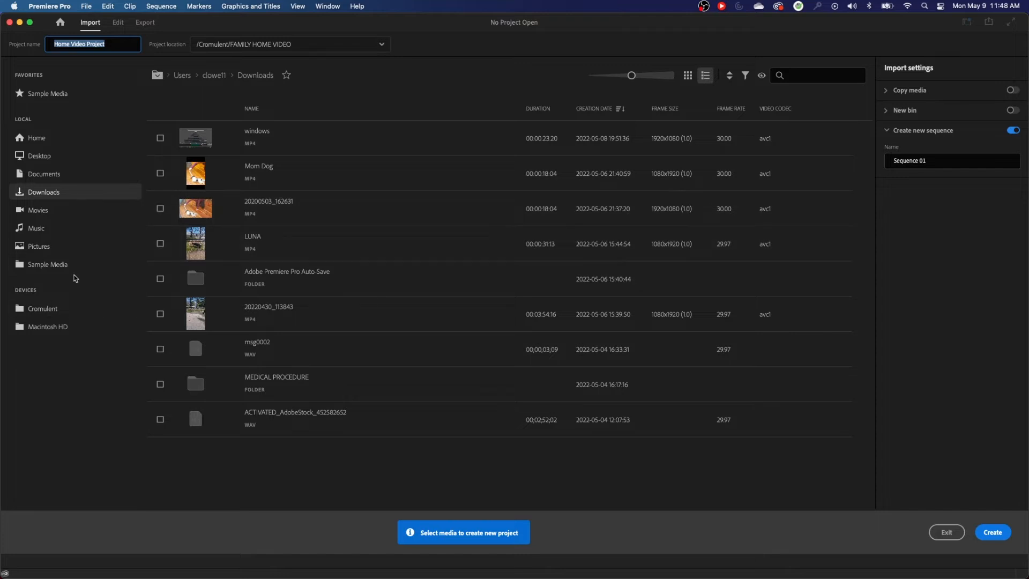
{"action": "mouse_move", "coordinate": [143, 204]}
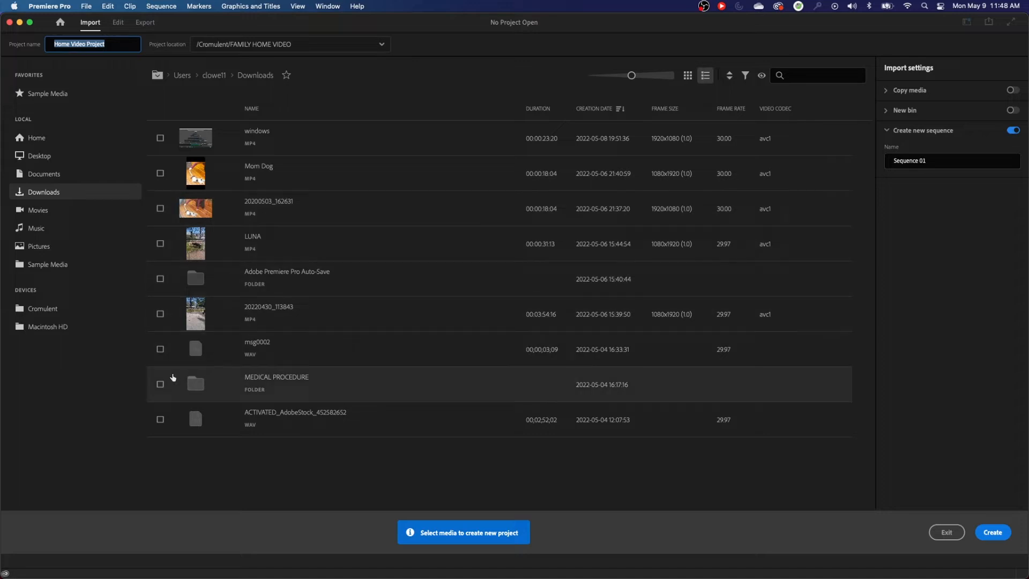
{"action": "mouse_move", "coordinate": [64, 168]}
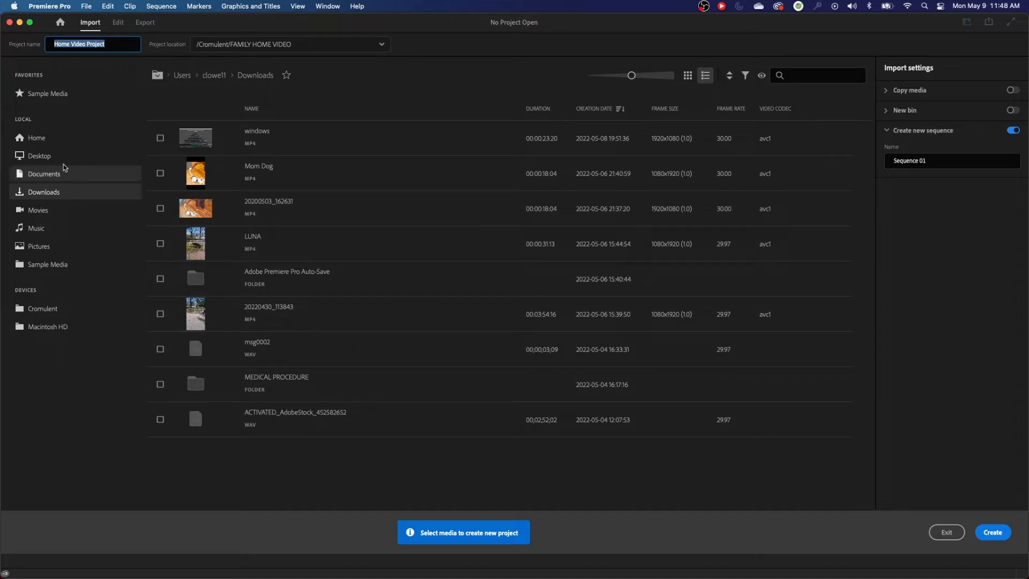
{"action": "mouse_move", "coordinate": [75, 326]}
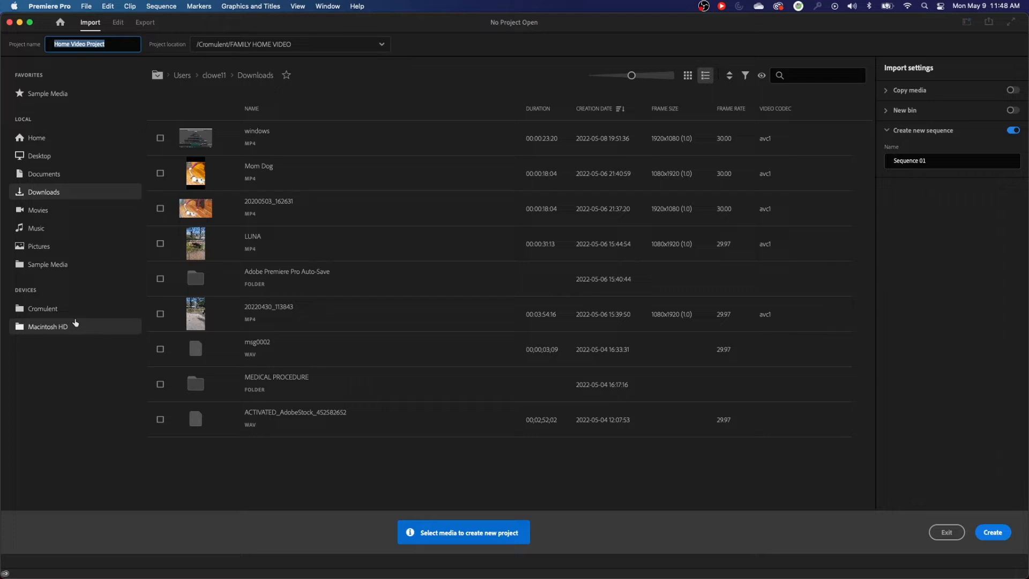
{"action": "mouse_move", "coordinate": [347, 454]}
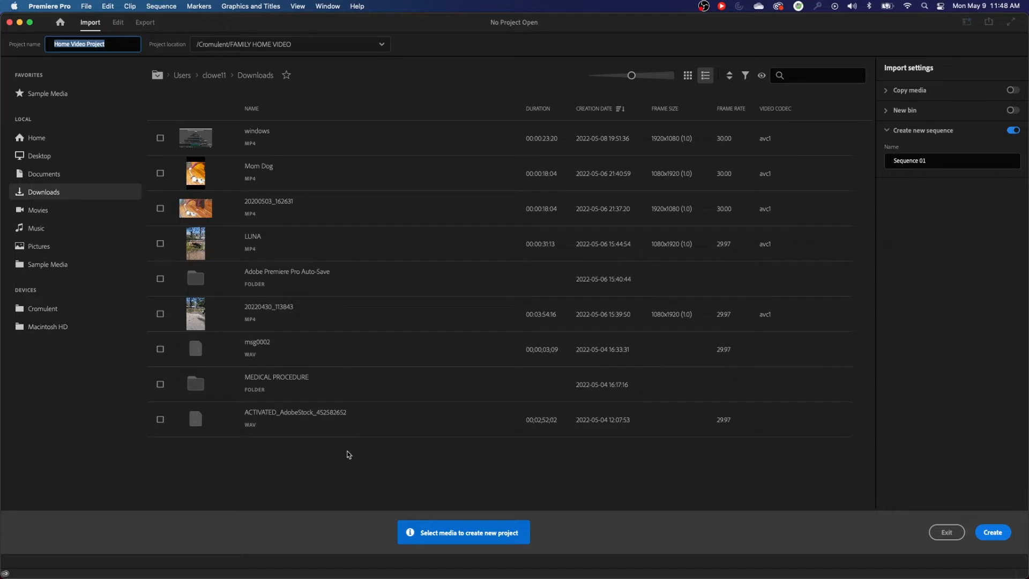
{"action": "mouse_move", "coordinate": [52, 376]}
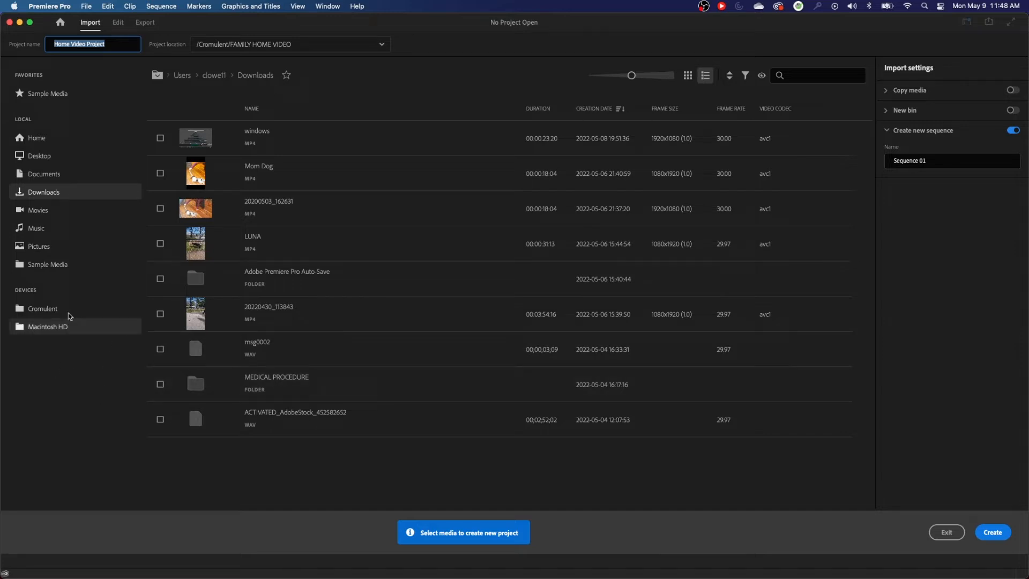
{"action": "mouse_move", "coordinate": [890, 478]}
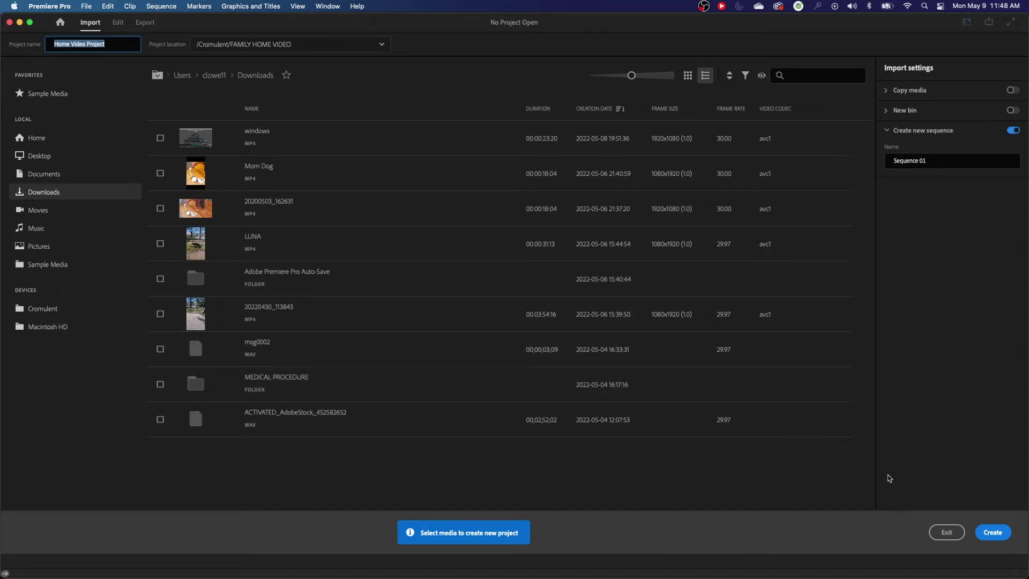
{"action": "mouse_move", "coordinate": [461, 250]}
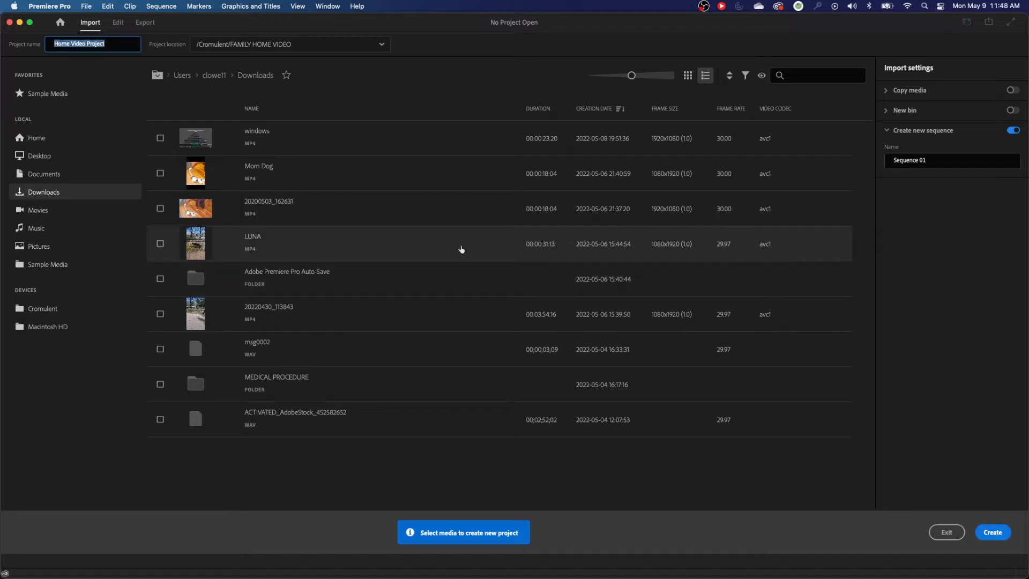
{"action": "mouse_move", "coordinate": [1012, 135]}
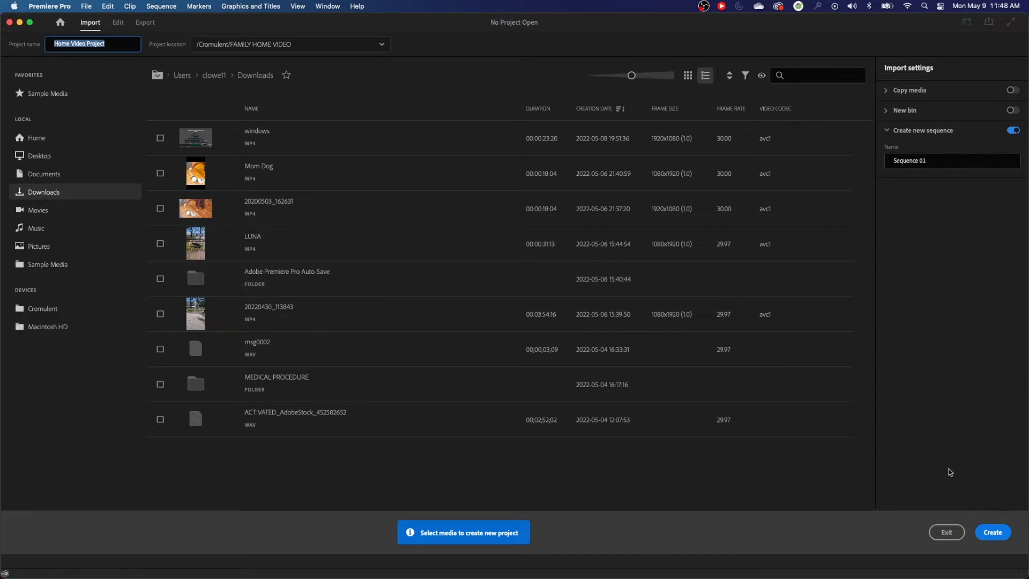
{"action": "mouse_move", "coordinate": [993, 532]}
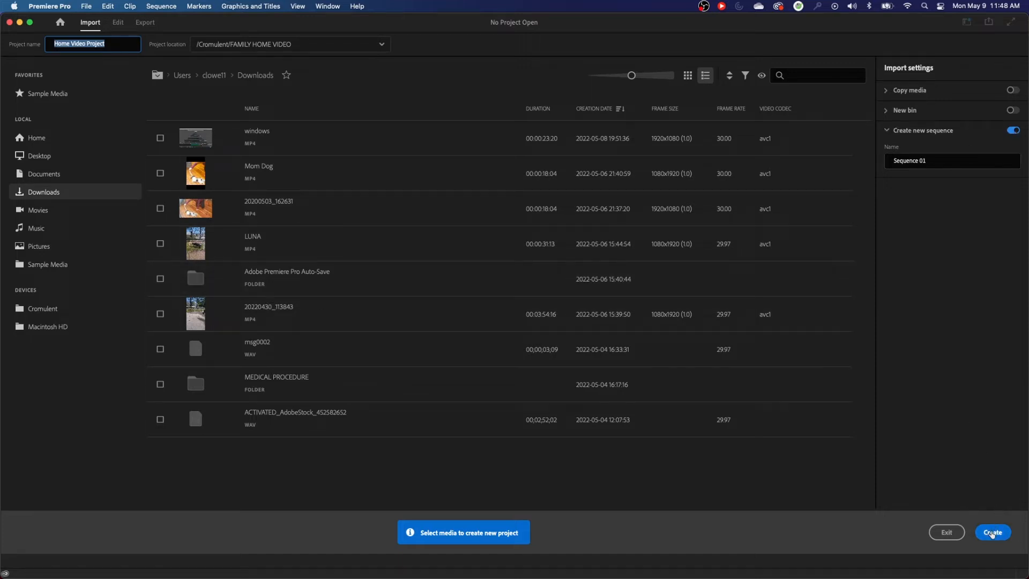
Step: Create the Home Video Project without selecting any media
{"action": "left_click", "coordinate": [992, 533]}
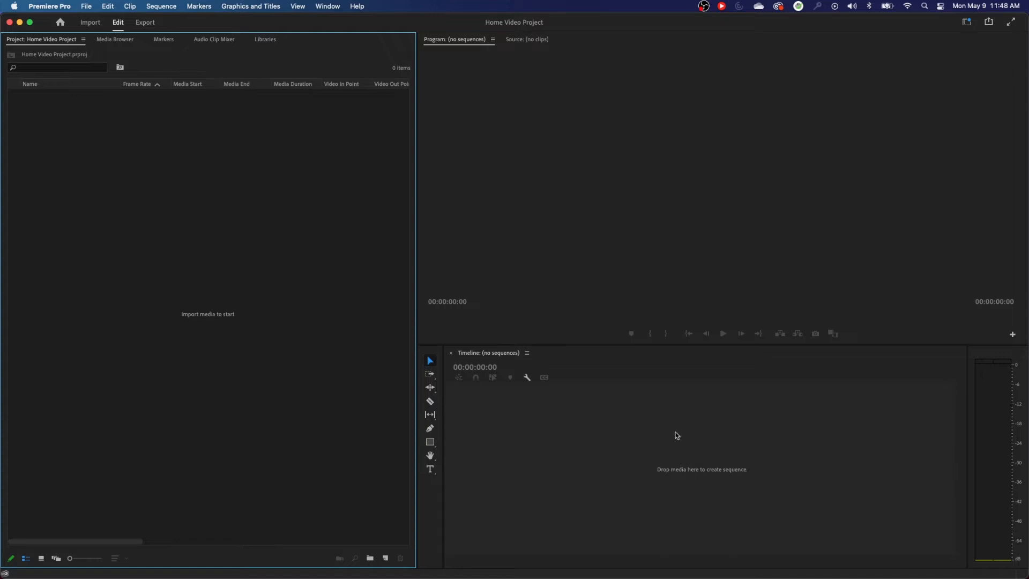
{"action": "mouse_move", "coordinate": [206, 260]}
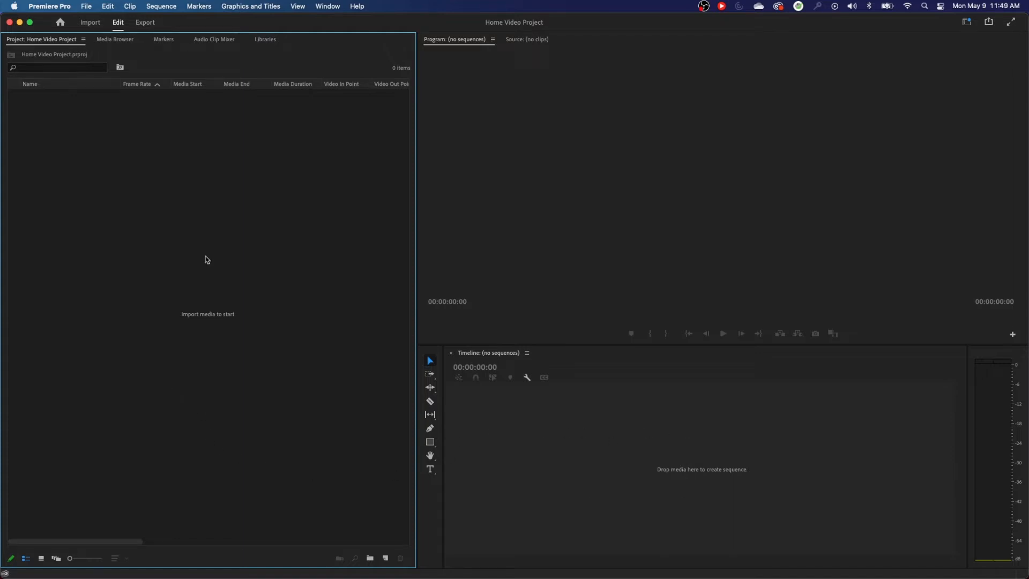
Step: Import the VIDEO folder from Cromulent > FAMILY HOME VIDEO and collapse the resulting bin
{"action": "left_click", "coordinate": [90, 22]}
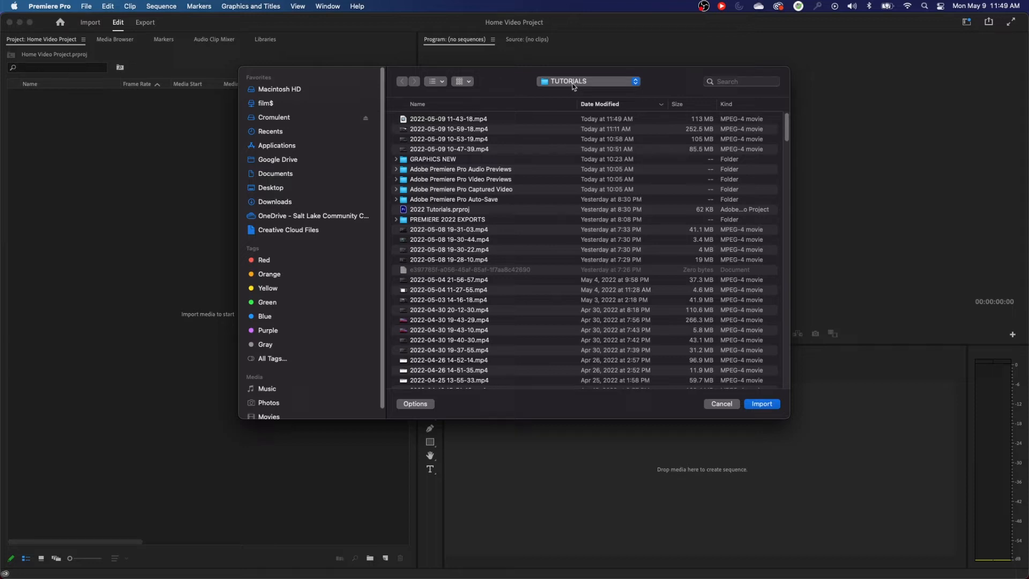
{"action": "left_click", "coordinate": [274, 117]}
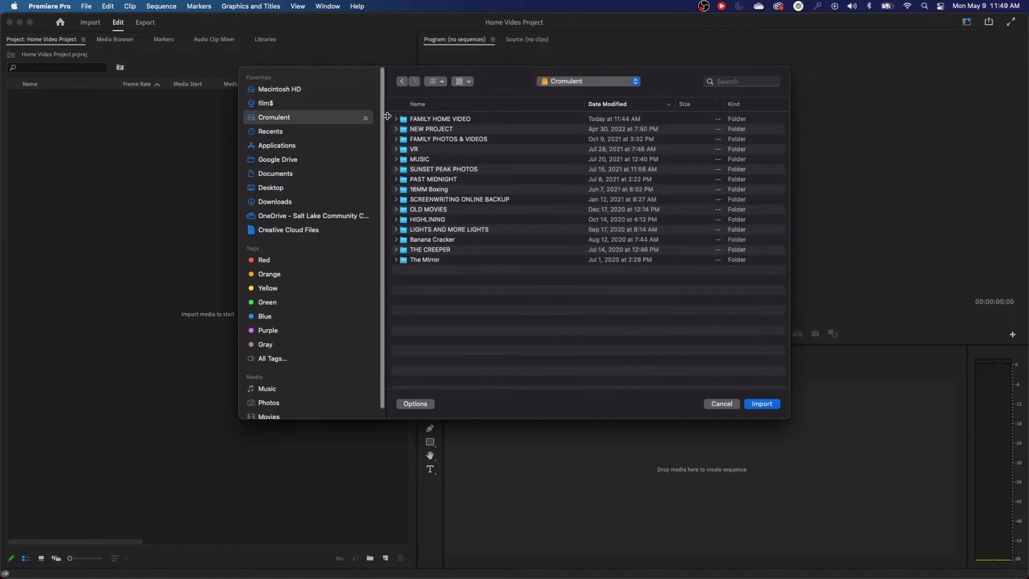
{"action": "mouse_move", "coordinate": [457, 122]}
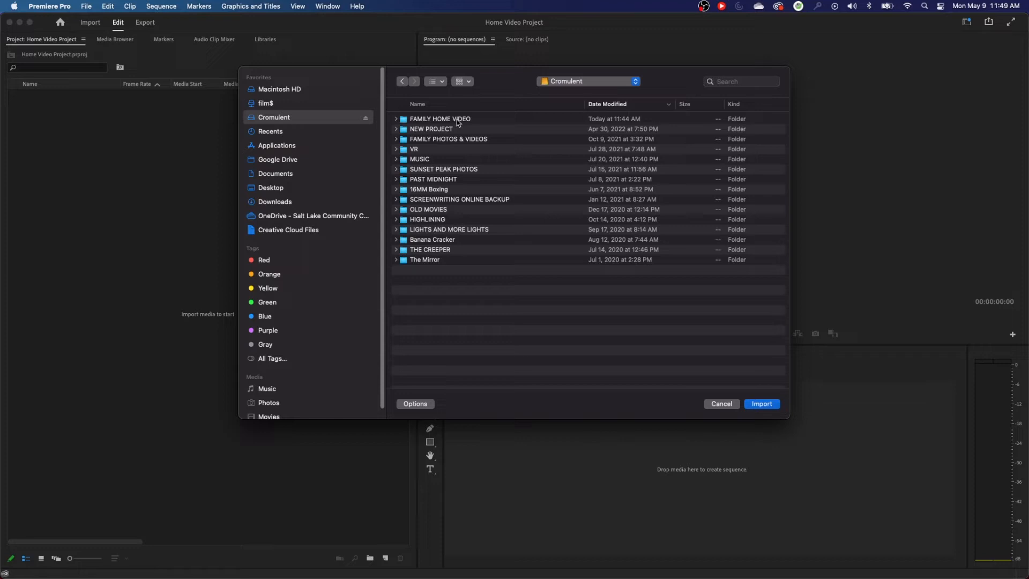
{"action": "double_click", "coordinate": [441, 119]}
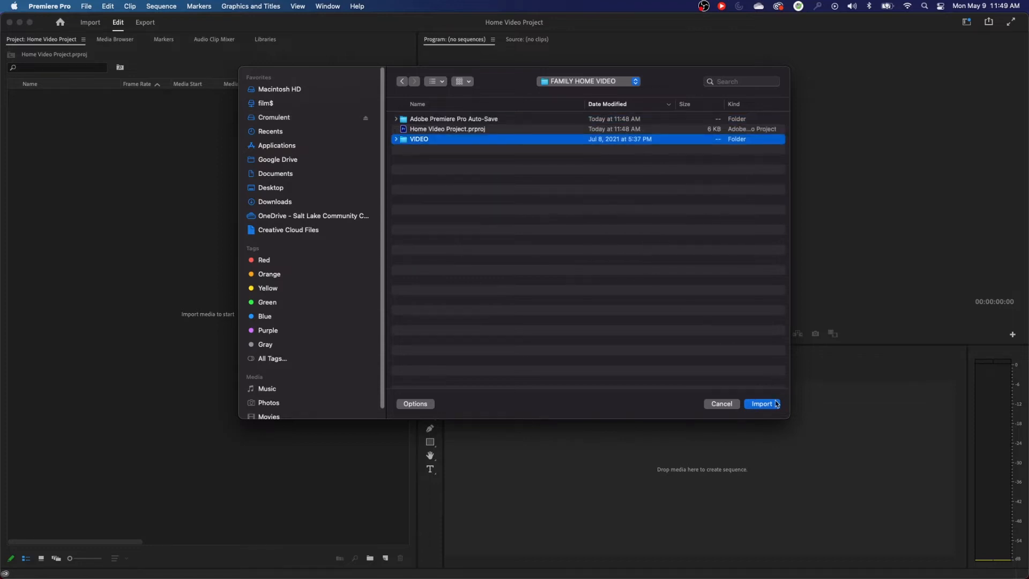
{"action": "left_click", "coordinate": [761, 404]}
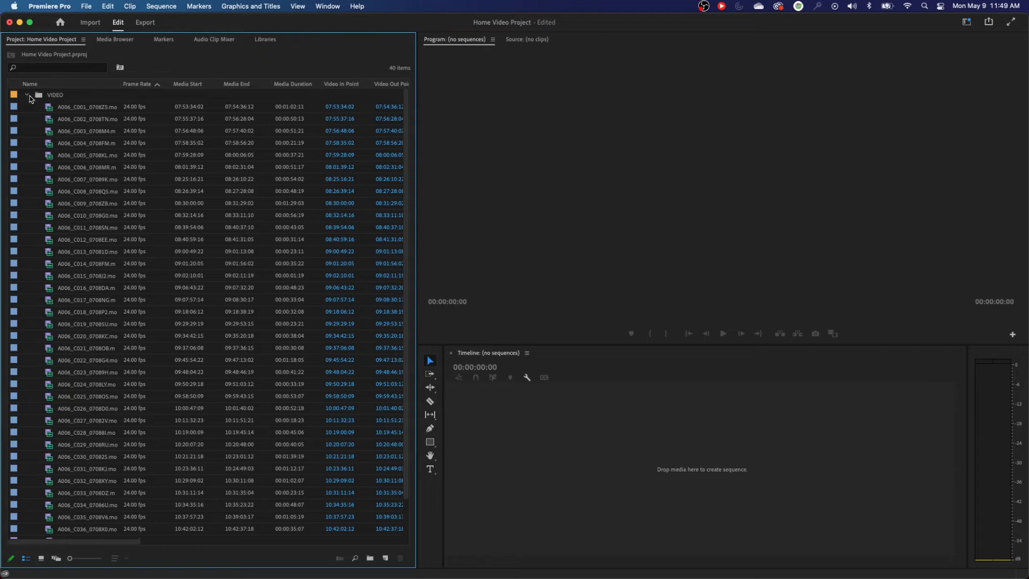
{"action": "left_click", "coordinate": [28, 94]}
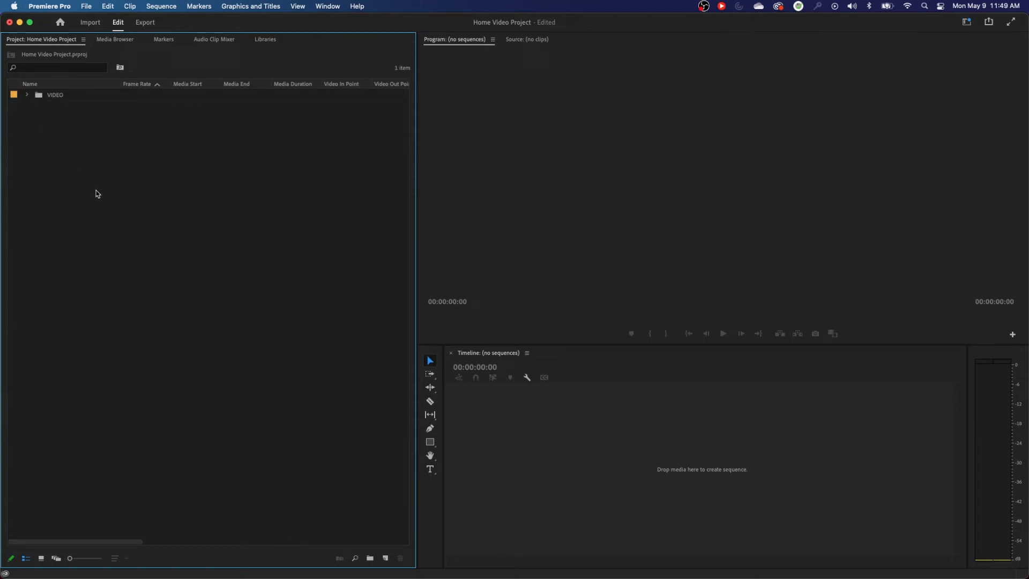
{"action": "mouse_move", "coordinate": [102, 206]}
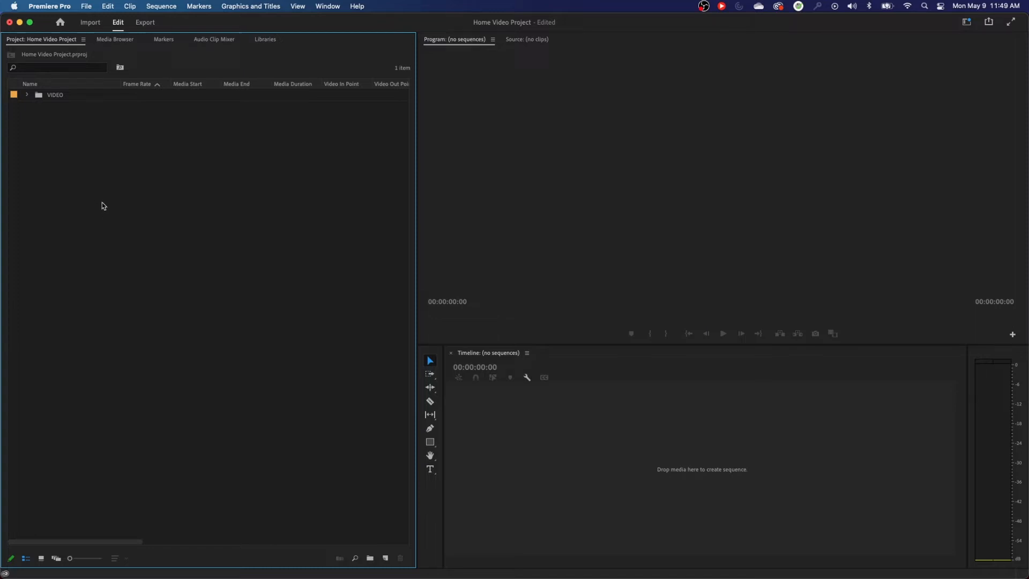
{"action": "mouse_move", "coordinate": [175, 247]}
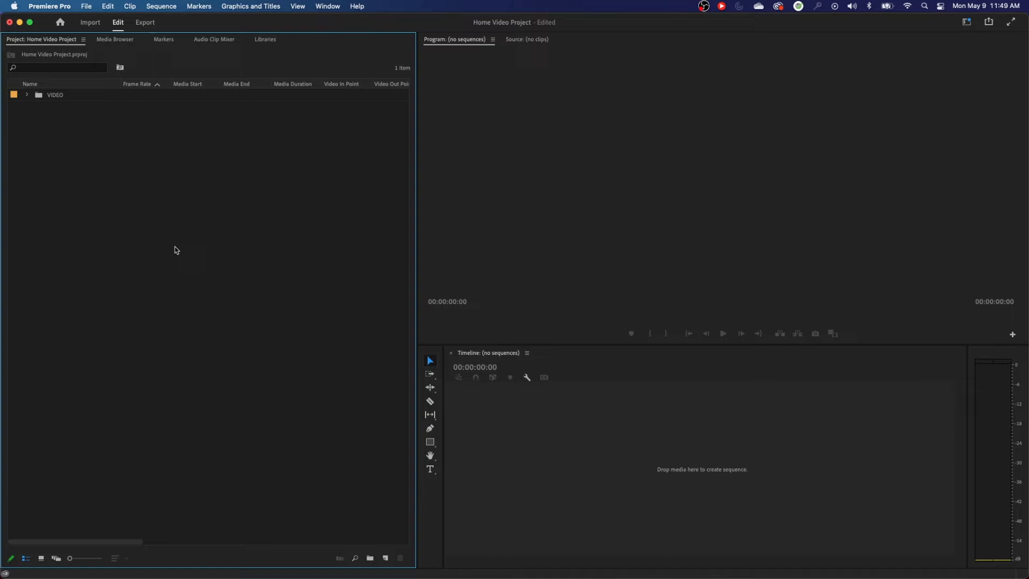
Step: Save the Home Video Project with Cmd+S
{"action": "key", "text": "cmd+s"}
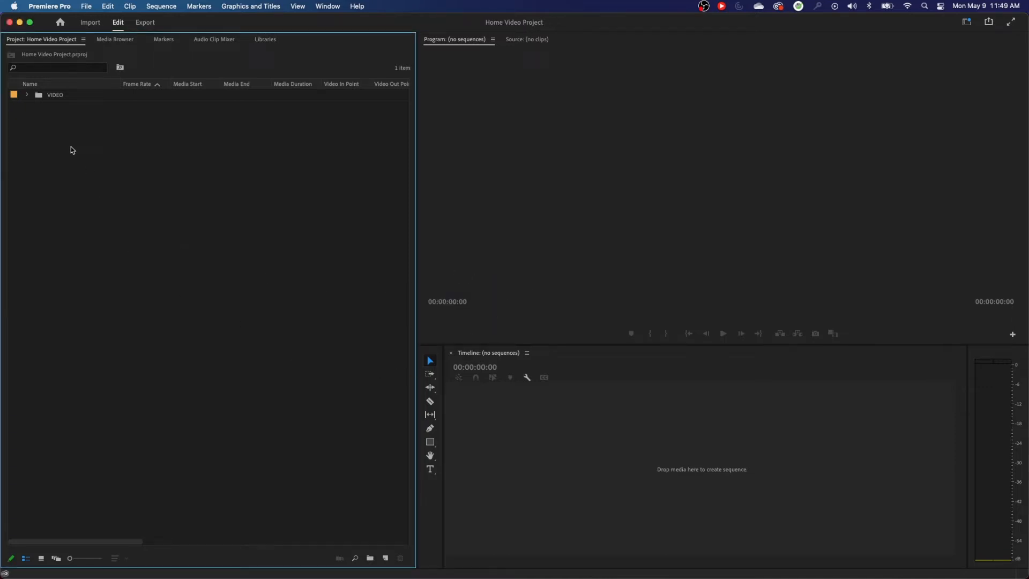
{"action": "mouse_move", "coordinate": [101, 141]}
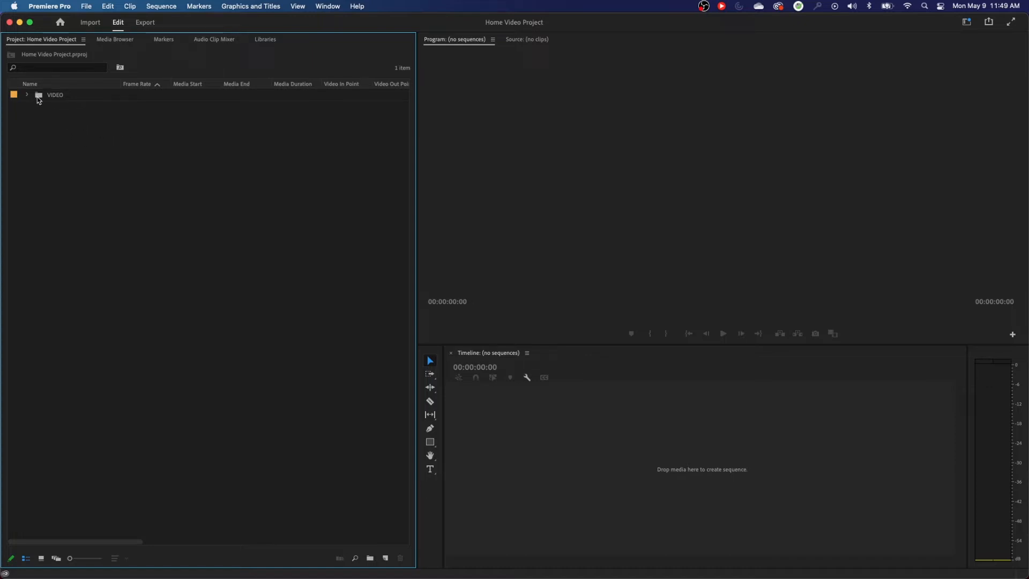
{"action": "mouse_move", "coordinate": [51, 103]}
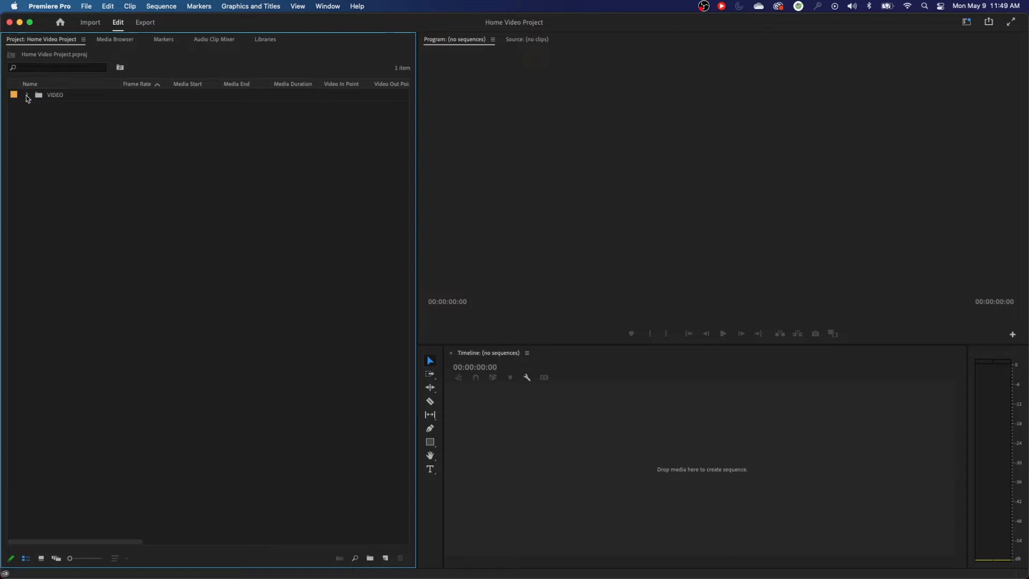
{"action": "left_click", "coordinate": [54, 95]}
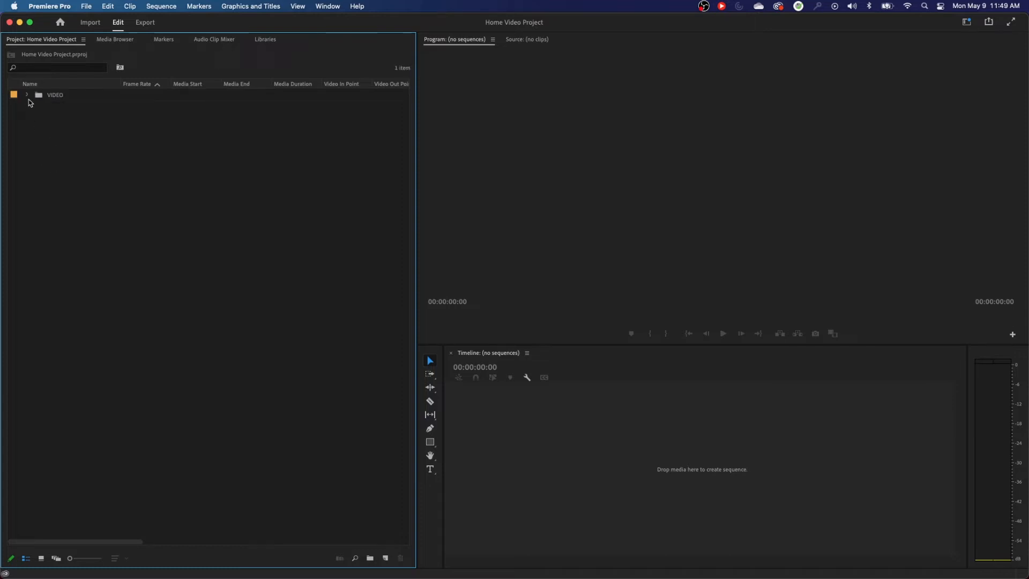
Step: Make a sequence from the first VIDEO clip and rename it FINAL TIMELINE
{"action": "left_click", "coordinate": [26, 95]}
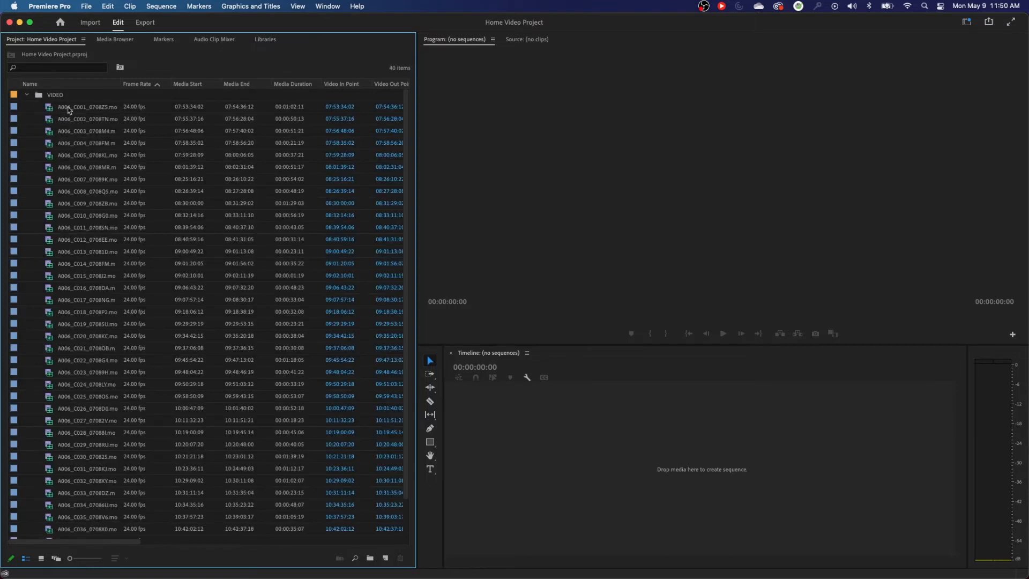
{"action": "double_click", "coordinate": [86, 106]}
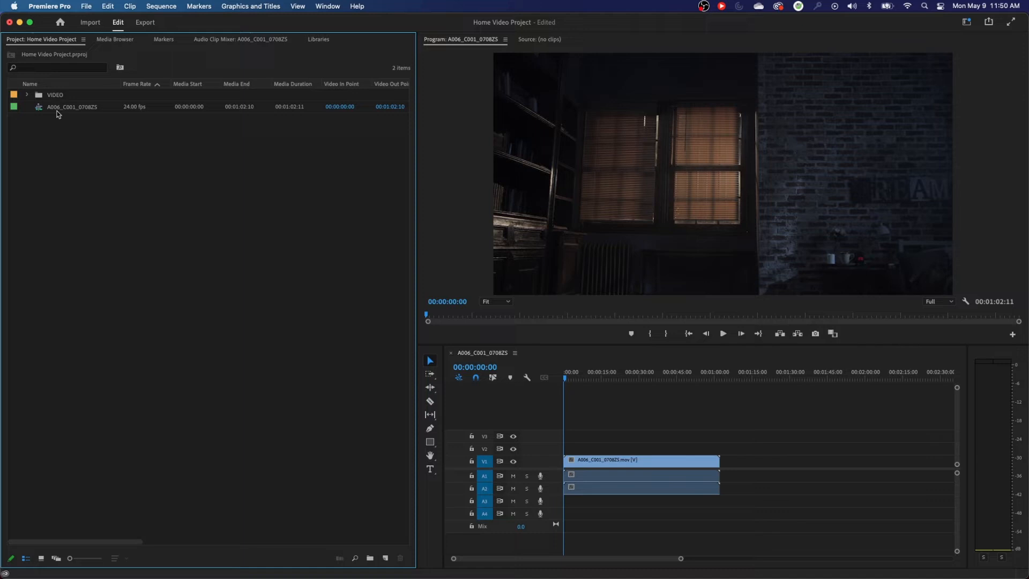
{"action": "left_click", "coordinate": [72, 106]}
{"action": "type", "text": "FINAL TIMELINE"}
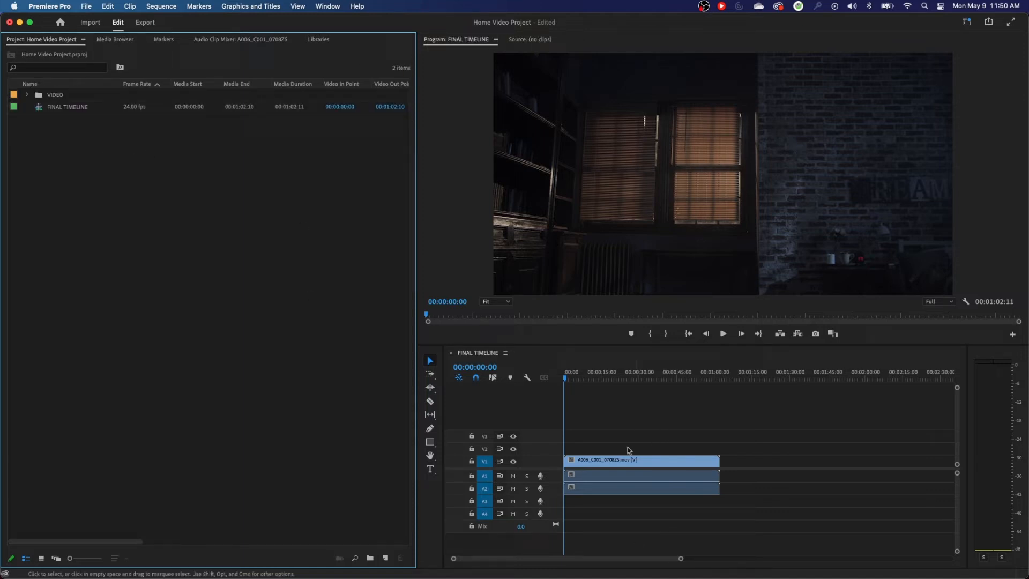
{"action": "mouse_move", "coordinate": [291, 338]}
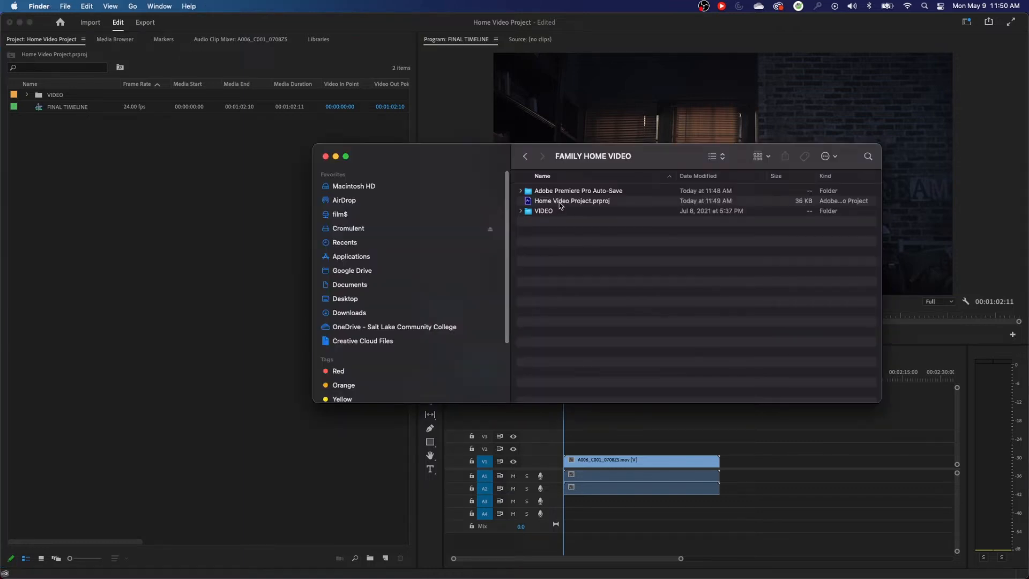
Step: Select Home Video Project.prproj in the FAMILY HOME VIDEO Finder folder to confirm it was saved
{"action": "left_click", "coordinate": [571, 200]}
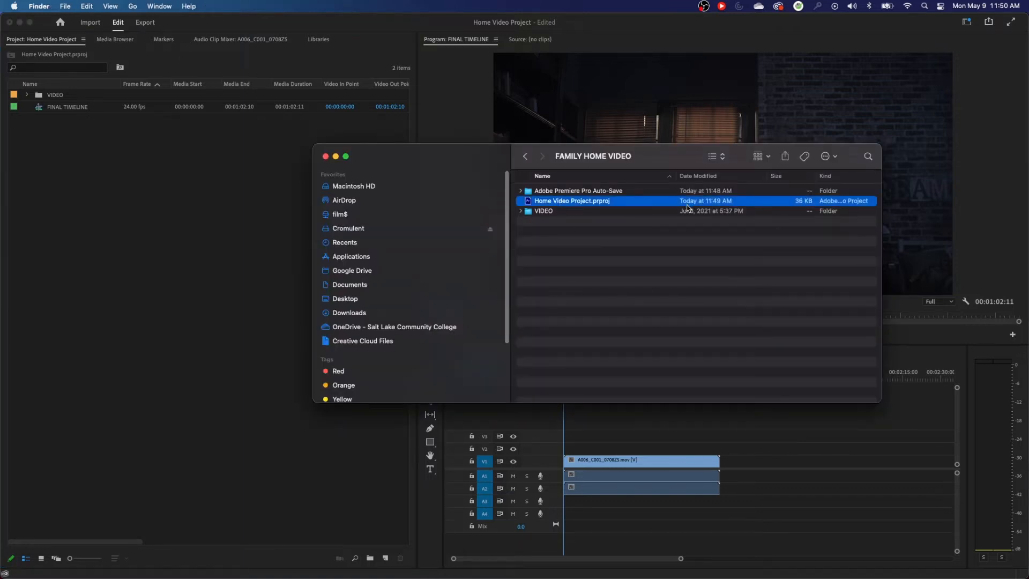
{"action": "mouse_move", "coordinate": [1011, 12]}
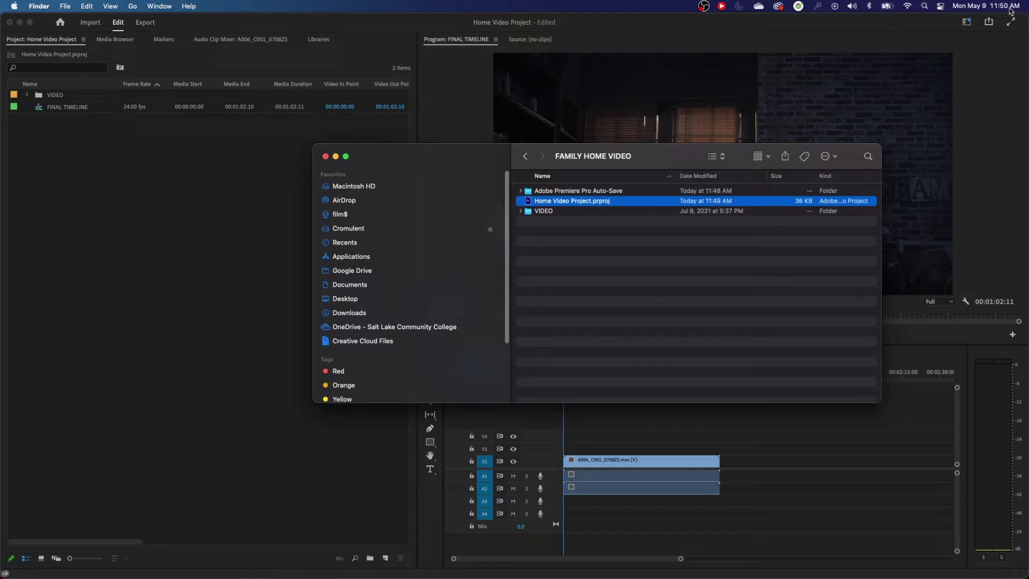
{"action": "mouse_move", "coordinate": [633, 219]}
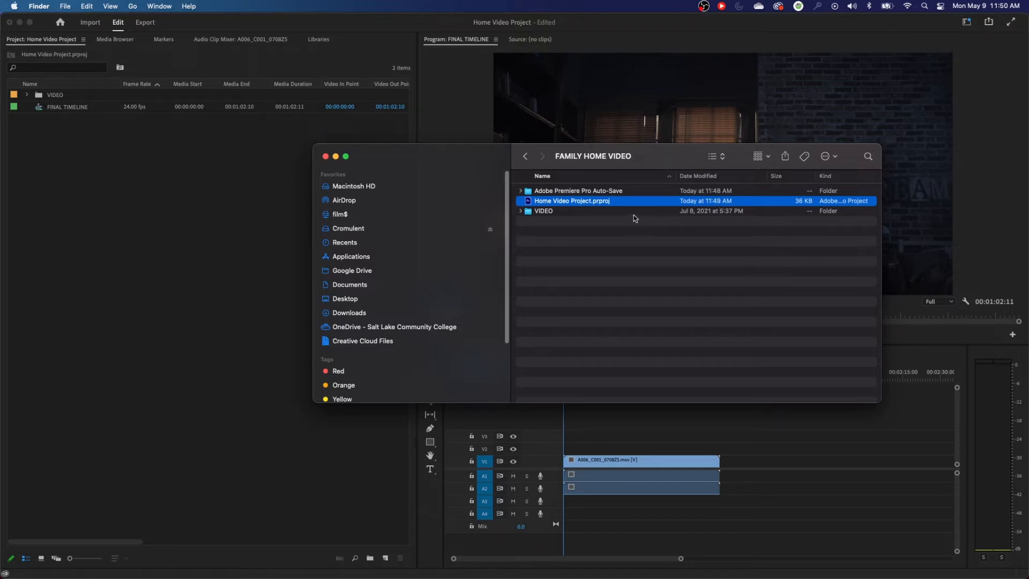
{"action": "mouse_move", "coordinate": [633, 223]}
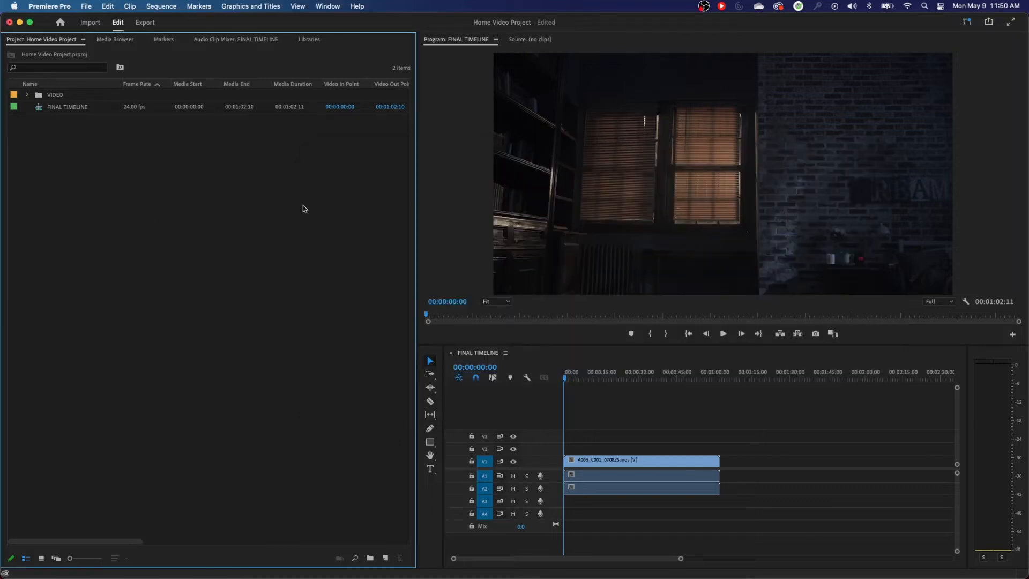
{"action": "mouse_move", "coordinate": [279, 175]}
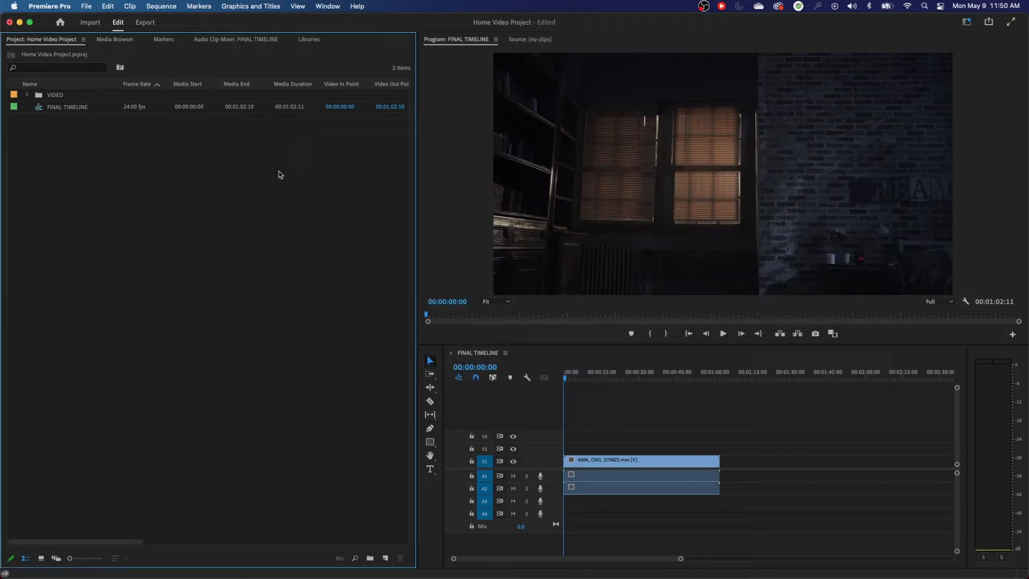
Step: Clear the Project panel selection and save the Home Video Project again
{"action": "left_click", "coordinate": [67, 106]}
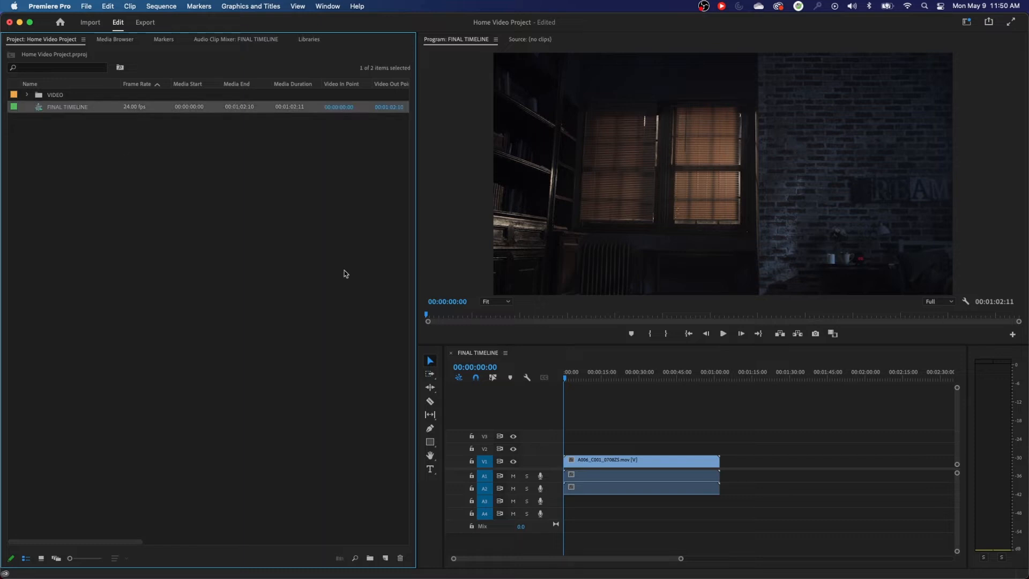
{"action": "mouse_move", "coordinate": [631, 376]}
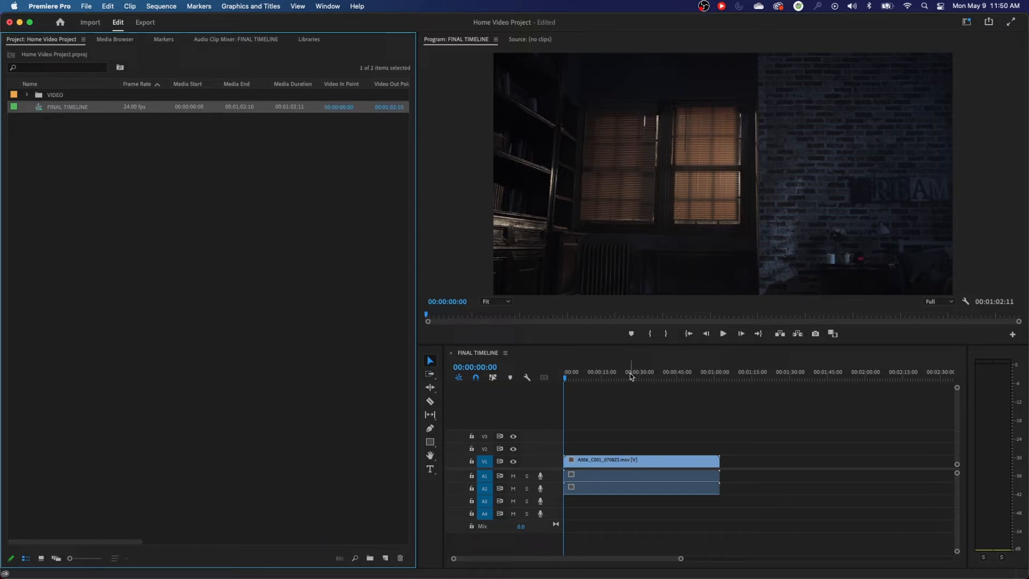
{"action": "mouse_move", "coordinate": [437, 251]}
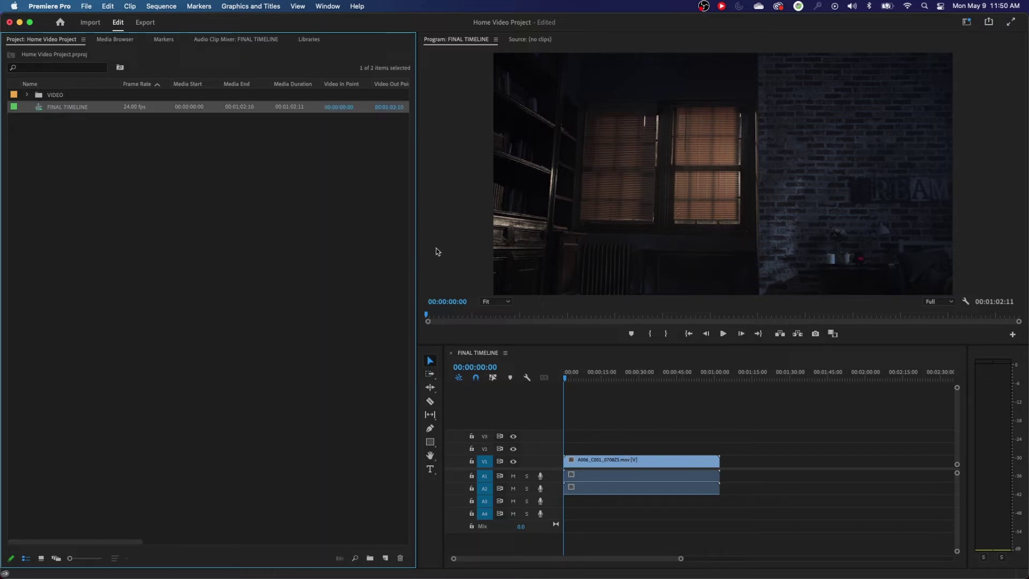
{"action": "left_click", "coordinate": [191, 184]}
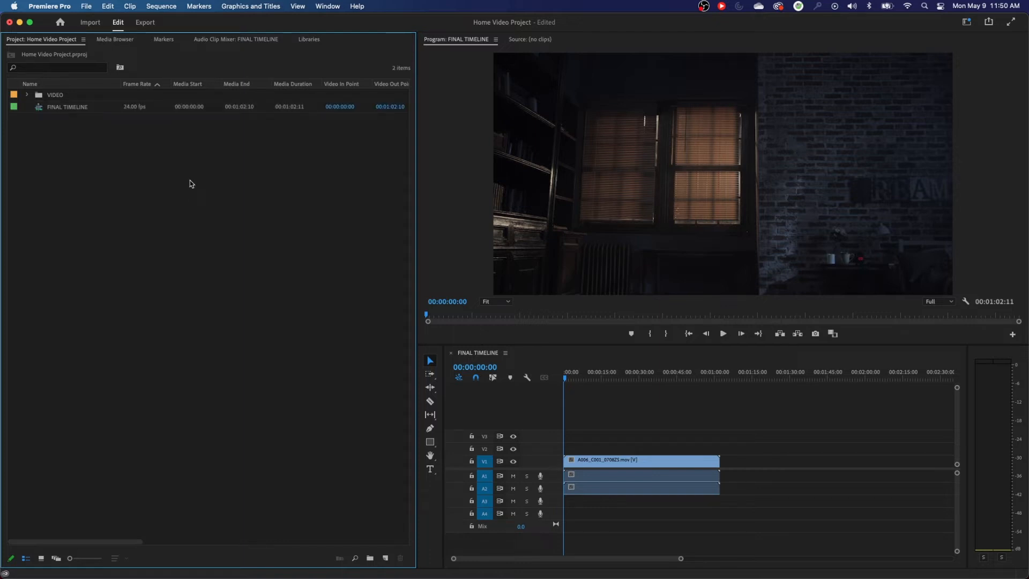
{"action": "key", "text": "cmd+s"}
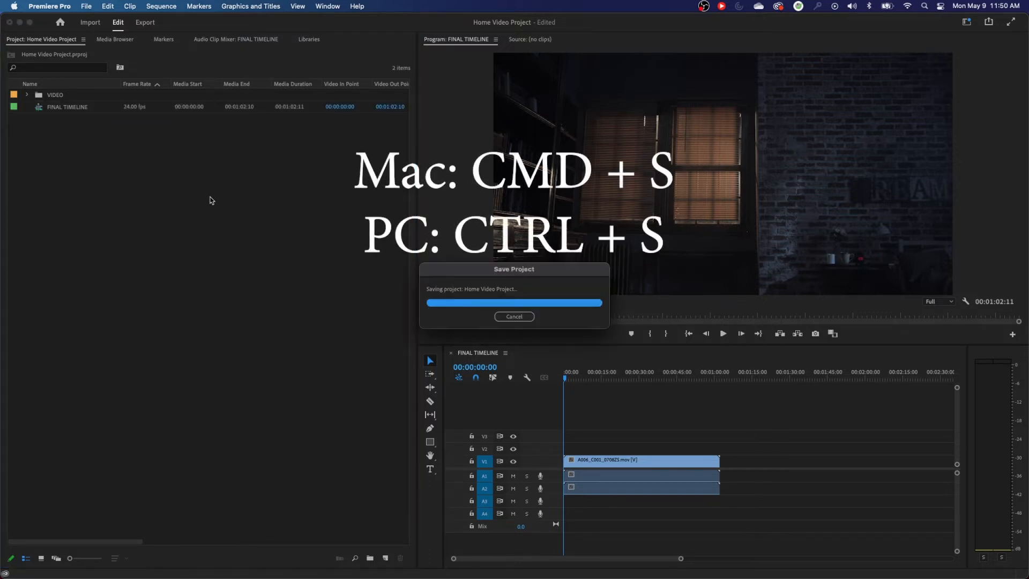
{"action": "key", "text": "cmd+s"}
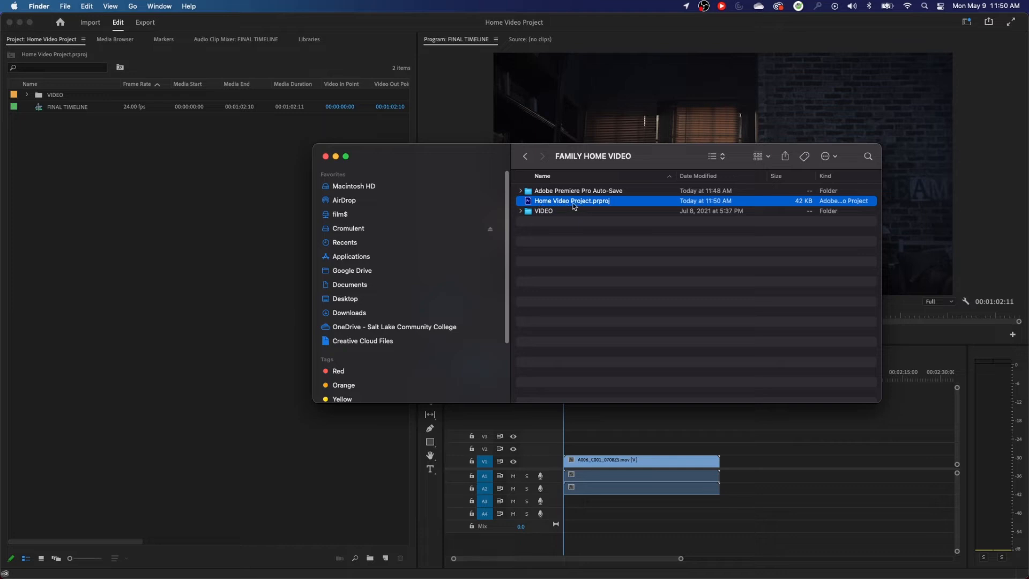
{"action": "mouse_move", "coordinate": [521, 268]}
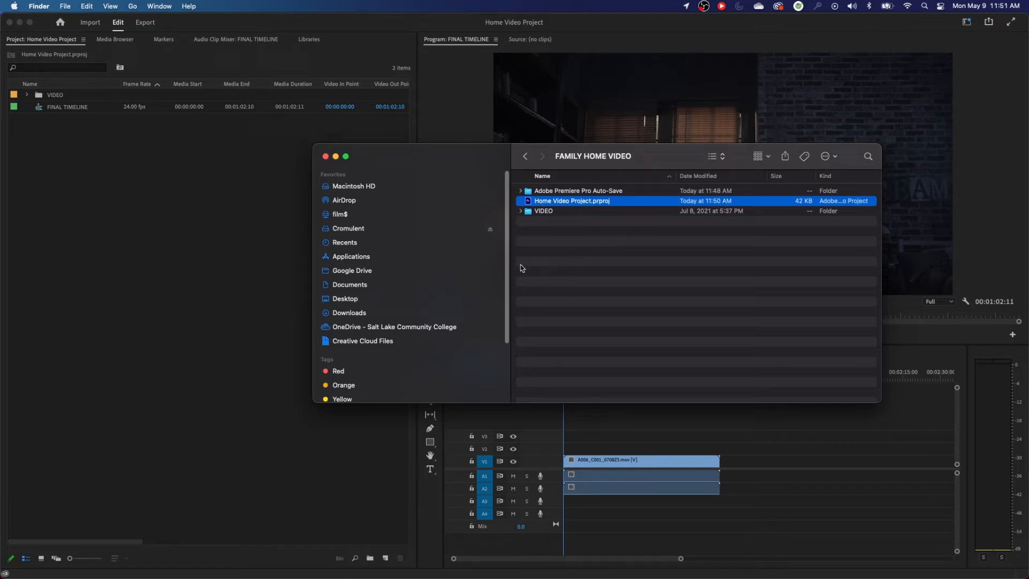
{"action": "mouse_move", "coordinate": [171, 232]}
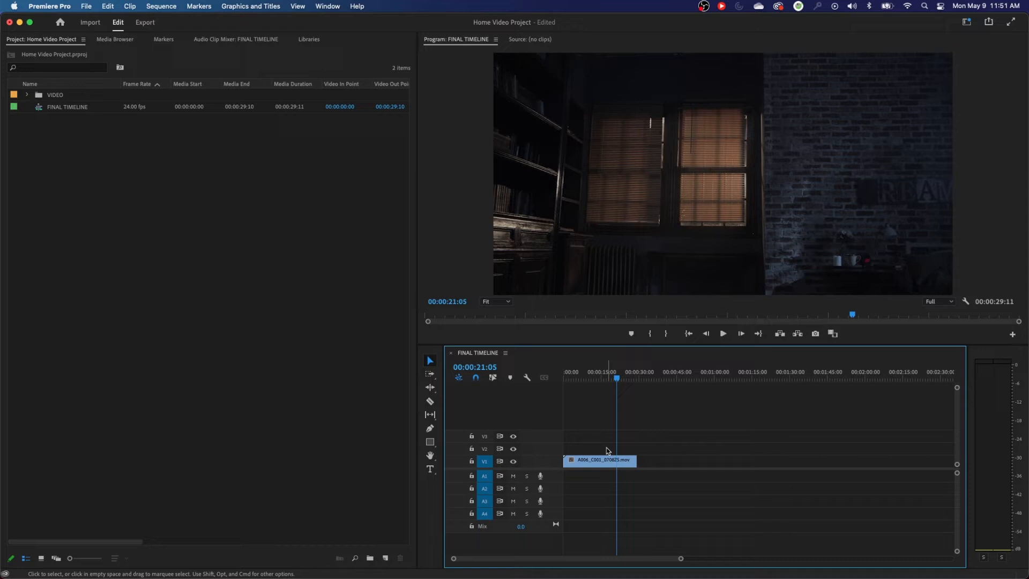
{"action": "mouse_move", "coordinate": [34, 99]}
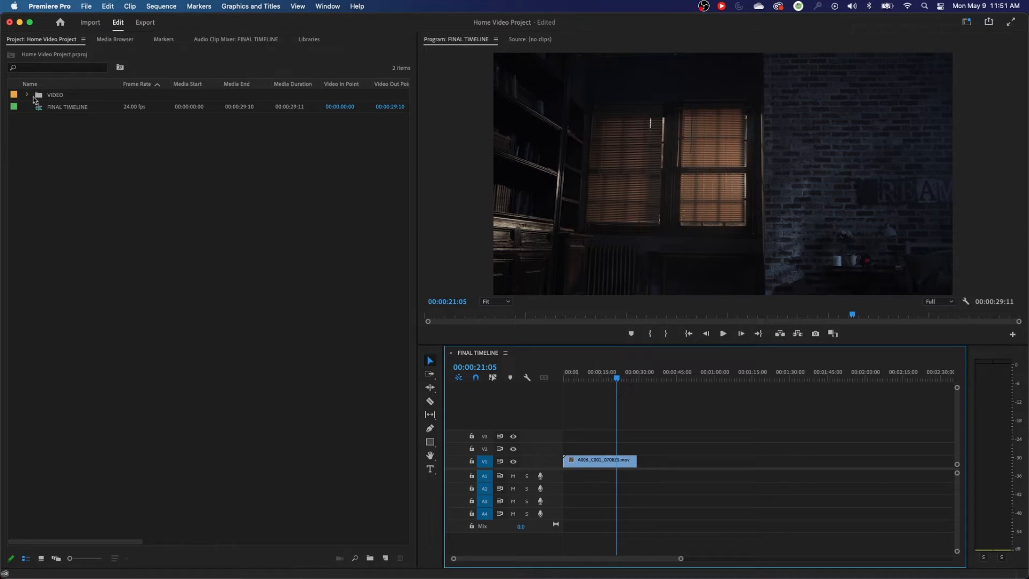
Step: Trim the first clip and place a second clip after it on V1, extending the sequence to about 1:21
{"action": "left_click", "coordinate": [26, 95]}
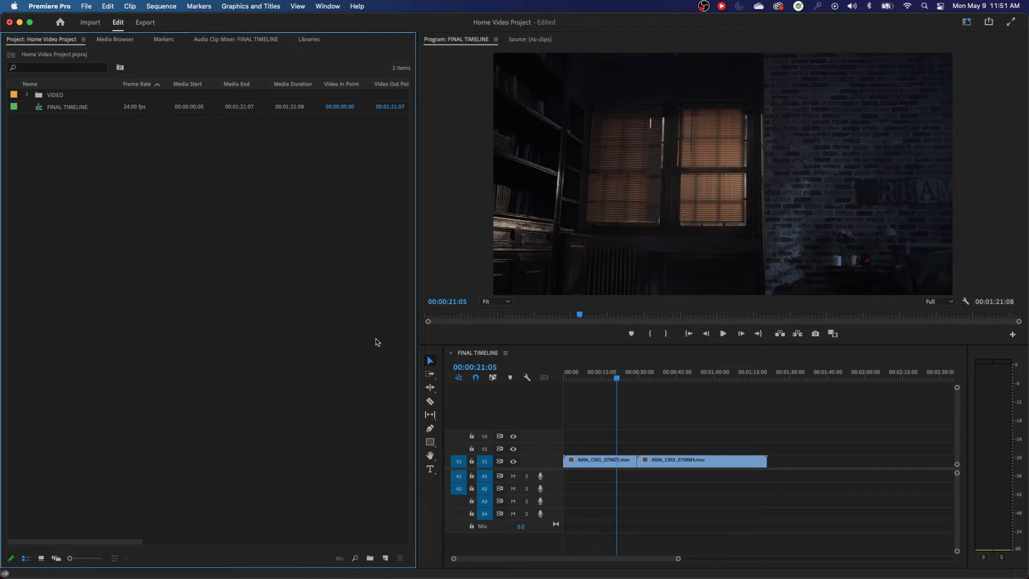
{"action": "mouse_move", "coordinate": [518, 302]}
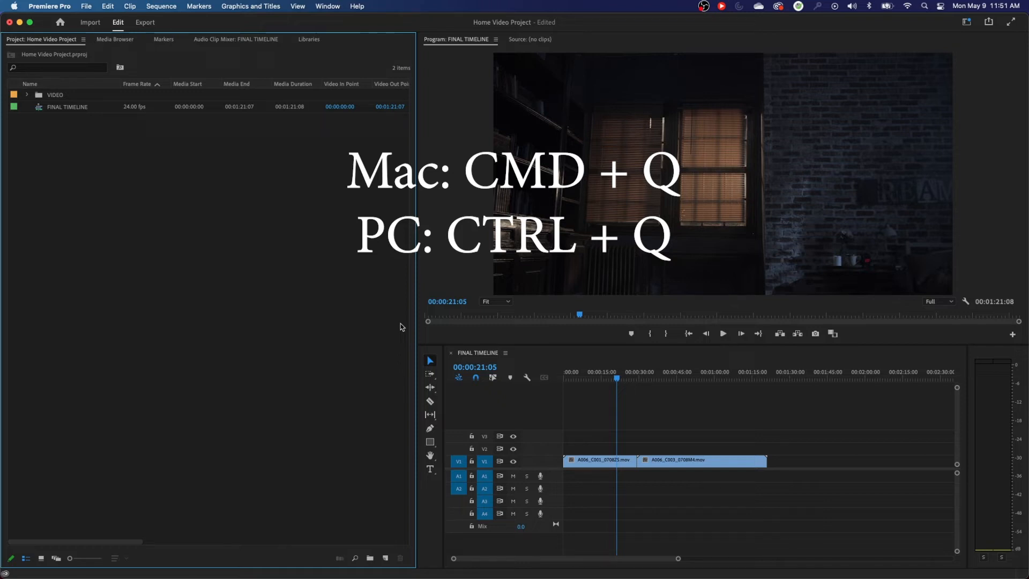
Step: Quit Premiere Pro with Cmd+Q, saving the changes to Home Video Project
{"action": "key", "text": "cmd+q"}
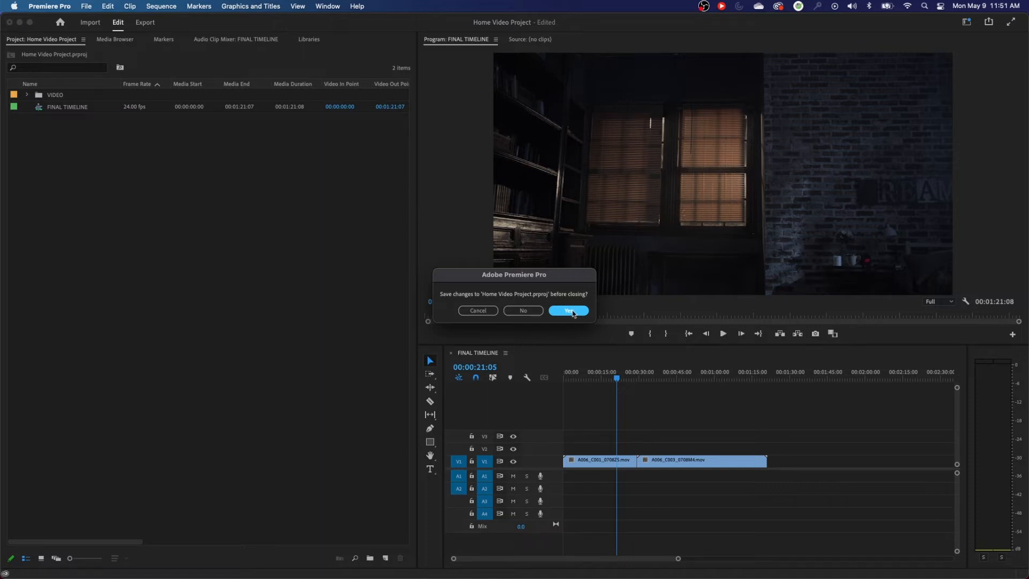
{"action": "mouse_move", "coordinate": [544, 321]}
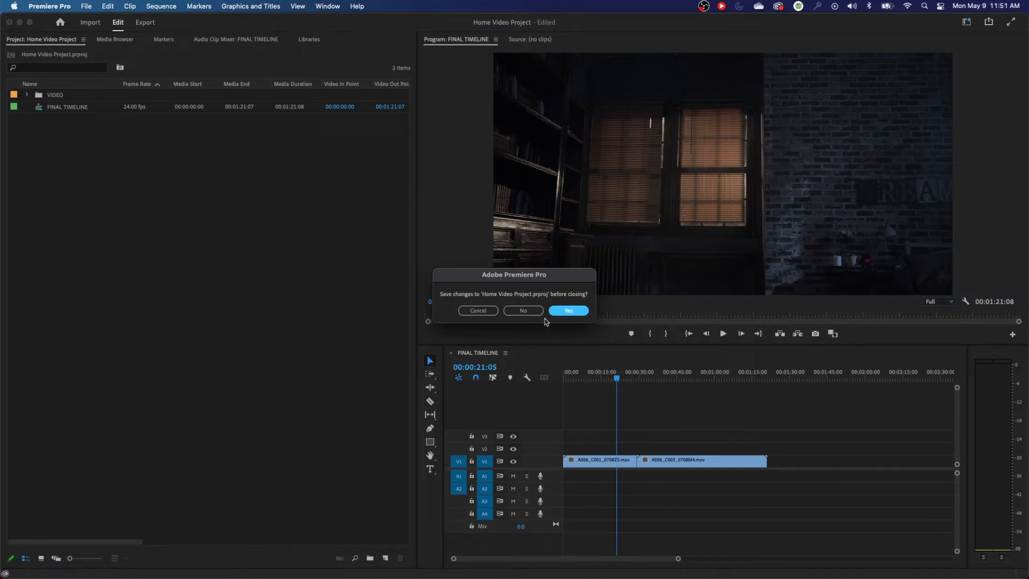
{"action": "left_click", "coordinate": [567, 311]}
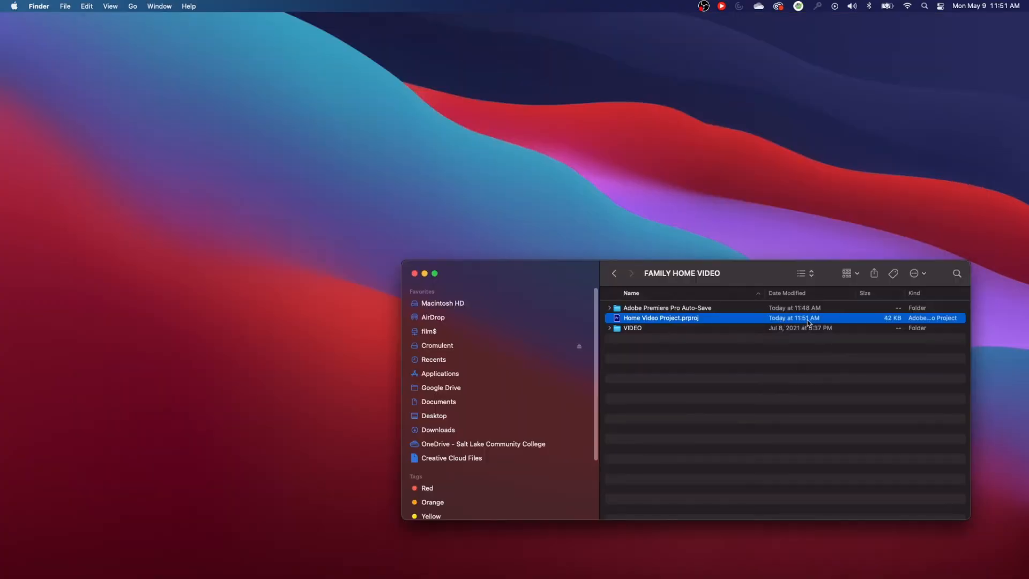
{"action": "mouse_move", "coordinate": [609, 338]}
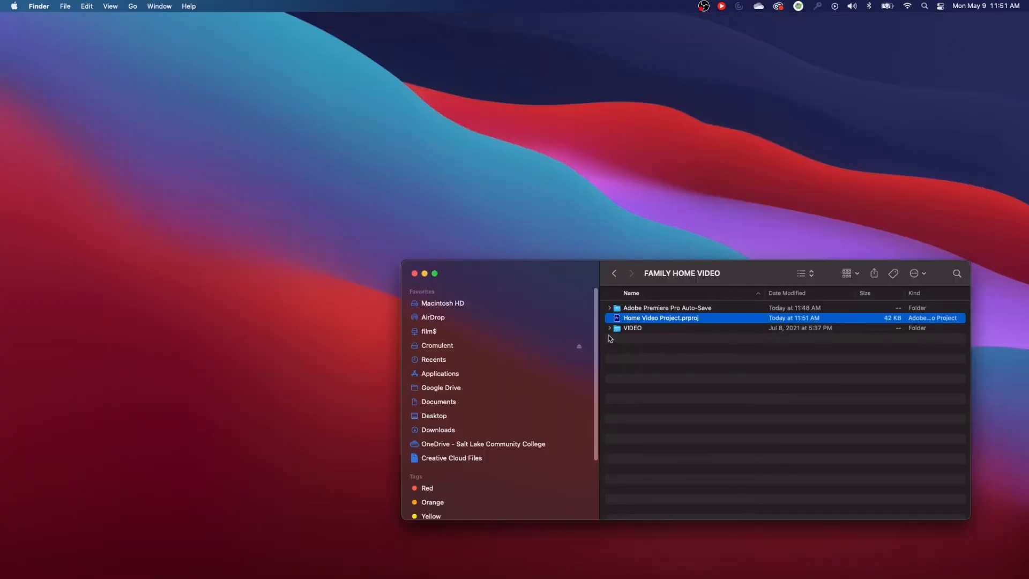
{"action": "mouse_move", "coordinate": [624, 331]}
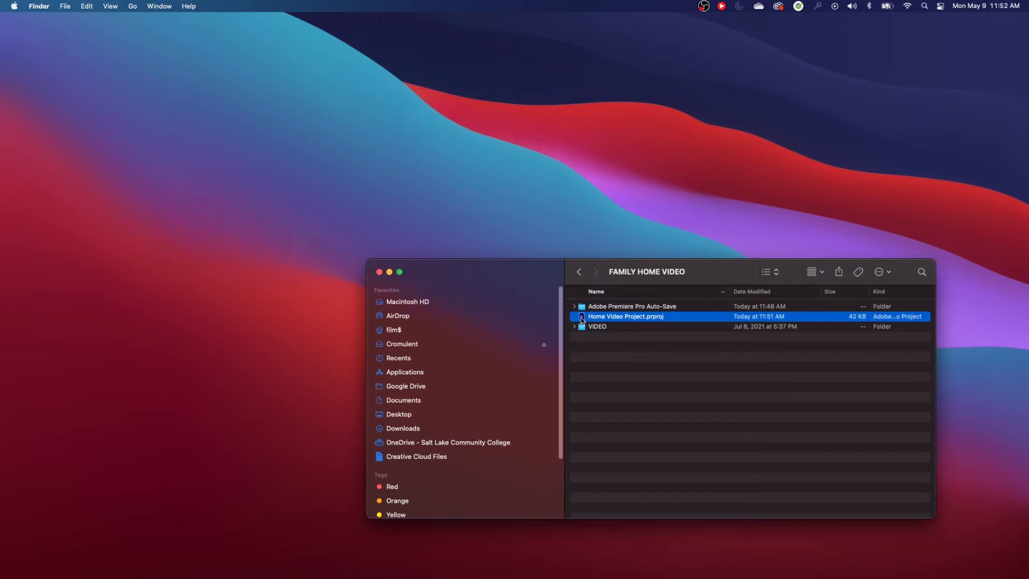
{"action": "mouse_move", "coordinate": [577, 394]}
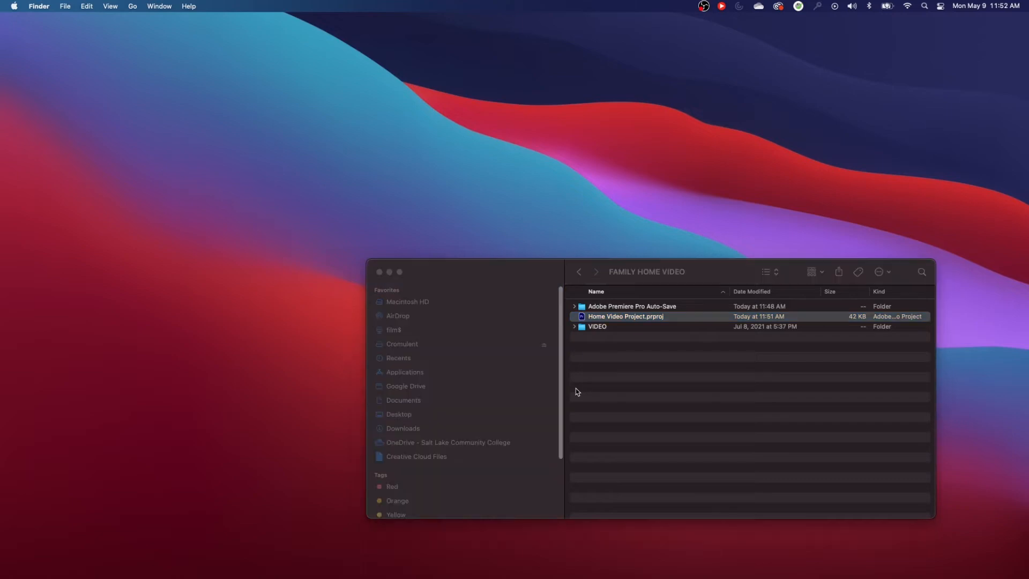
Step: Reopen Home Video Project.prproj from the FAMILY HOME VIDEO folder in Finder
{"action": "double_click", "coordinate": [625, 316]}
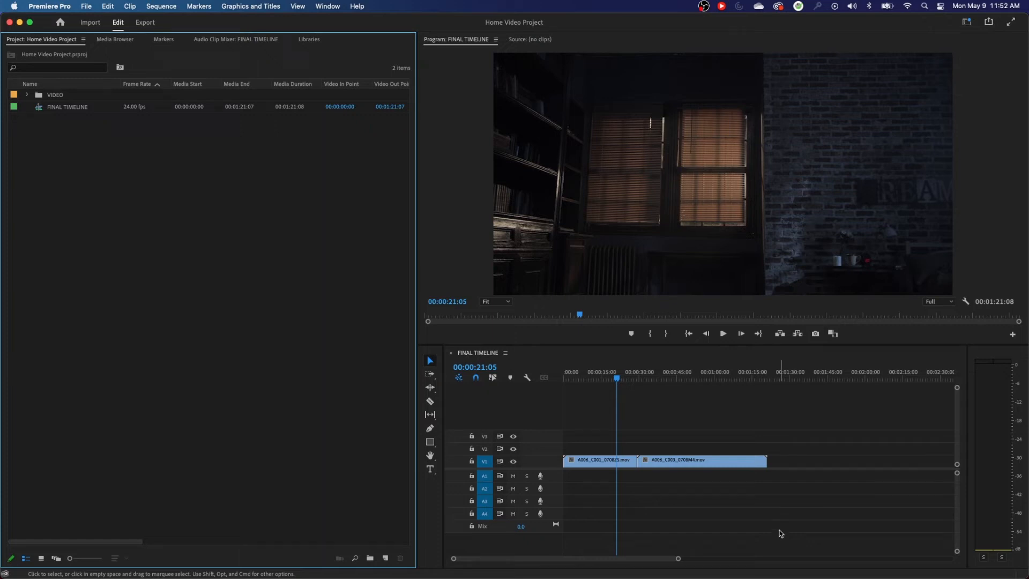
{"action": "mouse_move", "coordinate": [529, 457]}
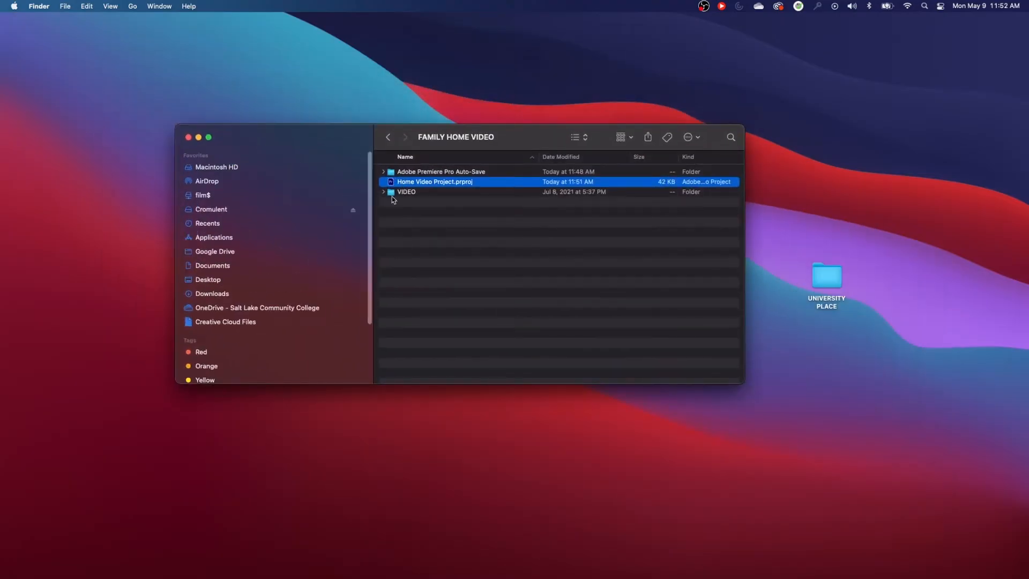
{"action": "left_click", "coordinate": [405, 192]}
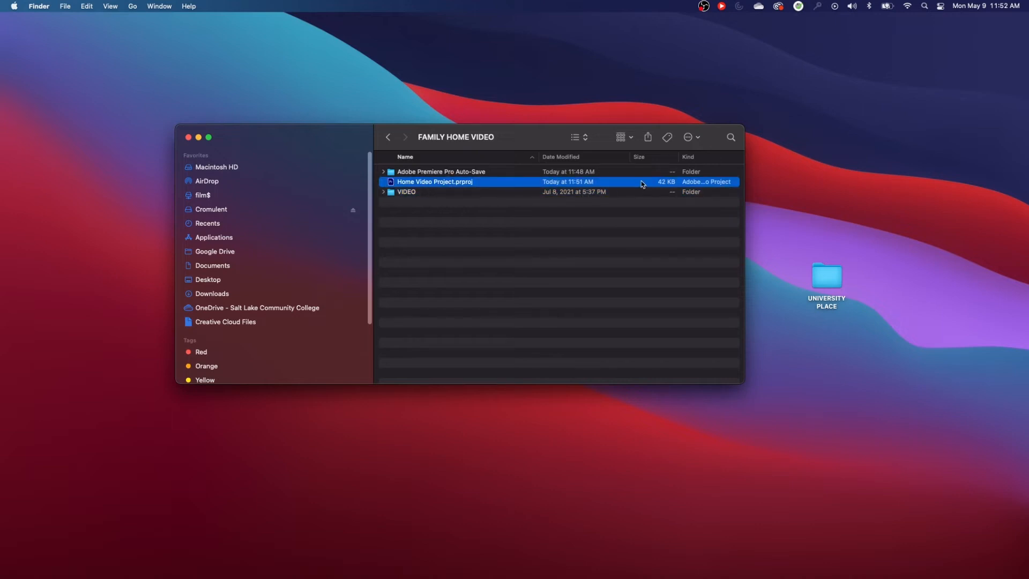
{"action": "mouse_move", "coordinate": [664, 187]}
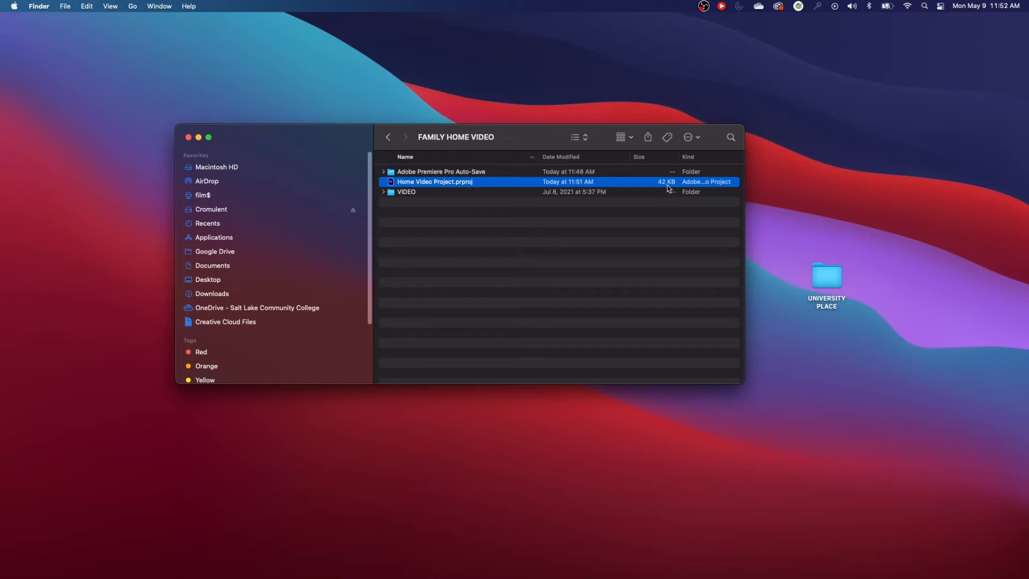
{"action": "mouse_move", "coordinate": [437, 195]}
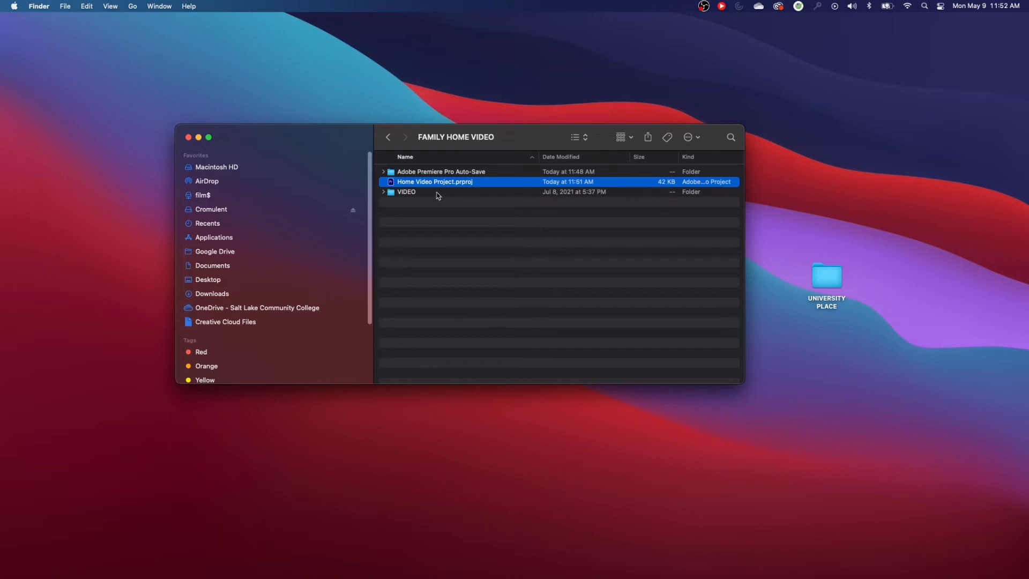
{"action": "mouse_move", "coordinate": [415, 191]}
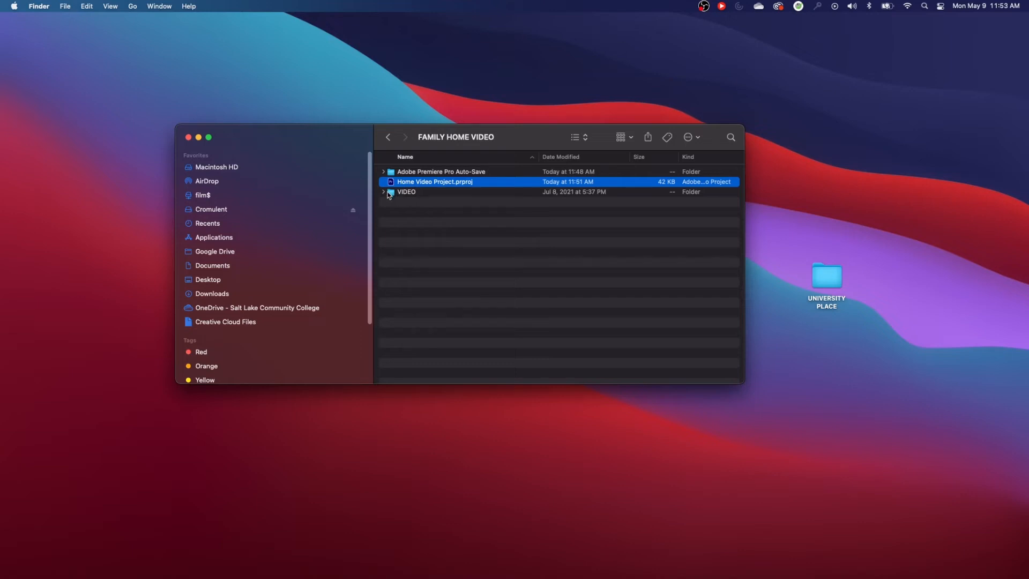
{"action": "left_click", "coordinate": [407, 192]}
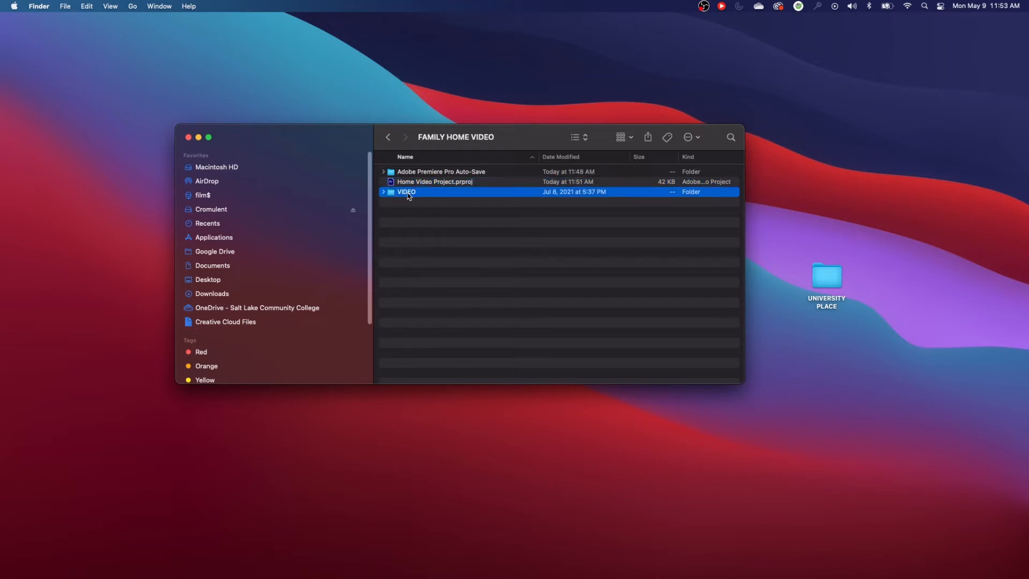
{"action": "left_click", "coordinate": [435, 183]}
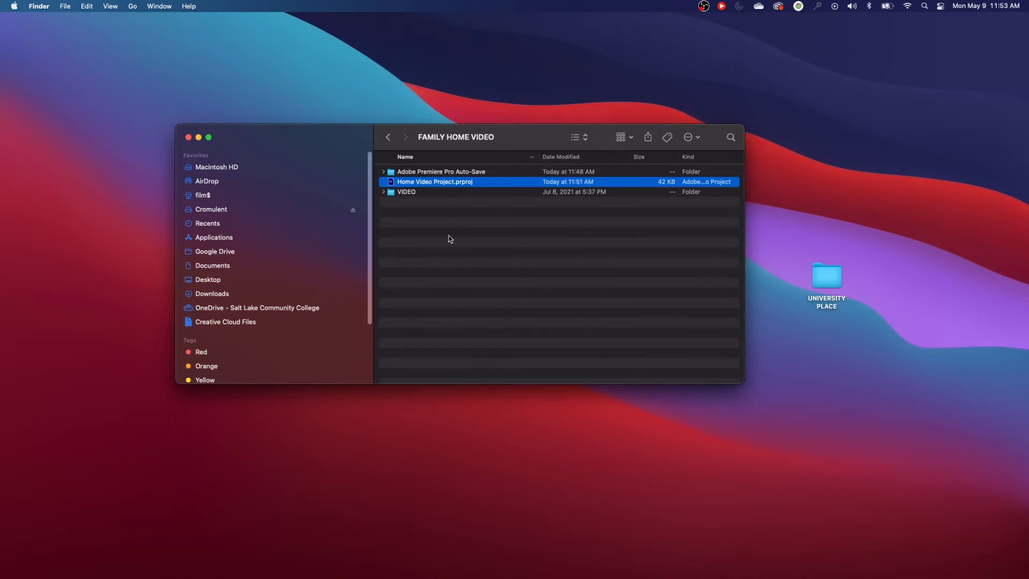
{"action": "mouse_move", "coordinate": [429, 191]}
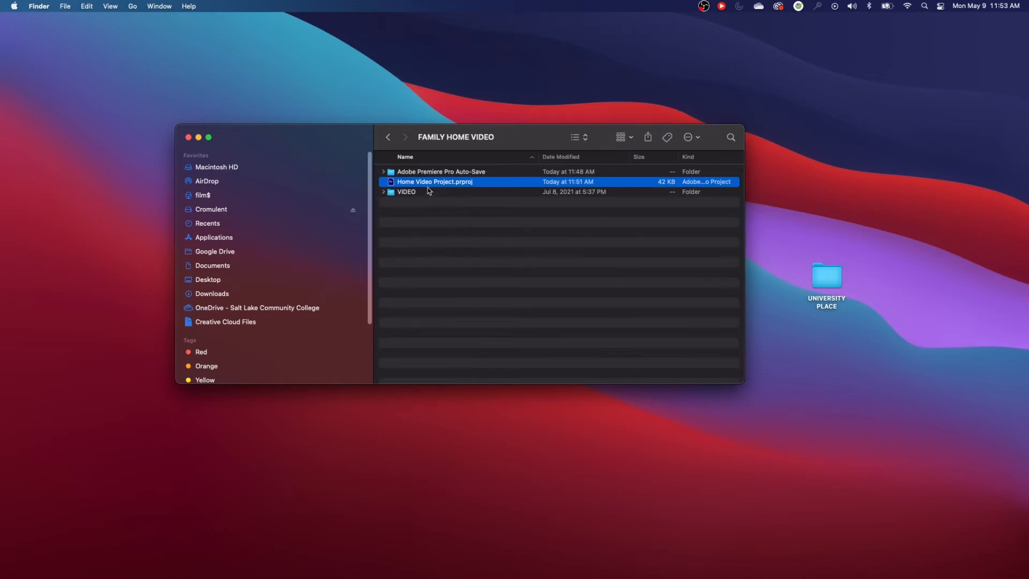
{"action": "mouse_move", "coordinate": [424, 219]}
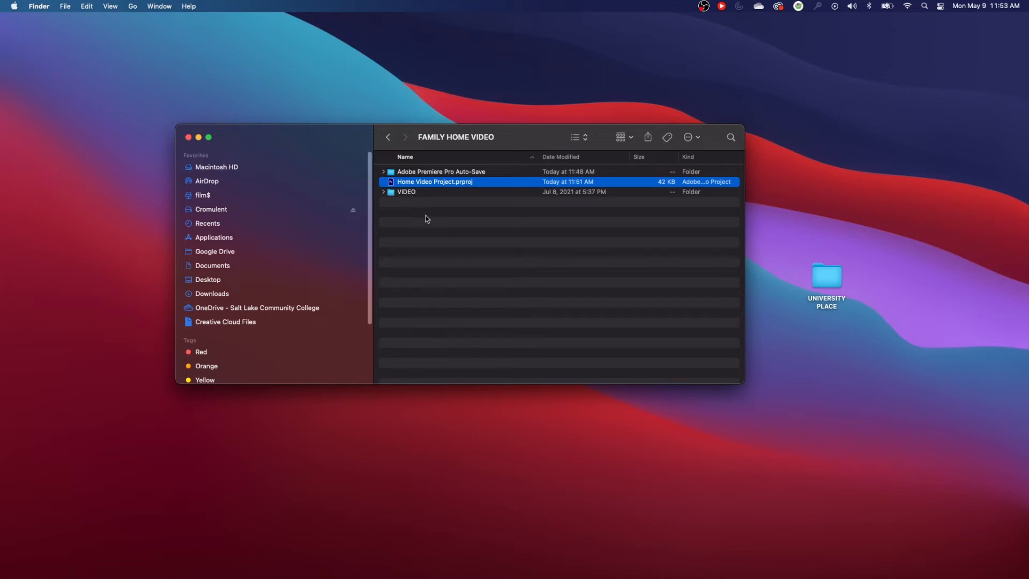
{"action": "left_click", "coordinate": [406, 192]}
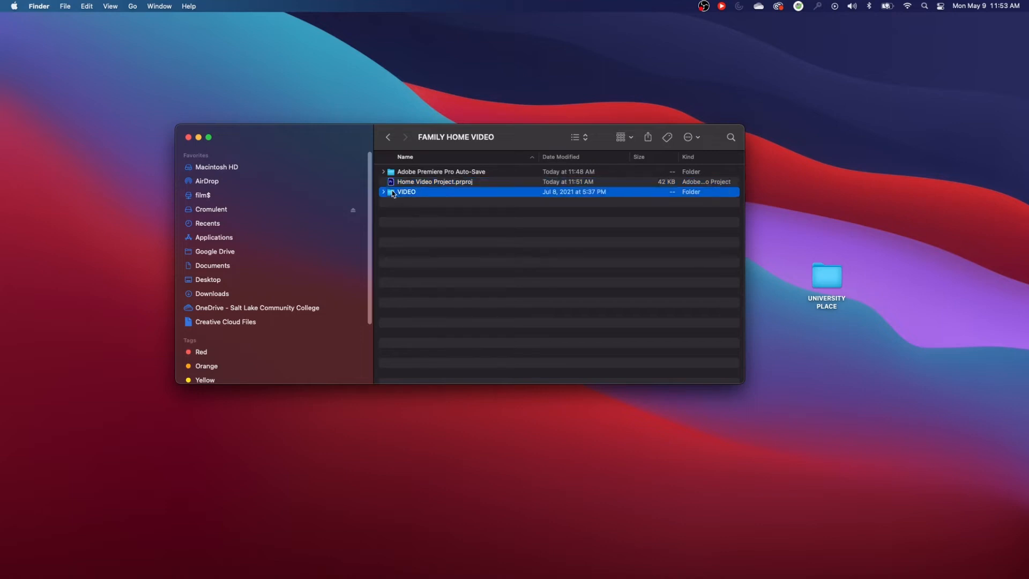
{"action": "left_click", "coordinate": [434, 182]}
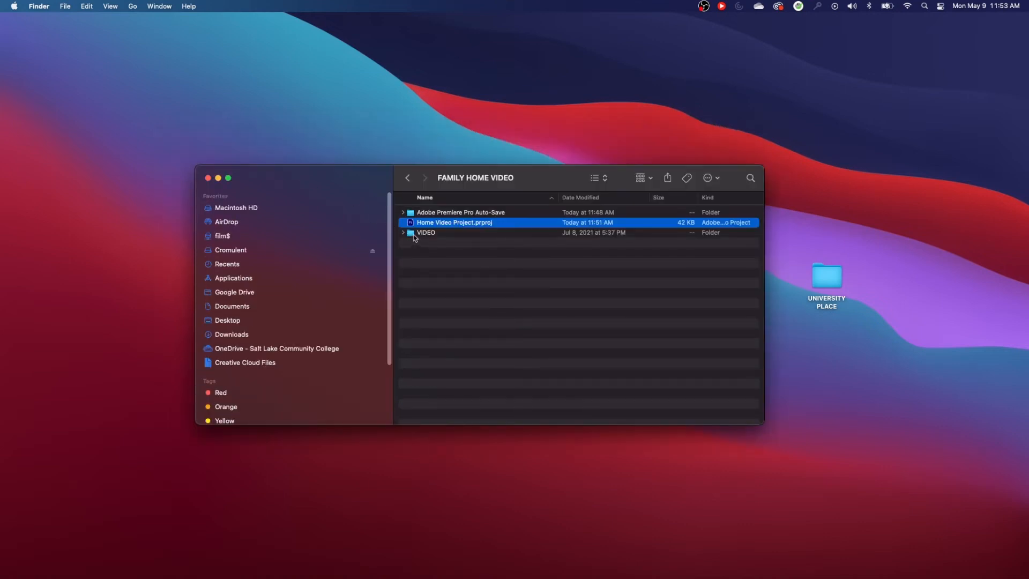
{"action": "left_click", "coordinate": [425, 233]}
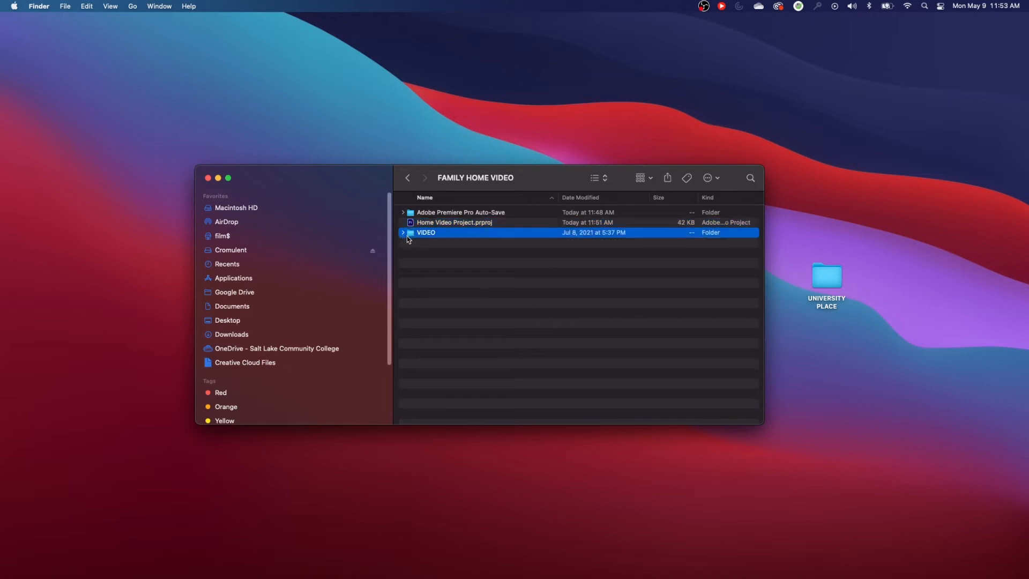
{"action": "left_click", "coordinate": [455, 222]}
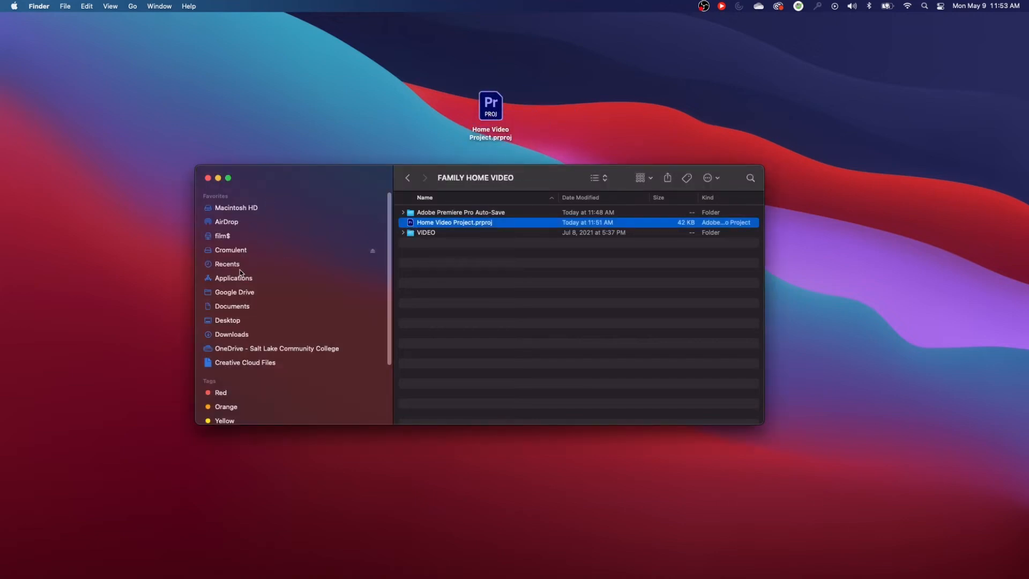
Step: Close the Cromulent folder window and select the Home Video Project.prproj copy on the desktop
{"action": "left_click", "coordinate": [230, 250]}
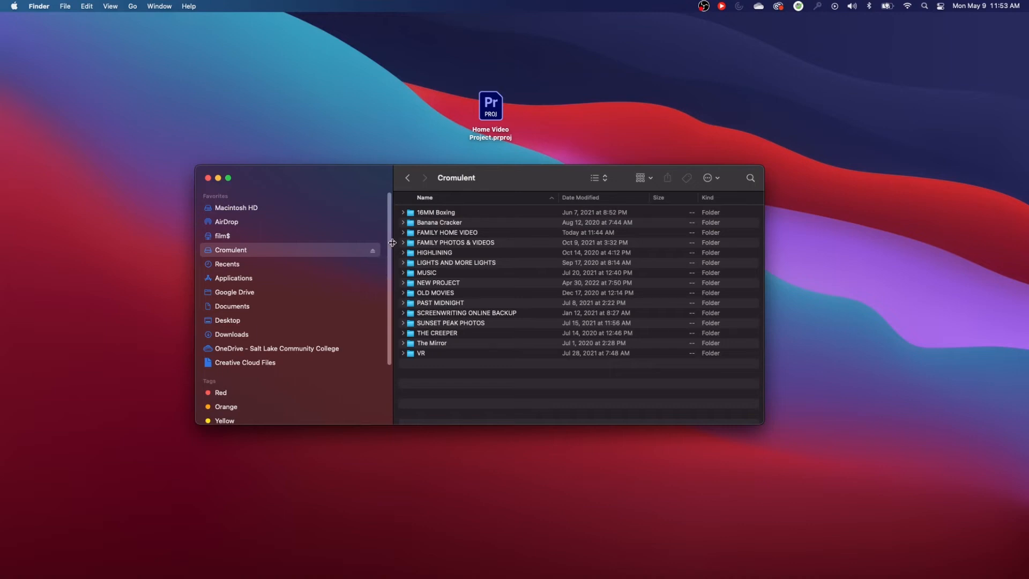
{"action": "left_click", "coordinate": [207, 178]}
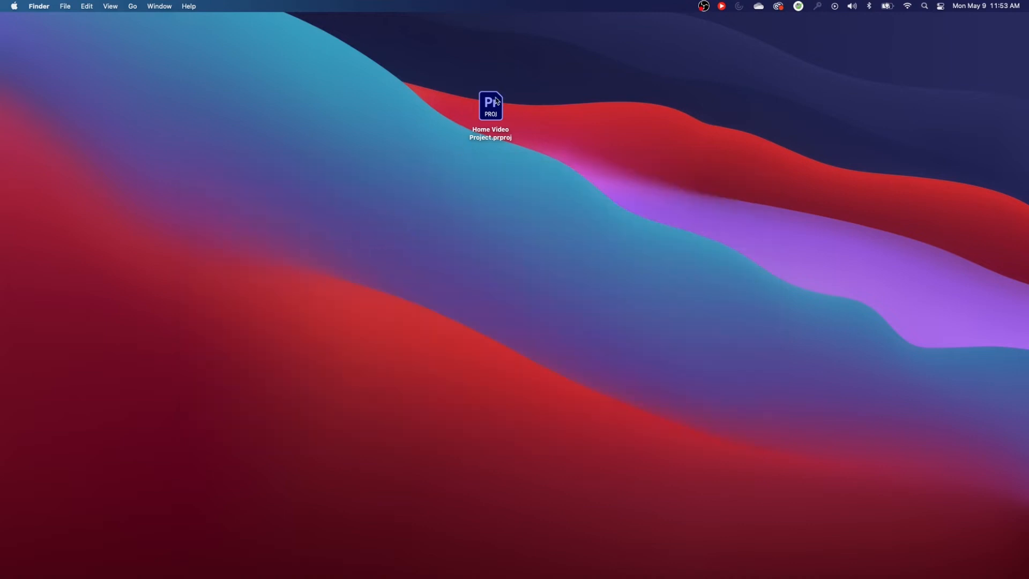
{"action": "left_click", "coordinate": [489, 105]}
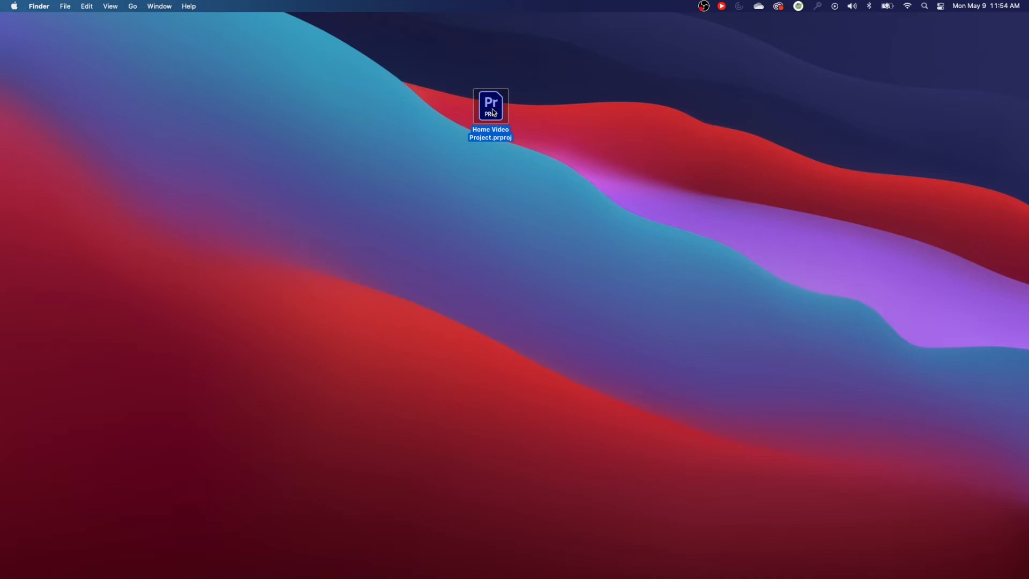
{"action": "mouse_move", "coordinate": [95, 337]}
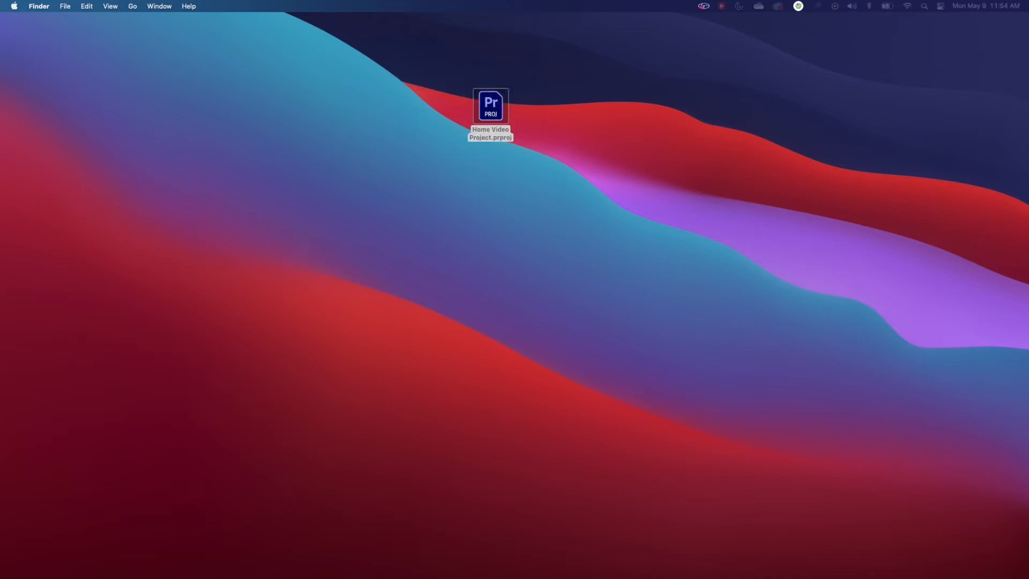
Step: Open the desktop copy of Home Video Project.prproj, bringing up the missing-media warning for 39 clips
{"action": "double_click", "coordinate": [490, 105]}
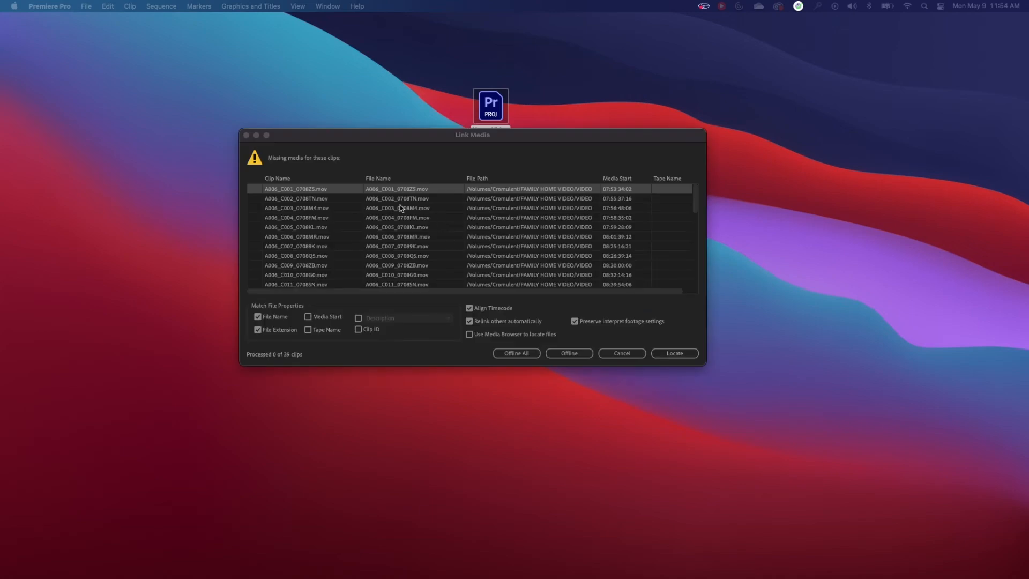
{"action": "mouse_move", "coordinate": [703, 368]}
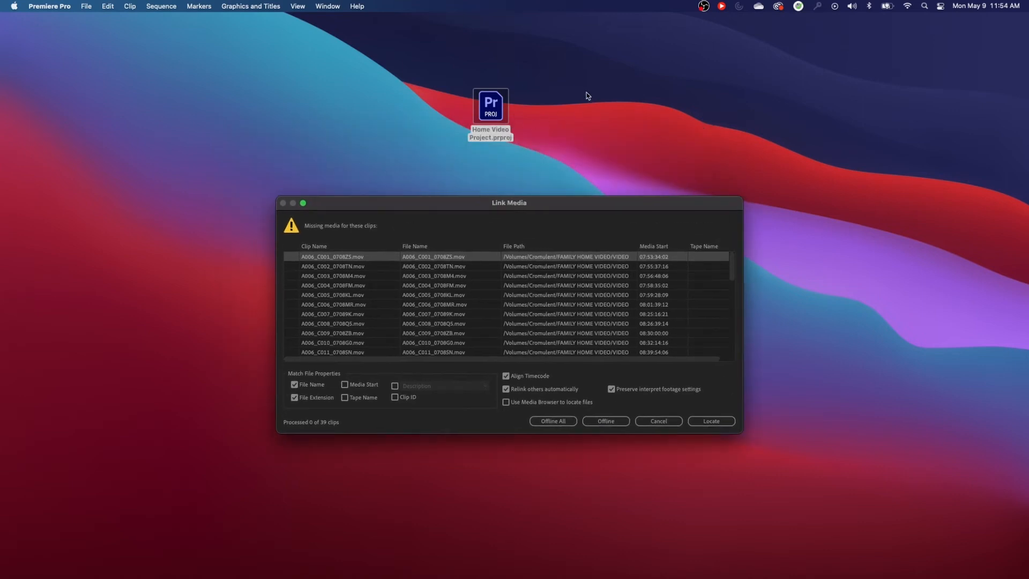
{"action": "mouse_move", "coordinate": [485, 108]}
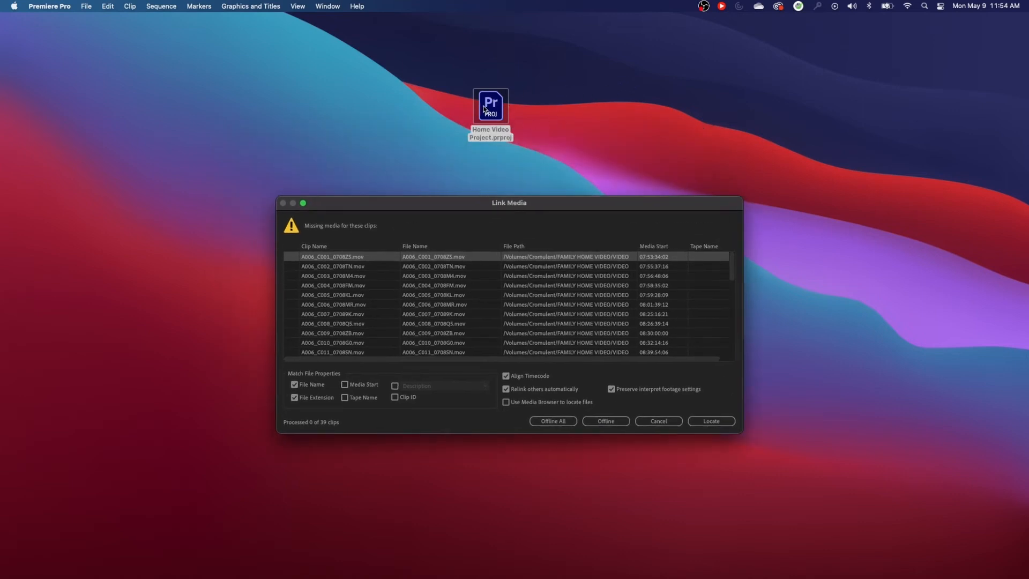
{"action": "mouse_move", "coordinate": [554, 182]}
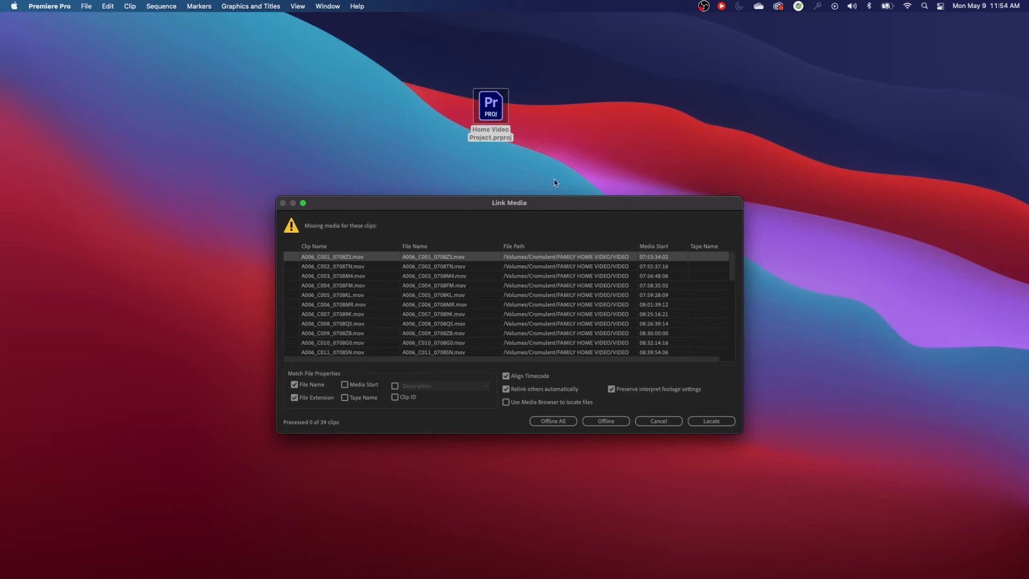
{"action": "mouse_move", "coordinate": [493, 175]}
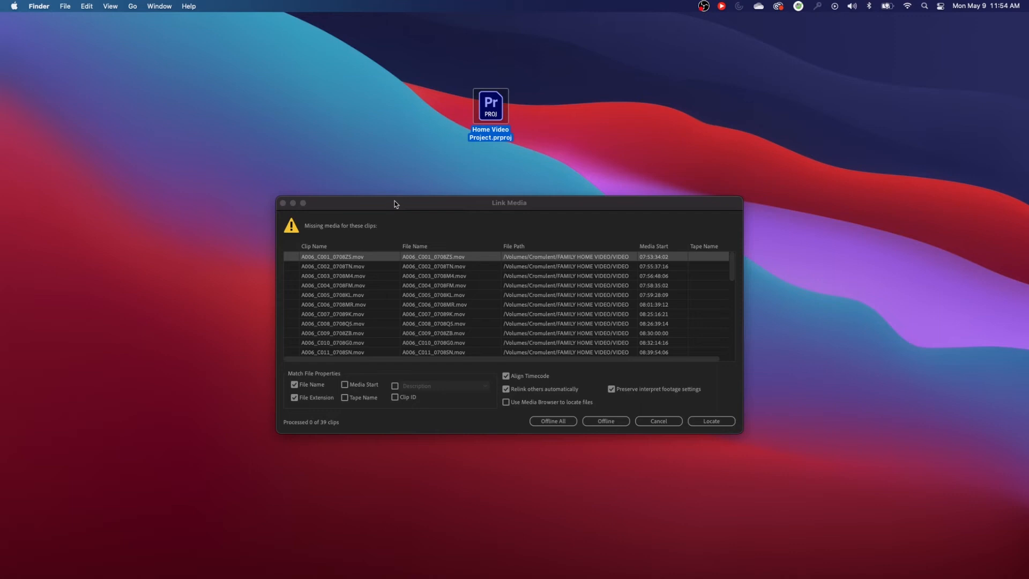
{"action": "mouse_move", "coordinate": [474, 224]}
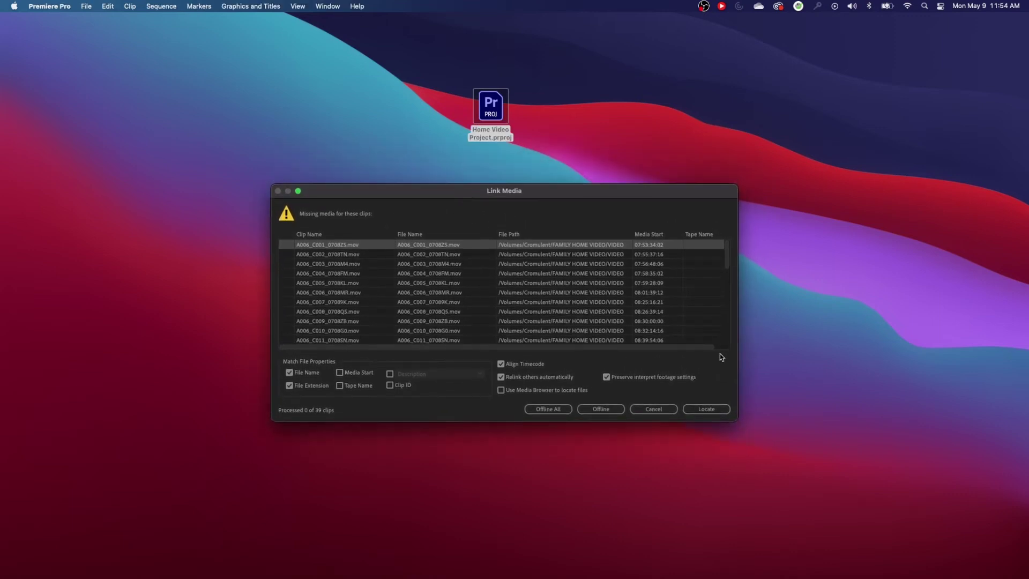
{"action": "mouse_move", "coordinate": [705, 408]}
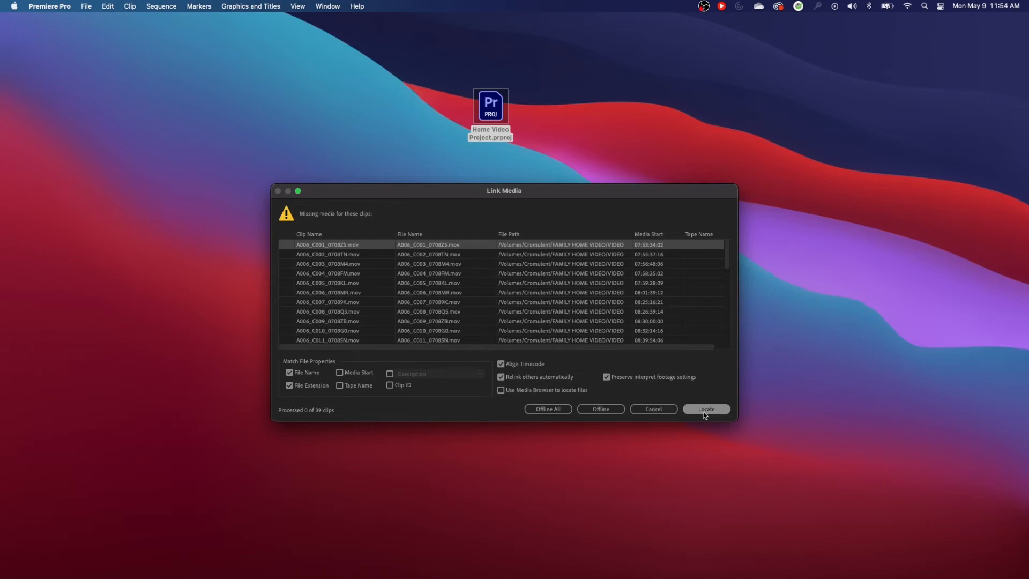
{"action": "mouse_move", "coordinate": [579, 257]}
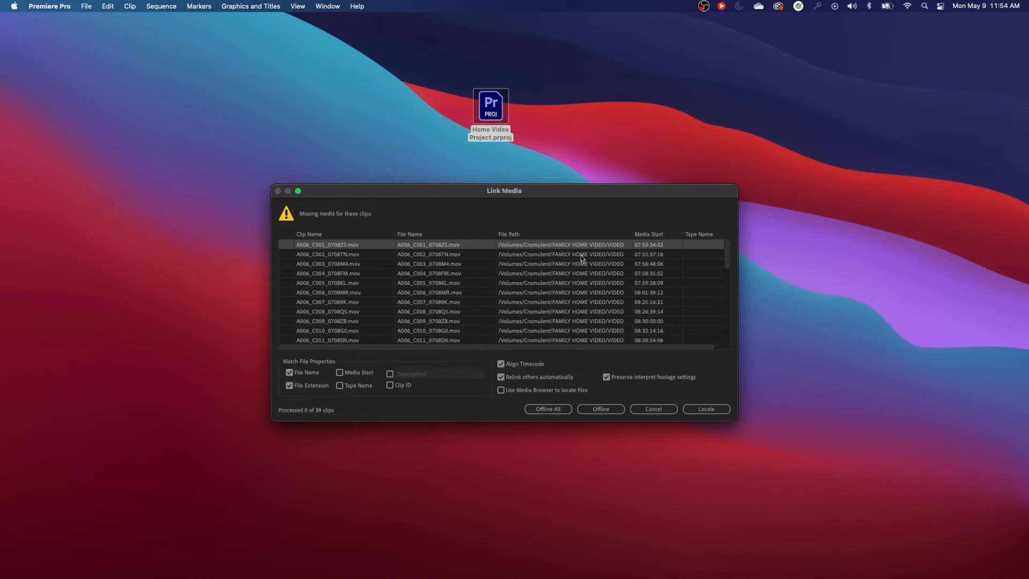
{"action": "mouse_move", "coordinate": [442, 253]}
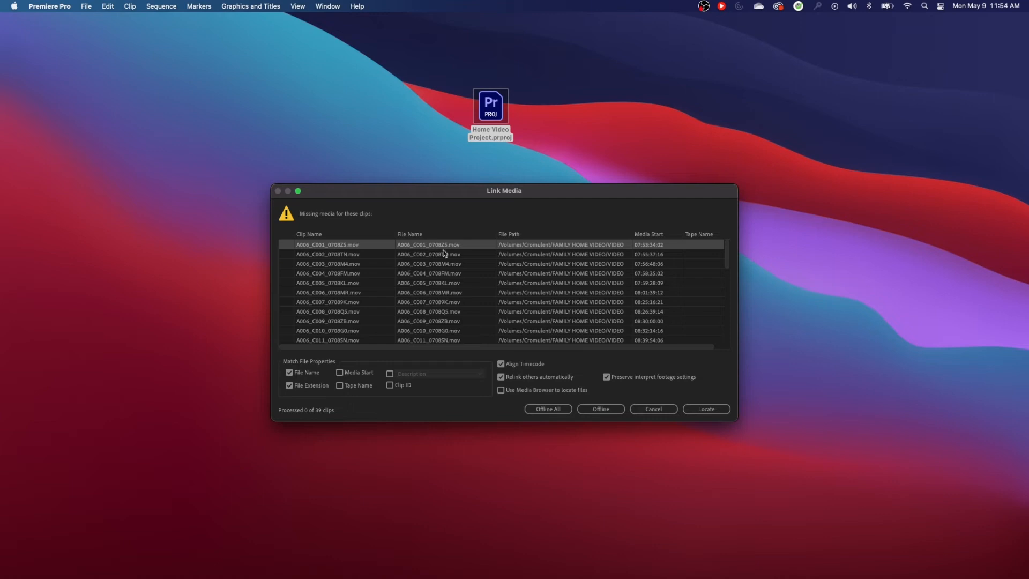
{"action": "mouse_move", "coordinate": [592, 346]}
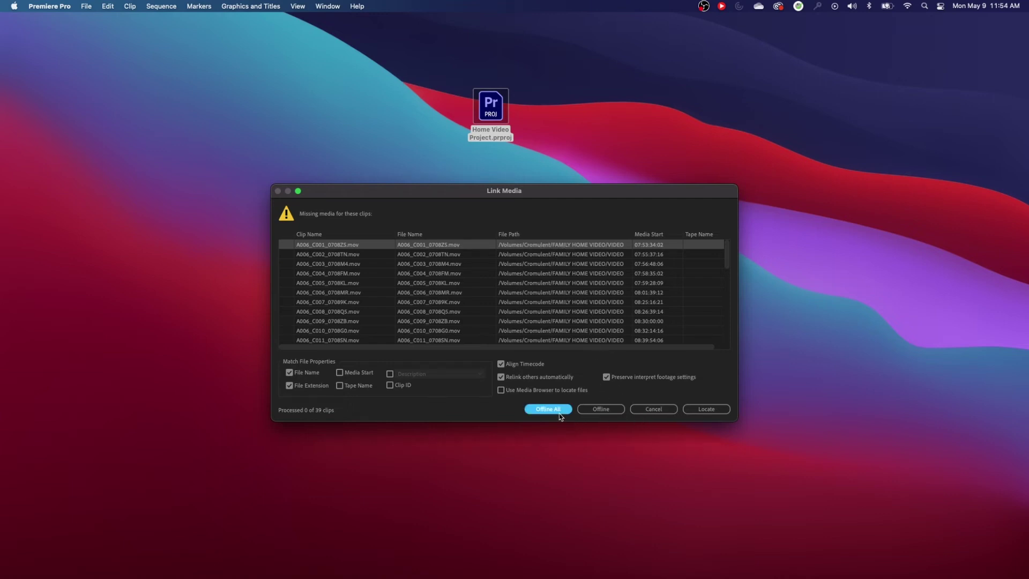
Step: Mark all missing clips offline, browse the project items, and switch to another workspace layout
{"action": "left_click", "coordinate": [548, 409]}
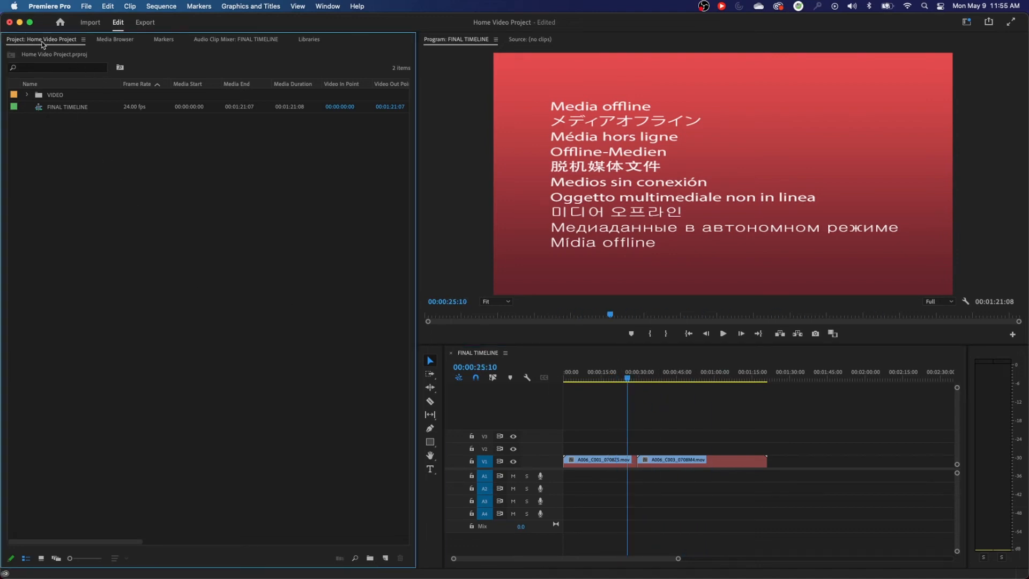
{"action": "left_click", "coordinate": [115, 39]}
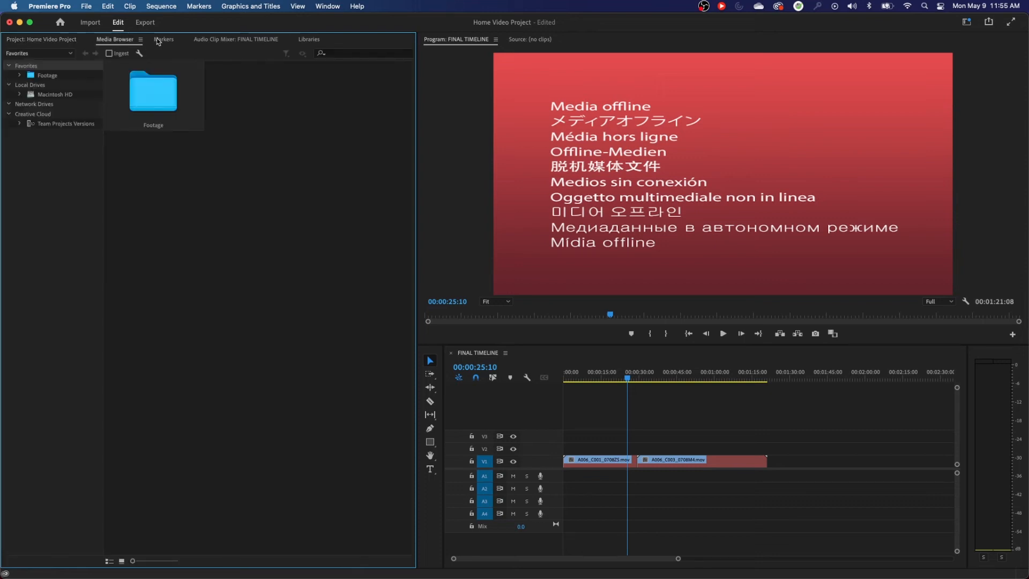
{"action": "left_click", "coordinate": [43, 40]}
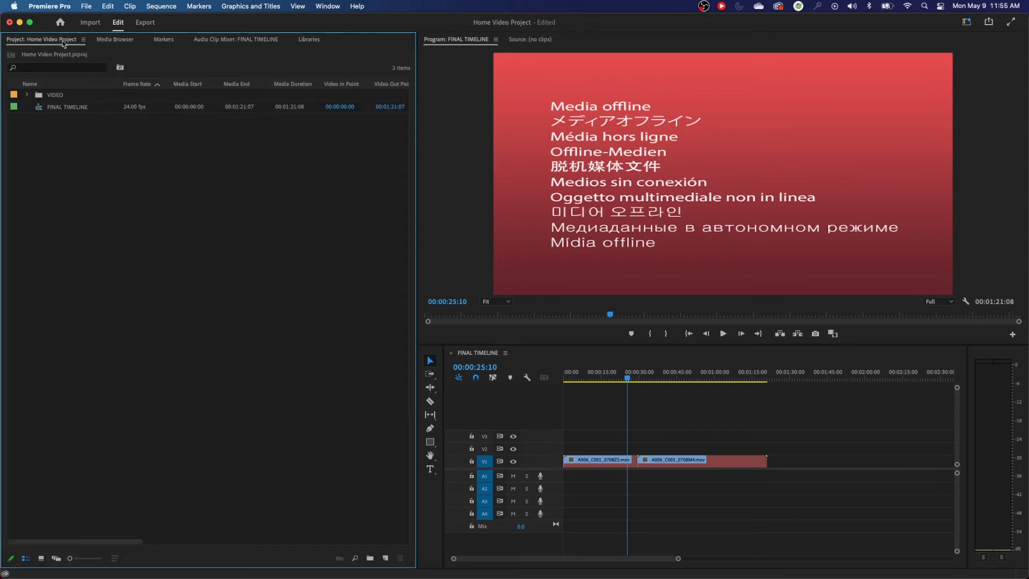
{"action": "left_click", "coordinate": [964, 22]}
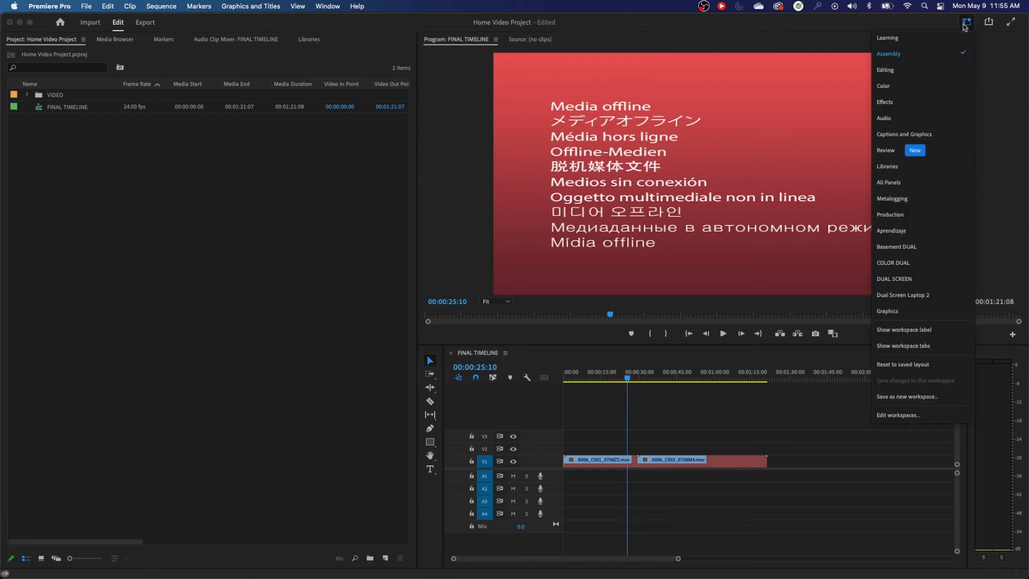
{"action": "mouse_move", "coordinate": [917, 86]}
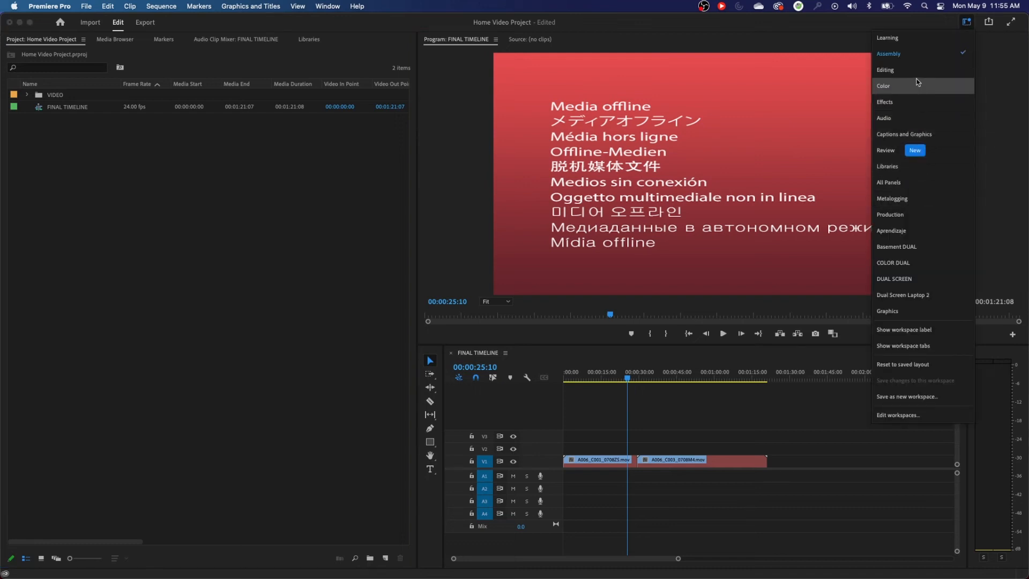
{"action": "left_click", "coordinate": [882, 86]}
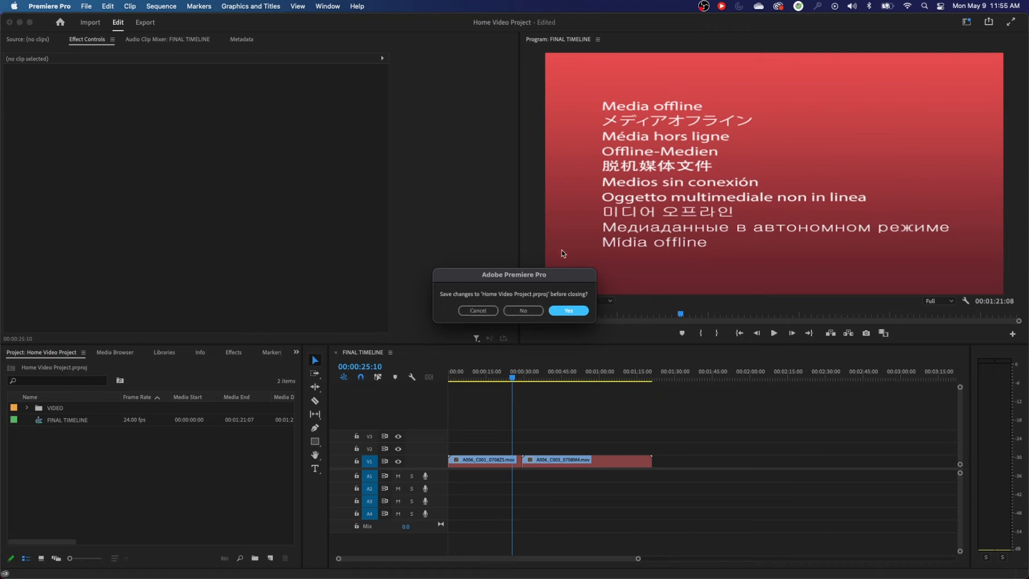
{"action": "mouse_move", "coordinate": [522, 310]}
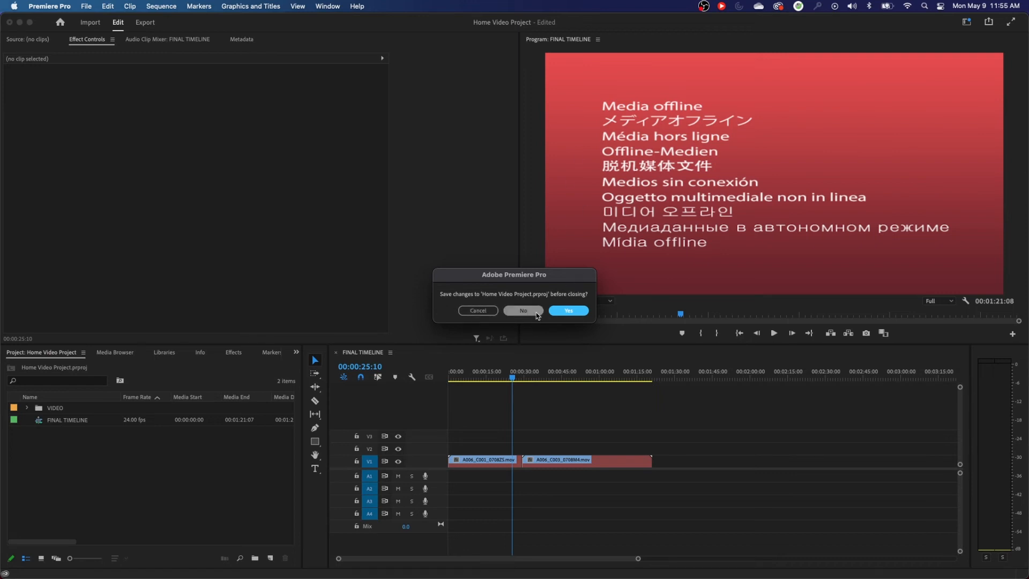
{"action": "mouse_move", "coordinate": [403, 373]}
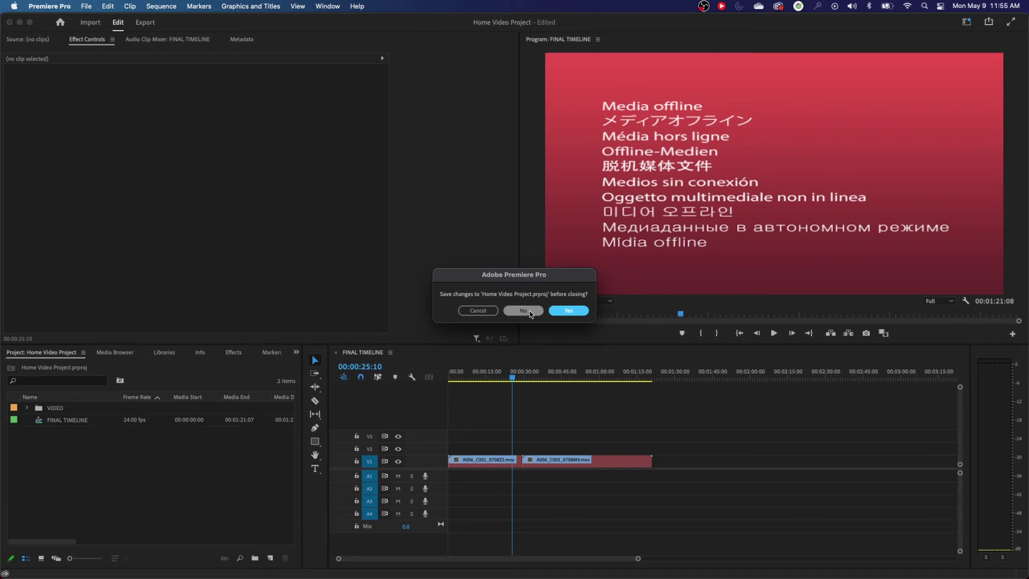
Step: Close the project without saving, then browse Cromulent in Open Project and cancel
{"action": "left_click", "coordinate": [522, 311]}
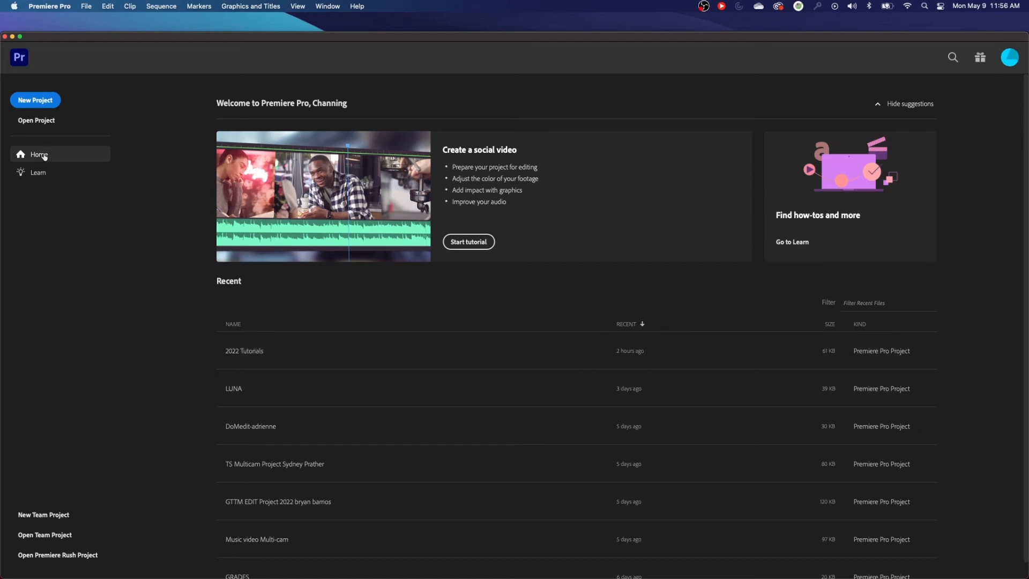
{"action": "mouse_move", "coordinate": [36, 120]}
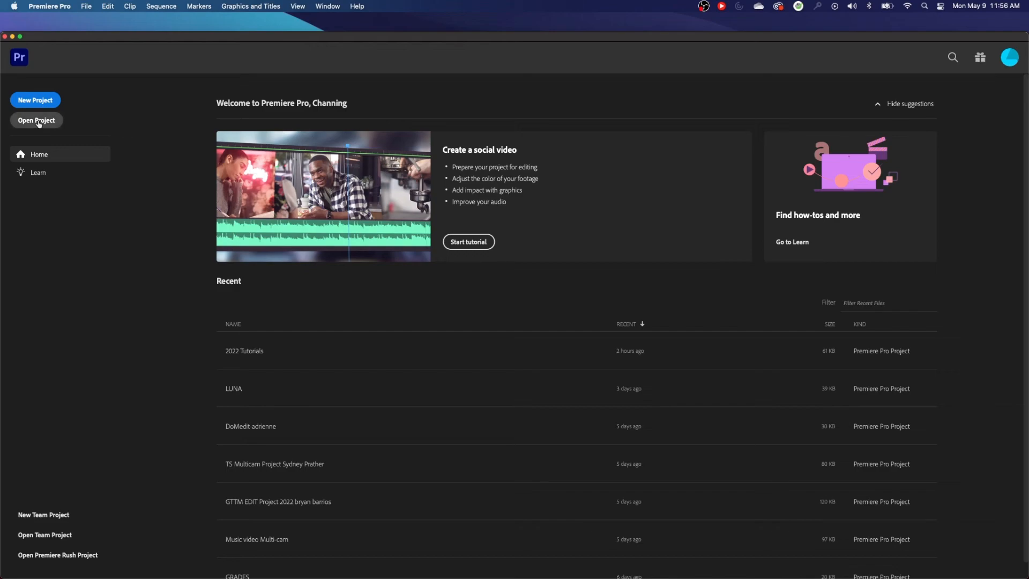
{"action": "left_click", "coordinate": [36, 120]}
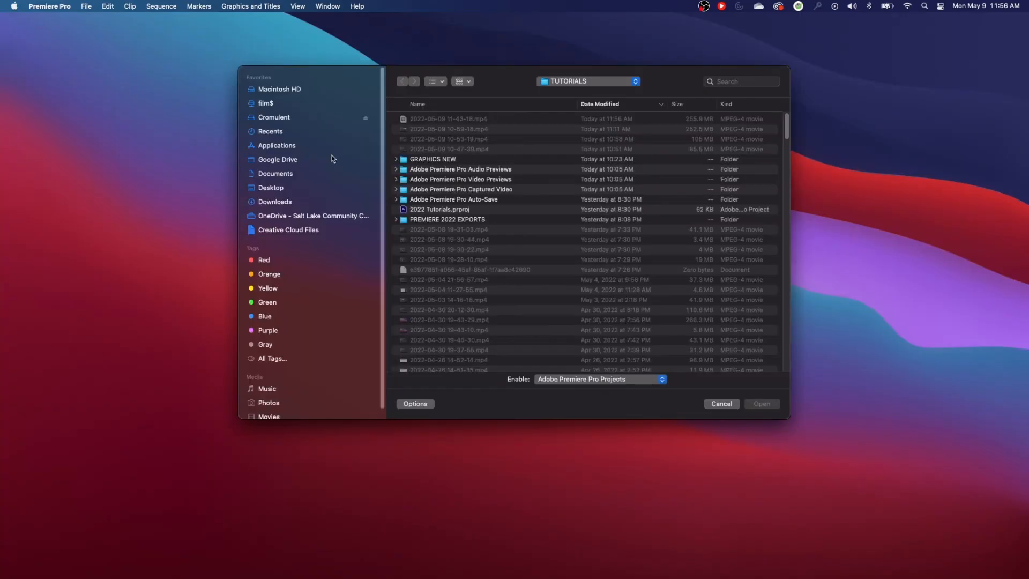
{"action": "left_click", "coordinate": [274, 117]}
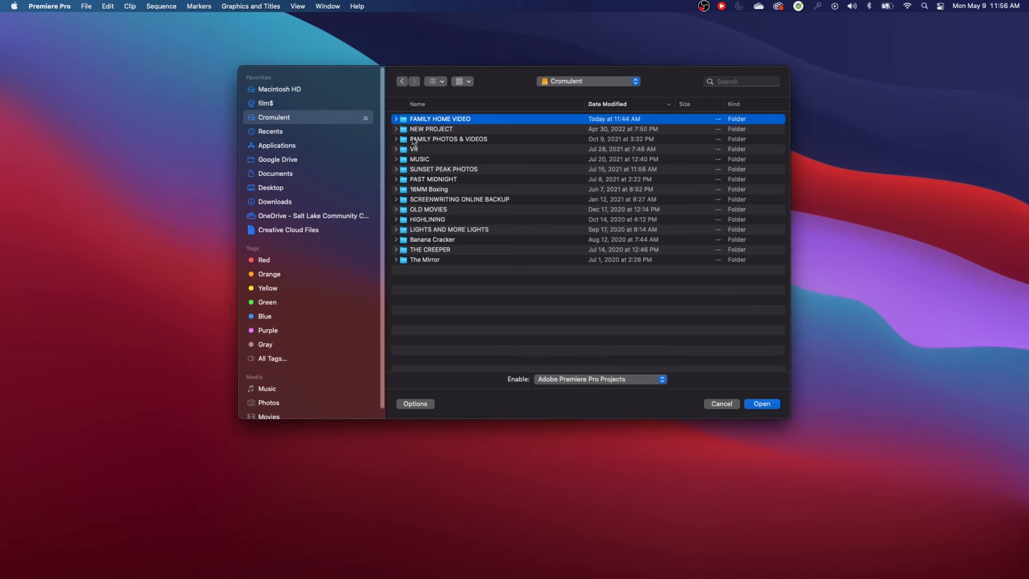
{"action": "left_click", "coordinate": [761, 404]}
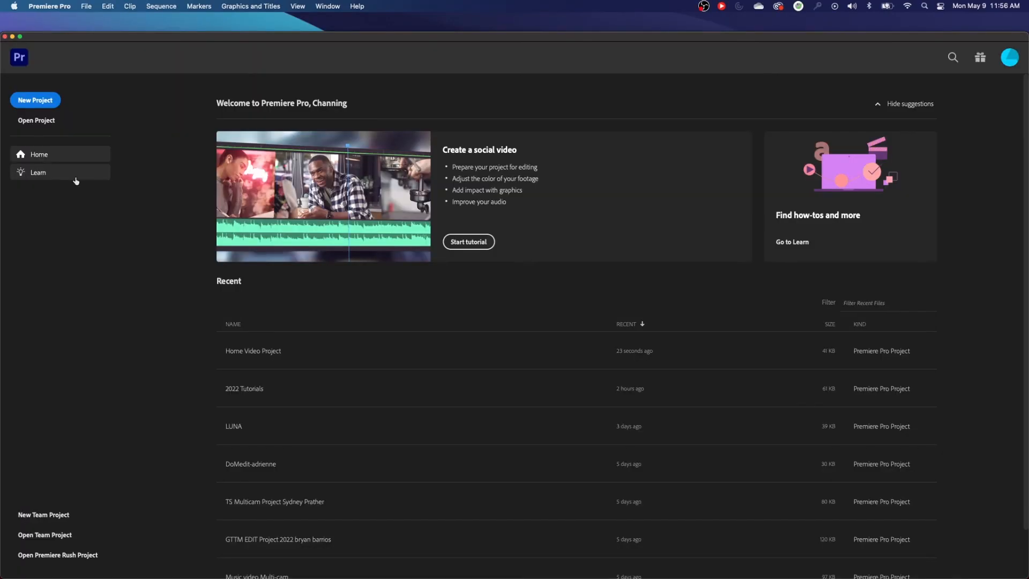
{"action": "mouse_move", "coordinate": [87, 169]}
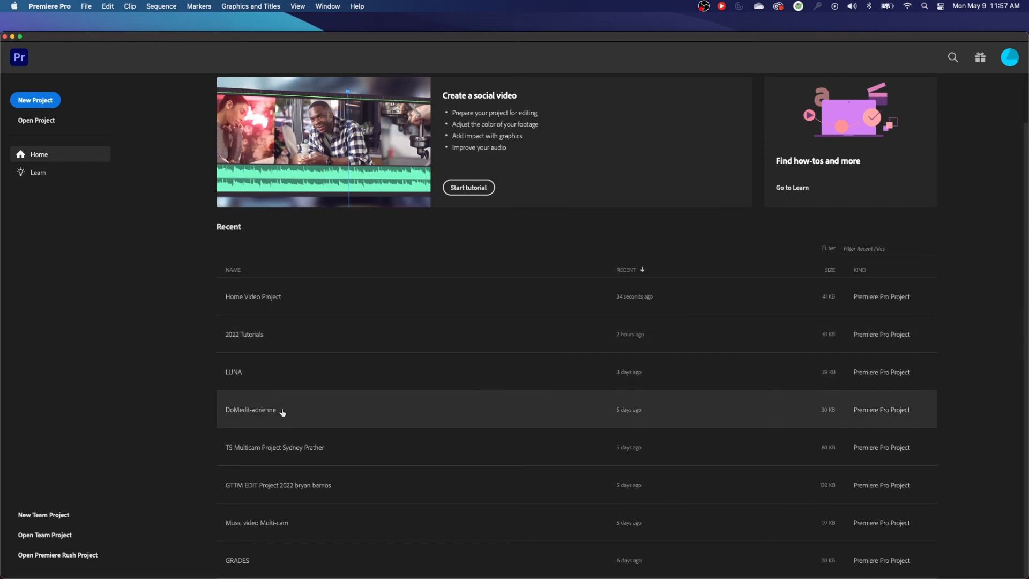
{"action": "mouse_move", "coordinate": [275, 280]}
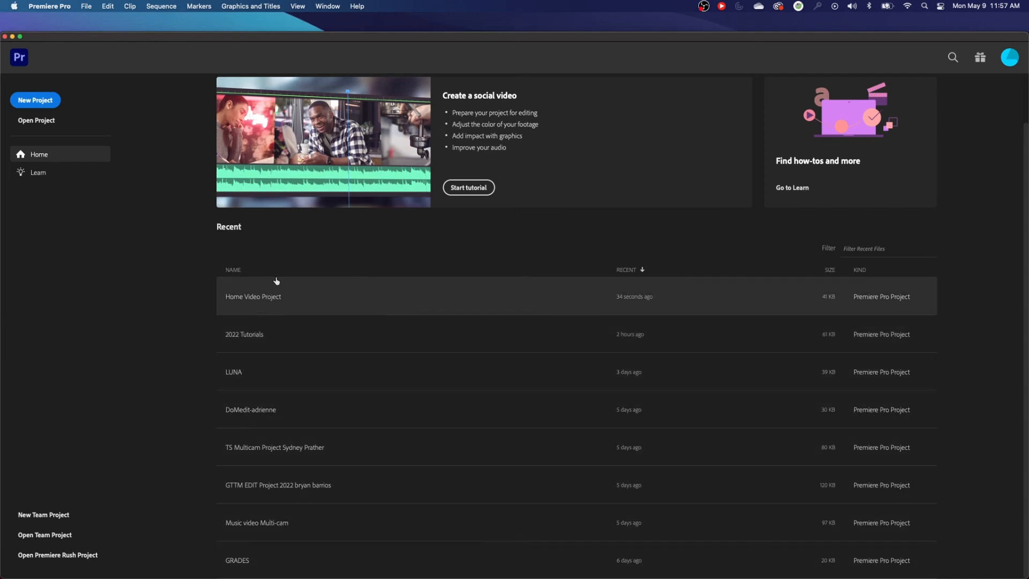
{"action": "mouse_move", "coordinate": [267, 299]}
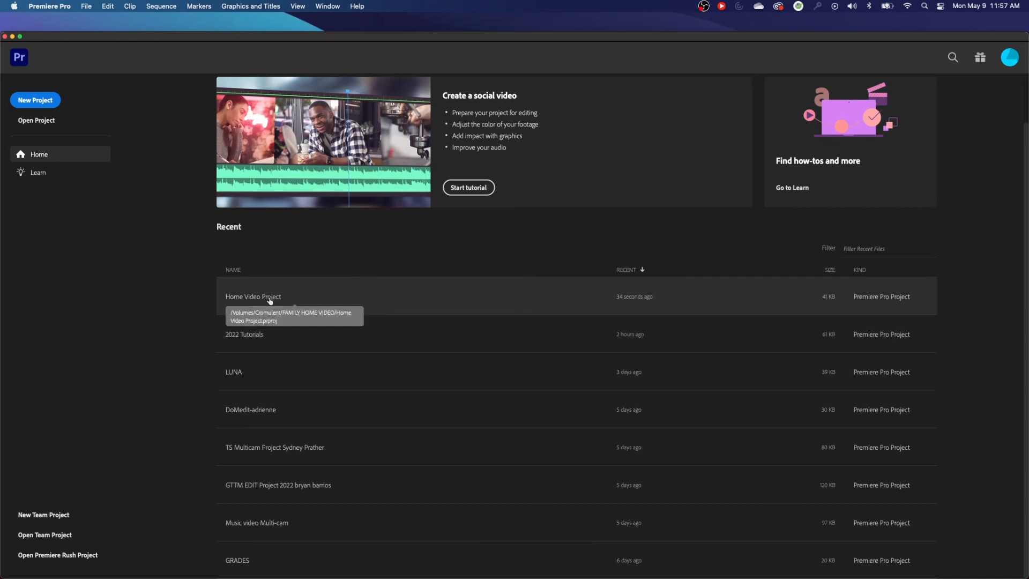
{"action": "mouse_move", "coordinate": [170, 349]}
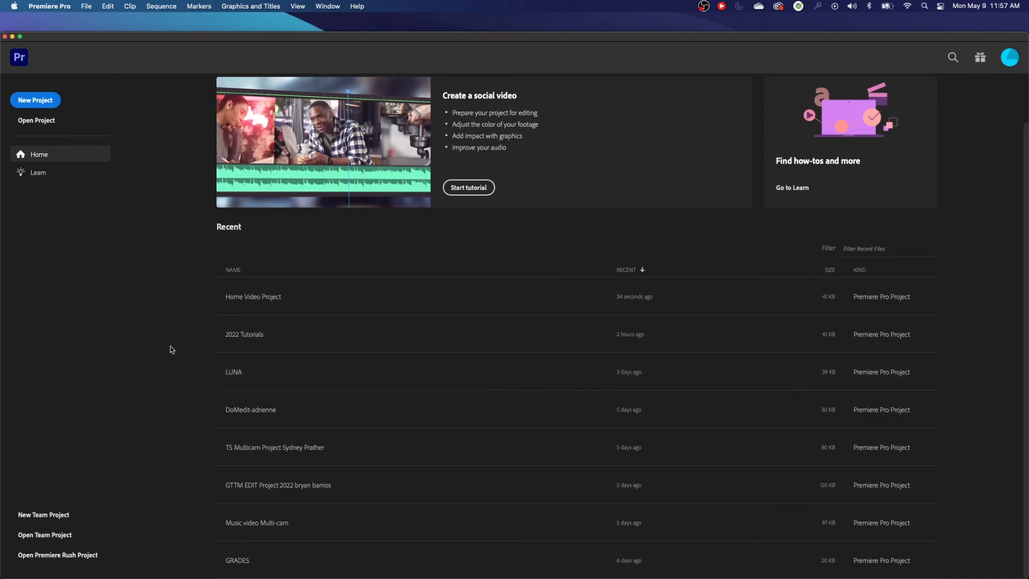
{"action": "mouse_move", "coordinate": [36, 155]}
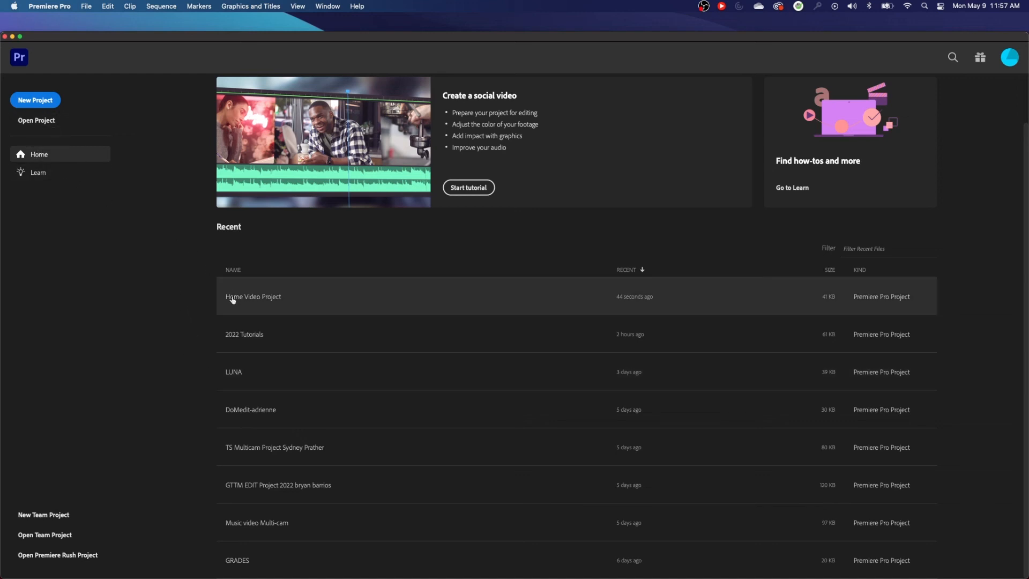
Step: Start a new project and name it 'Hiking Video Project'
{"action": "double_click", "coordinate": [253, 297]}
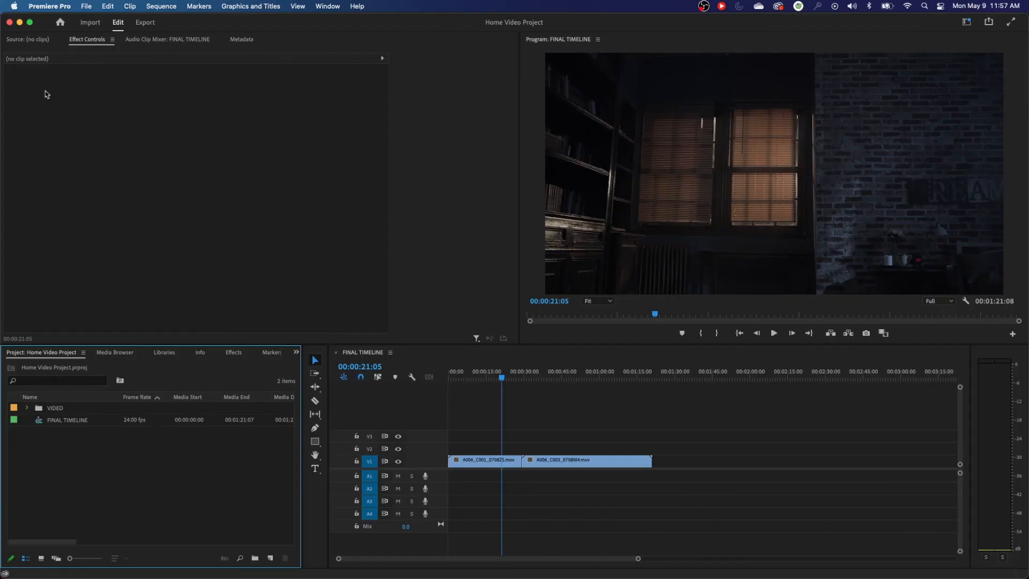
{"action": "mouse_move", "coordinate": [95, 195]}
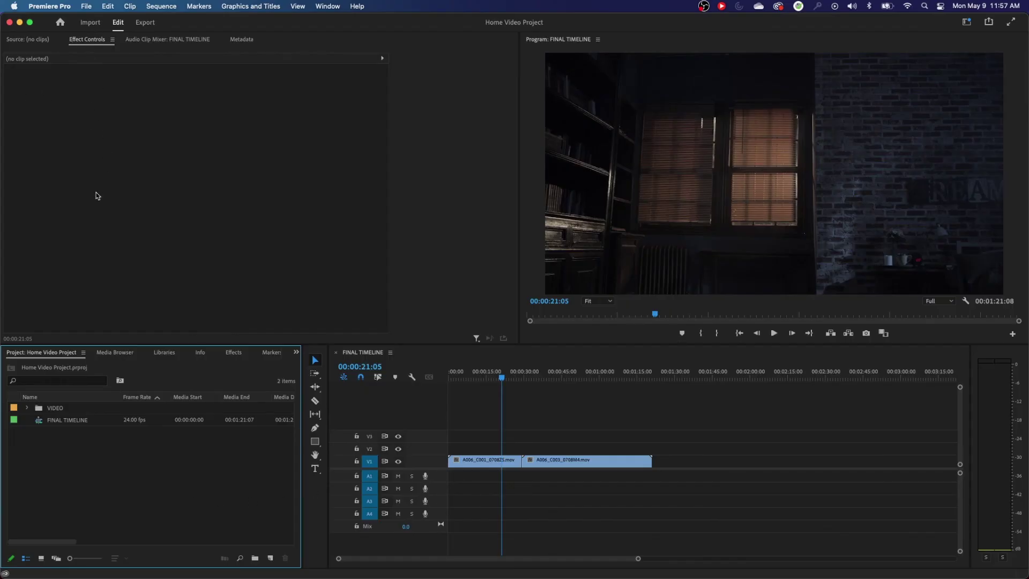
{"action": "left_click", "coordinate": [86, 7]}
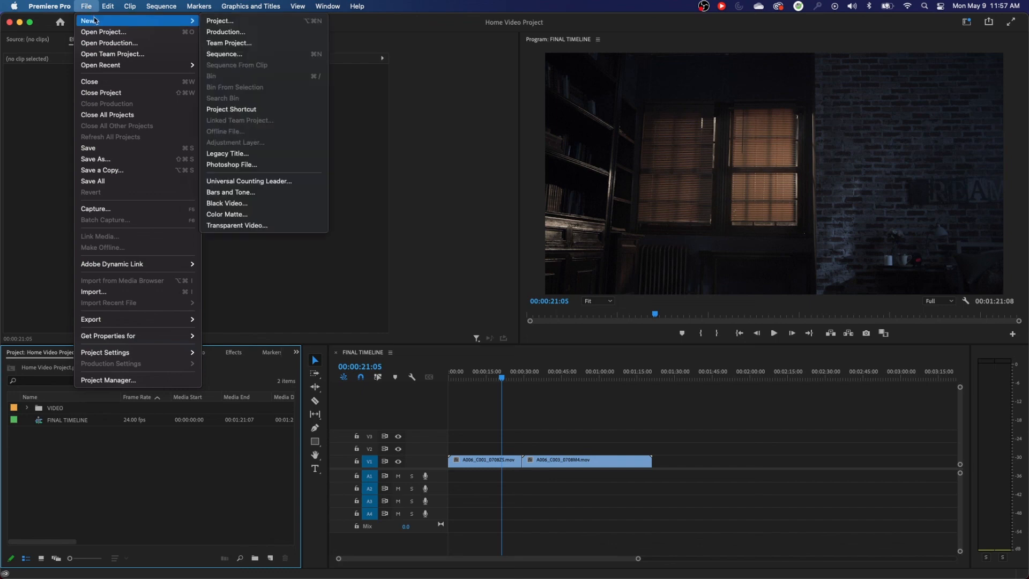
{"action": "left_click", "coordinate": [221, 21]}
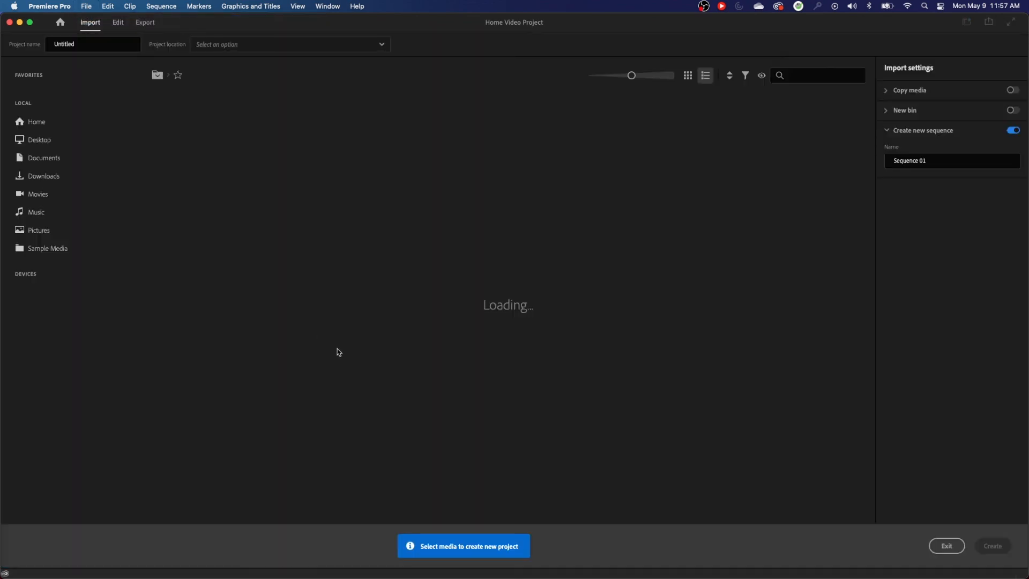
{"action": "left_click", "coordinate": [44, 192]}
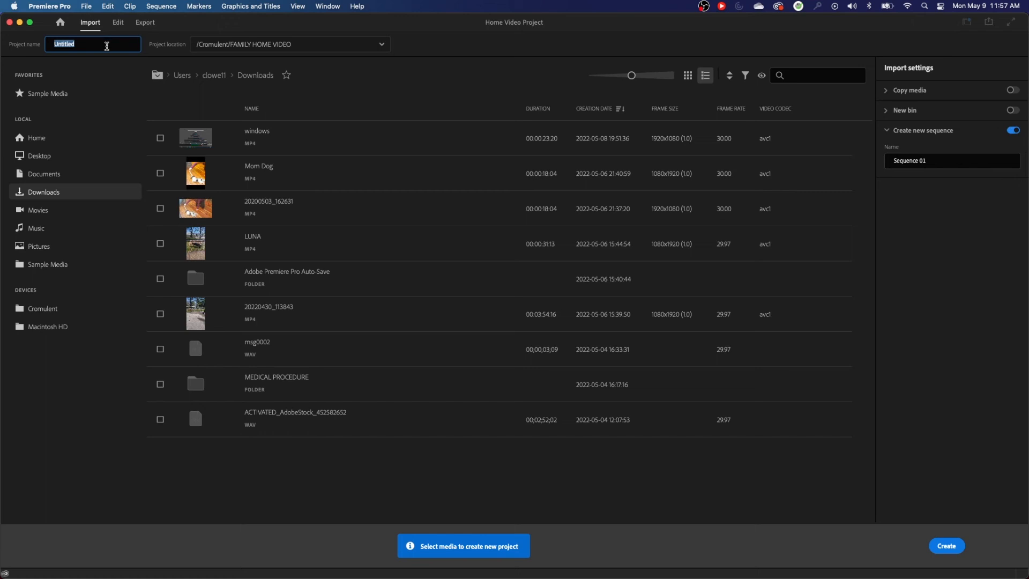
{"action": "mouse_move", "coordinate": [18, 45]}
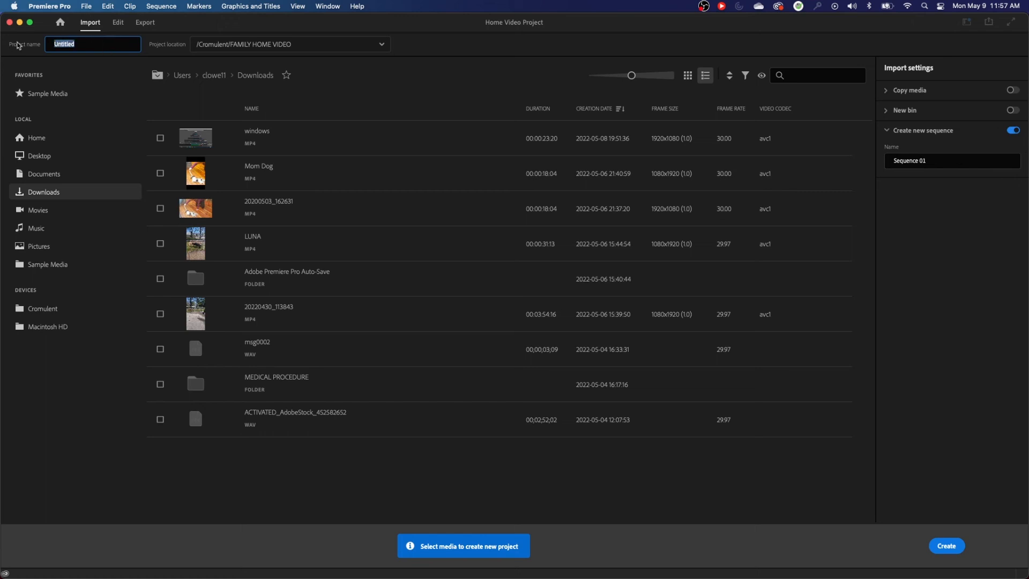
{"action": "type", "text": "Hi"}
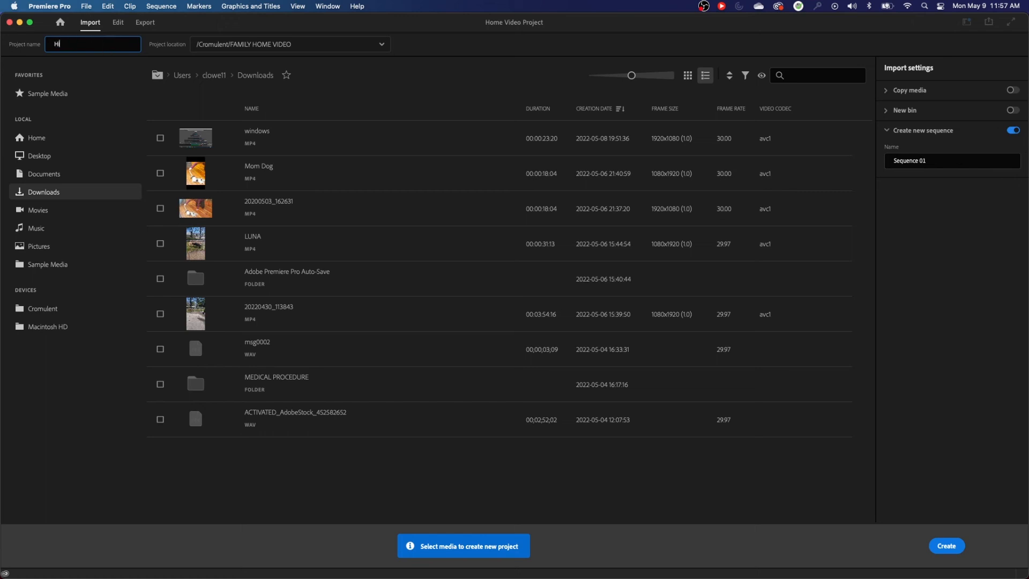
{"action": "type", "text": "Hiking Video Project"}
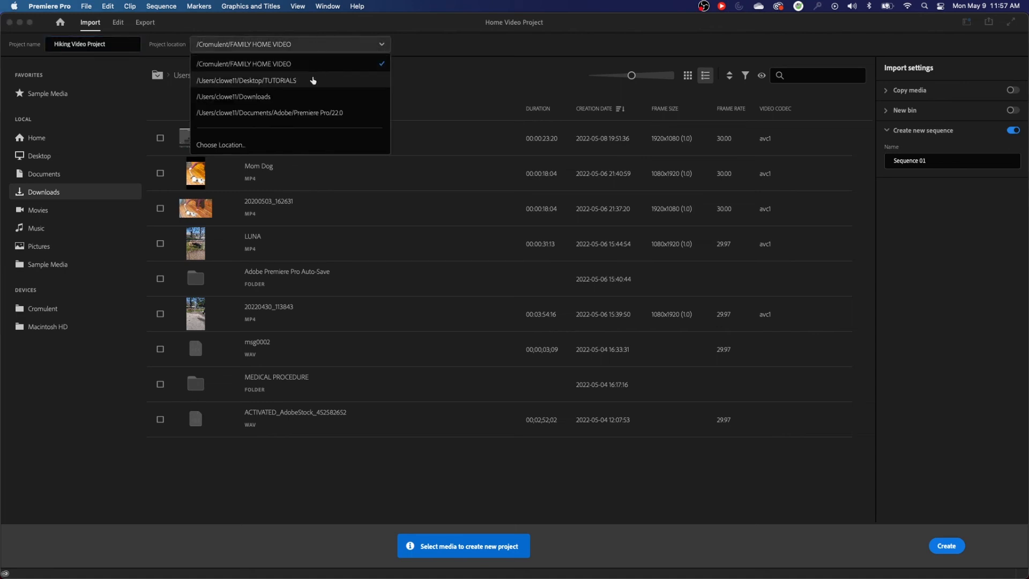
{"action": "mouse_move", "coordinate": [243, 146]}
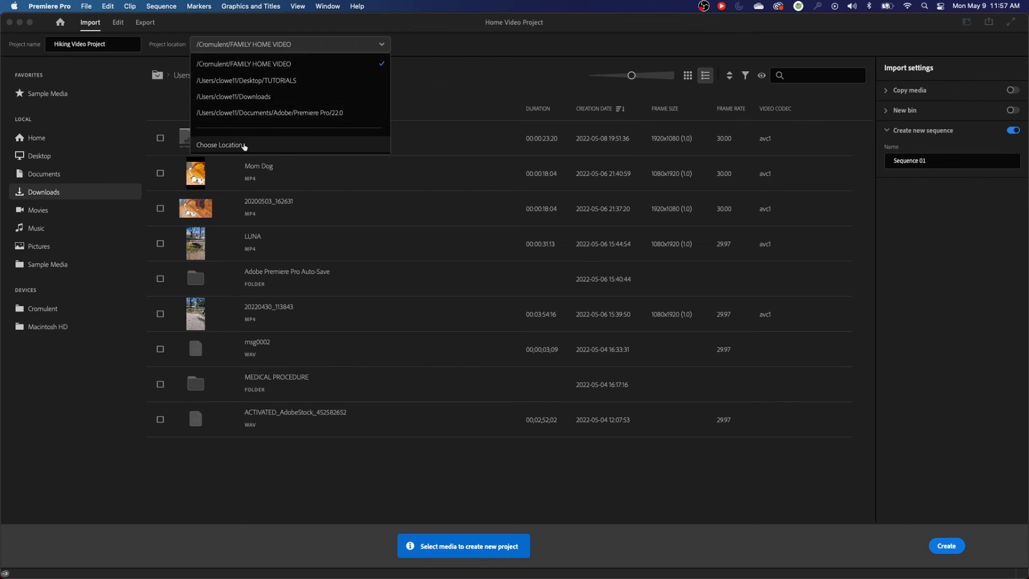
Step: Make a new HIKING MOVIE folder and choose it as the project location
{"action": "left_click", "coordinate": [221, 145]}
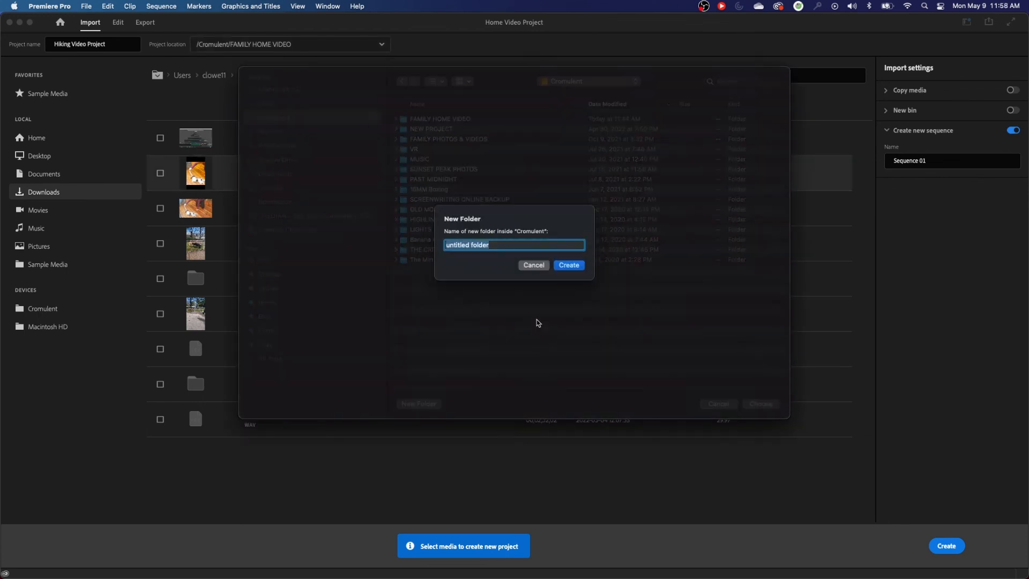
{"action": "type", "text": "HIKING"}
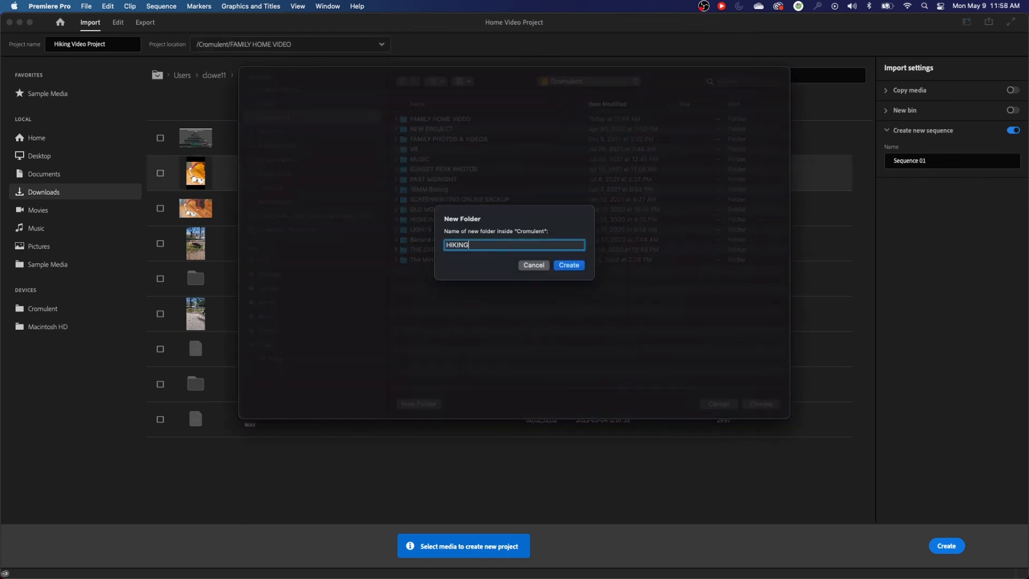
{"action": "type", "text": "MOVIE"}
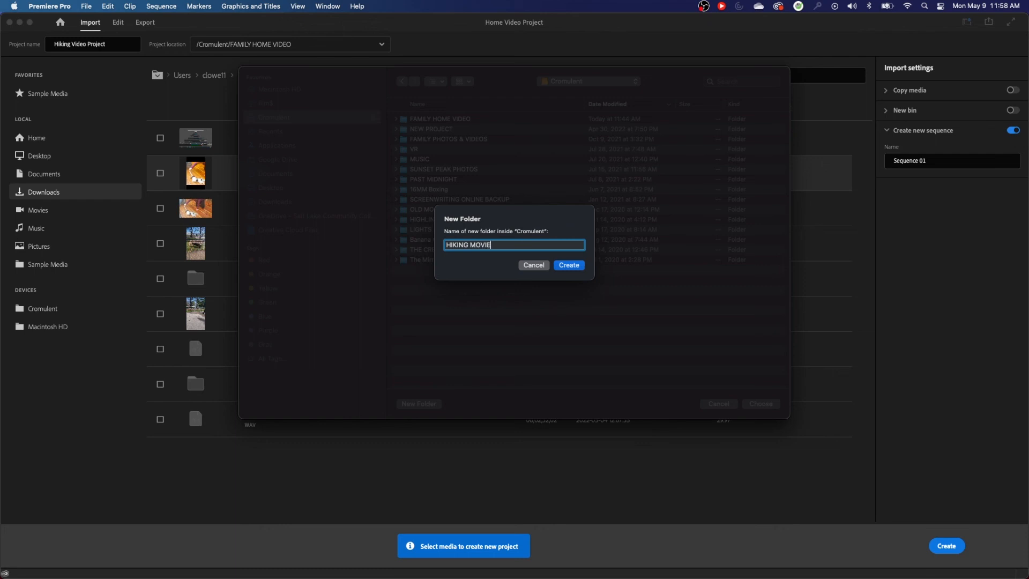
{"action": "left_click", "coordinate": [568, 265]}
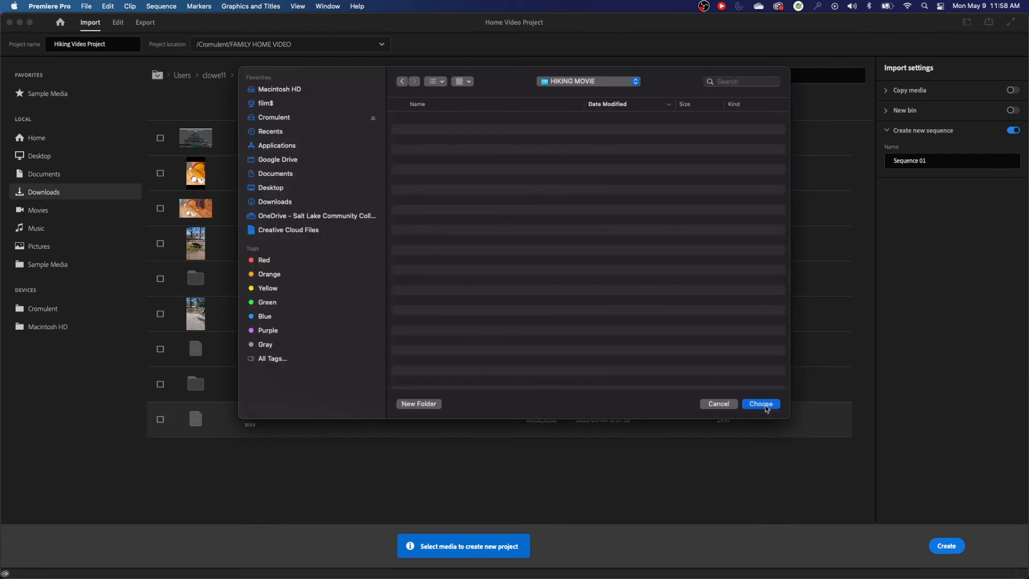
{"action": "left_click", "coordinate": [761, 404]}
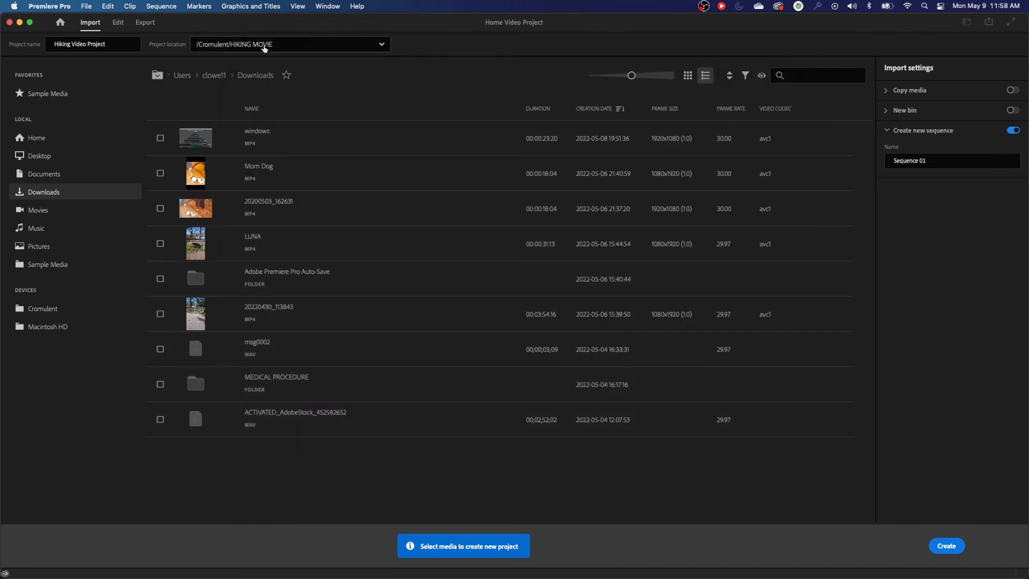
{"action": "mouse_move", "coordinate": [947, 546]}
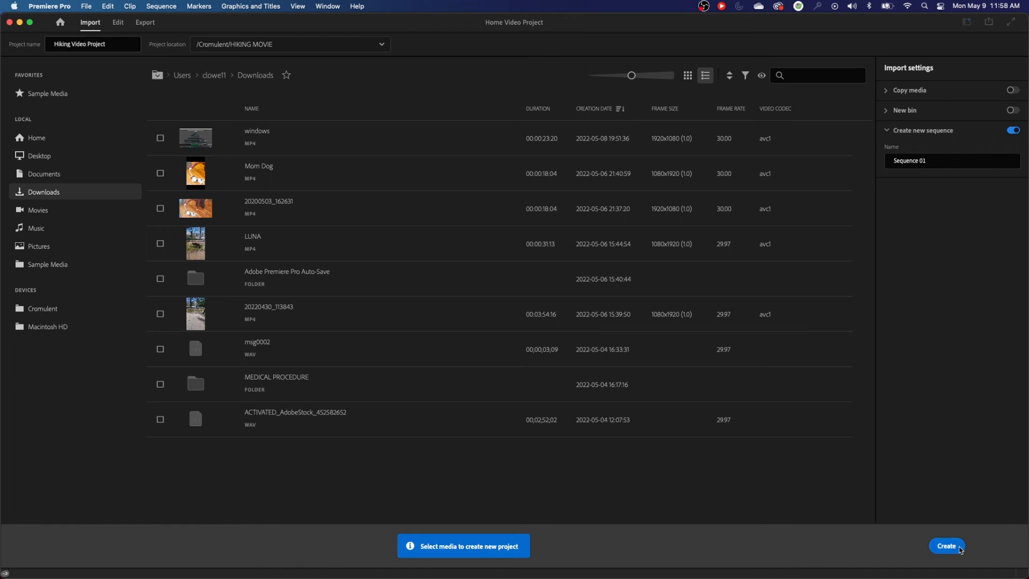
Step: Create Hiking Video Project and flip between its empty media list and Home Video Project's
{"action": "left_click", "coordinate": [945, 546]}
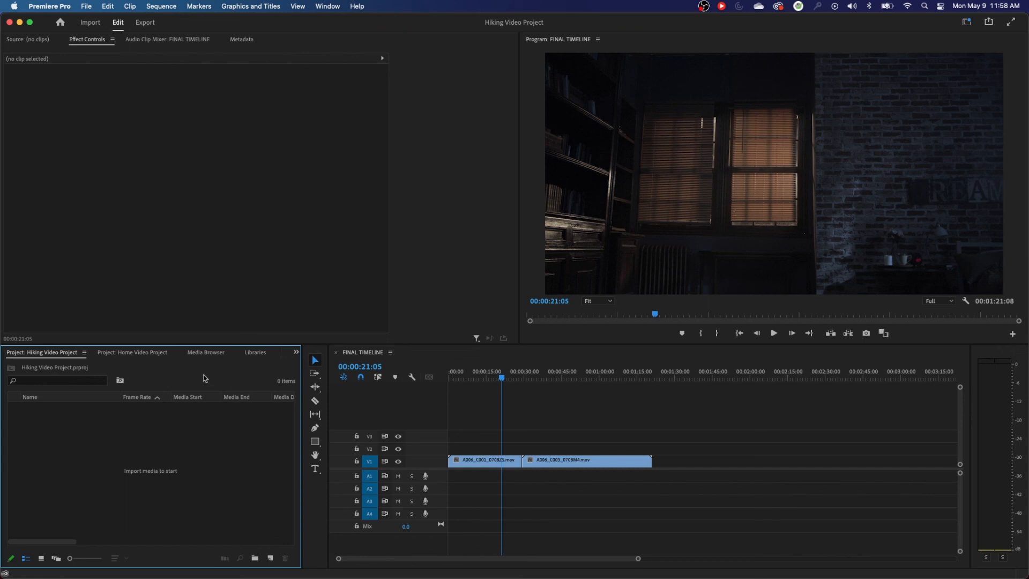
{"action": "left_click", "coordinate": [133, 353]}
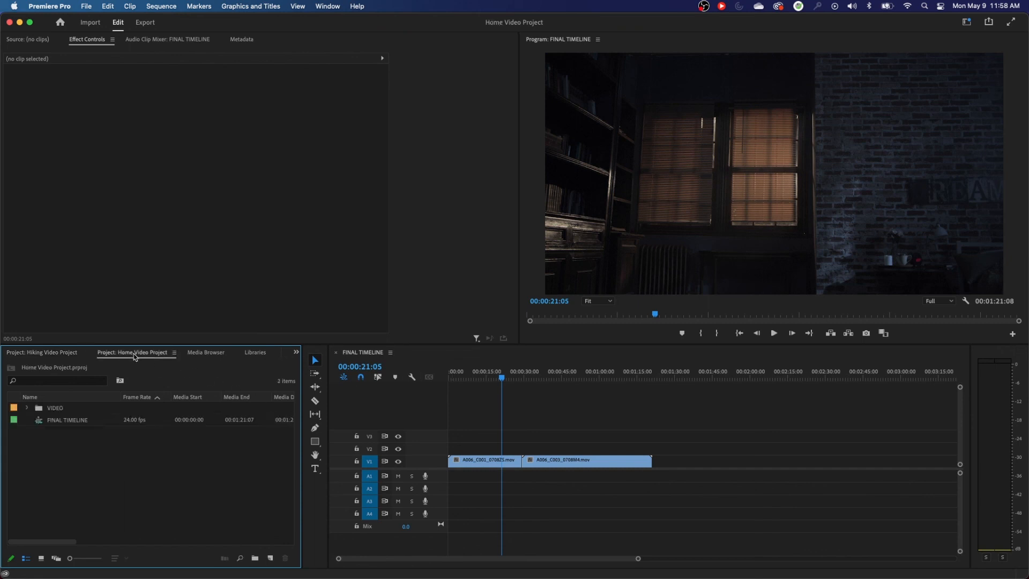
{"action": "mouse_move", "coordinate": [100, 359]}
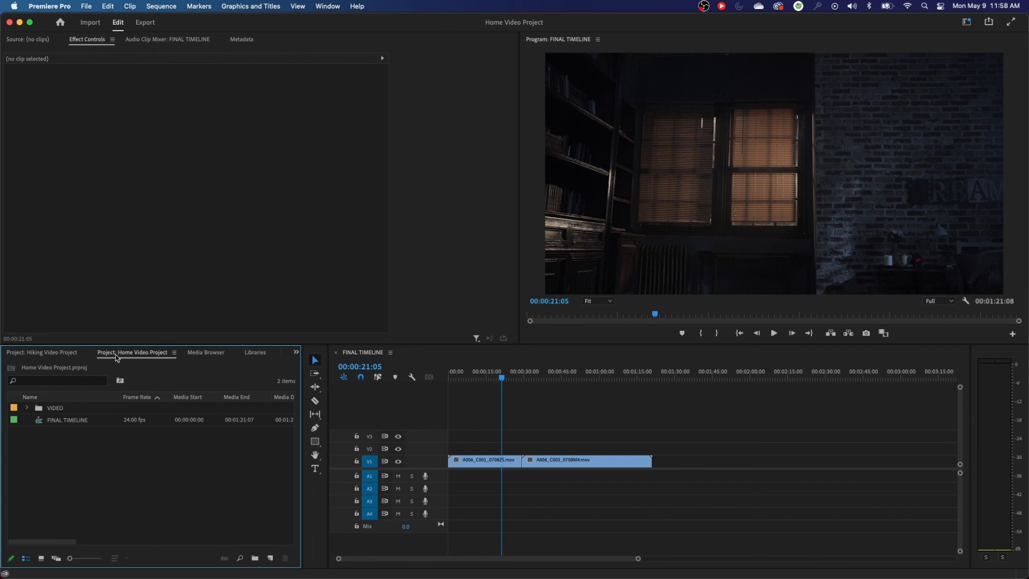
{"action": "mouse_move", "coordinate": [105, 358]}
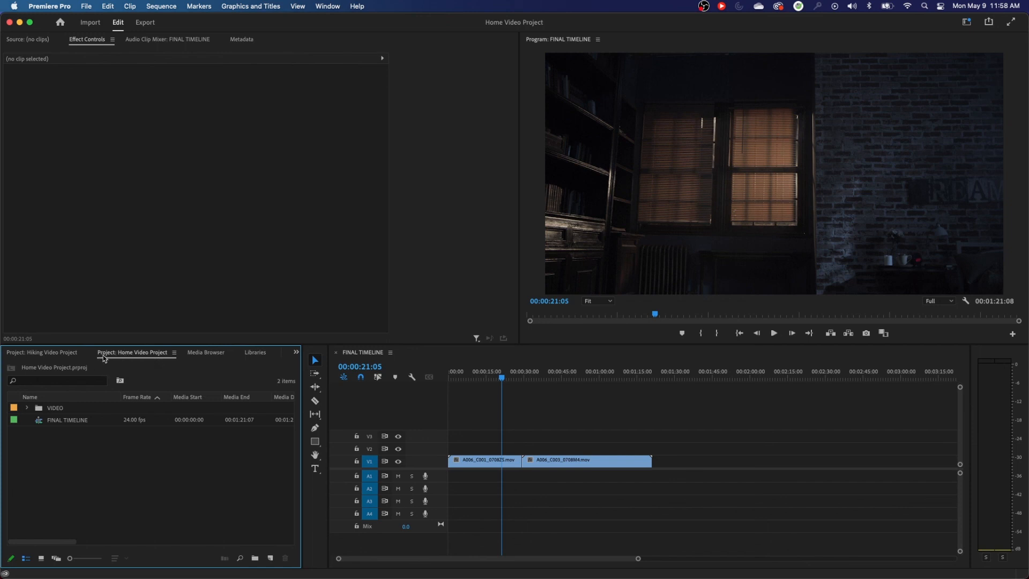
{"action": "left_click", "coordinate": [46, 353]}
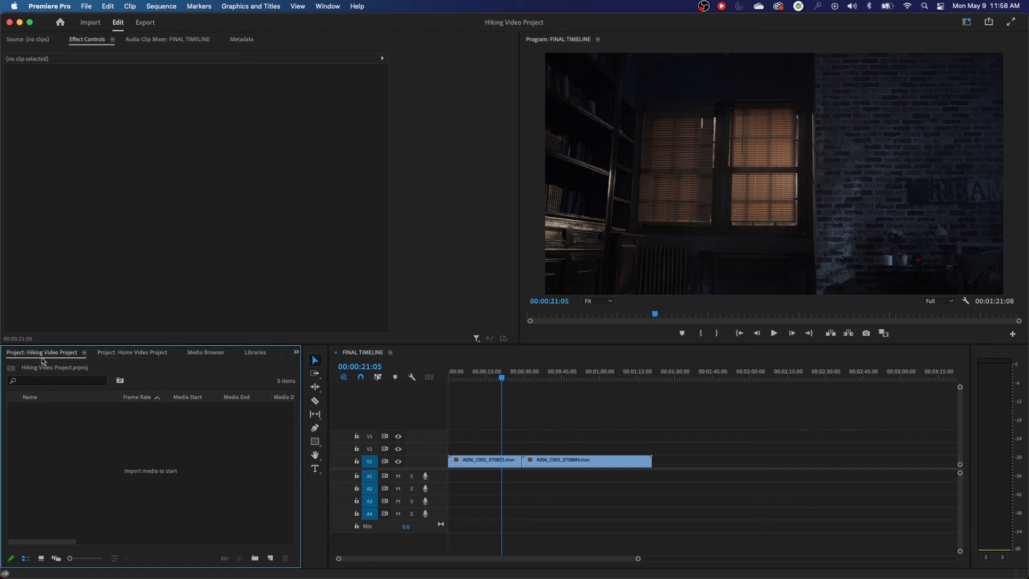
{"action": "left_click", "coordinate": [132, 352]}
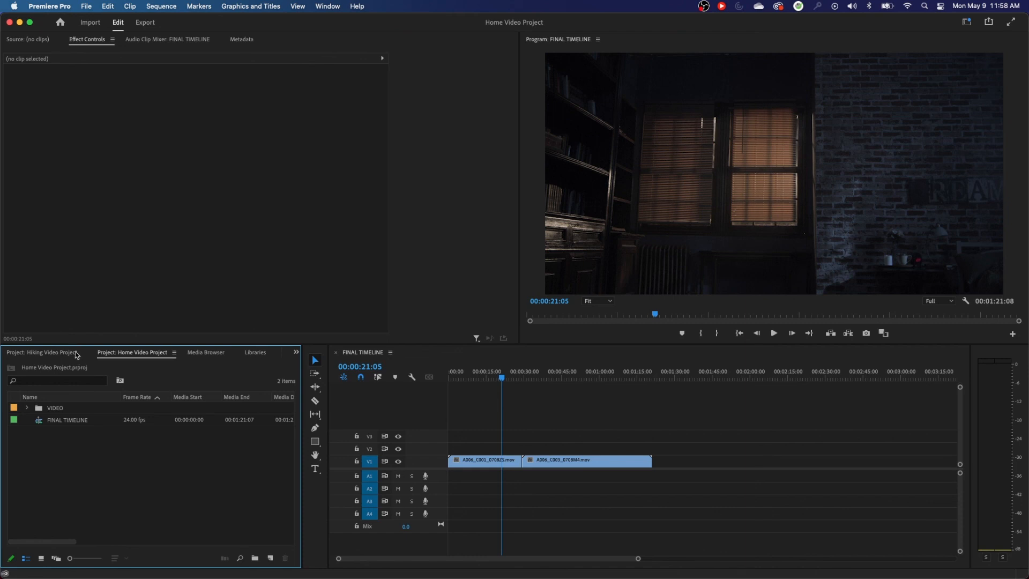
{"action": "left_click", "coordinate": [43, 351]}
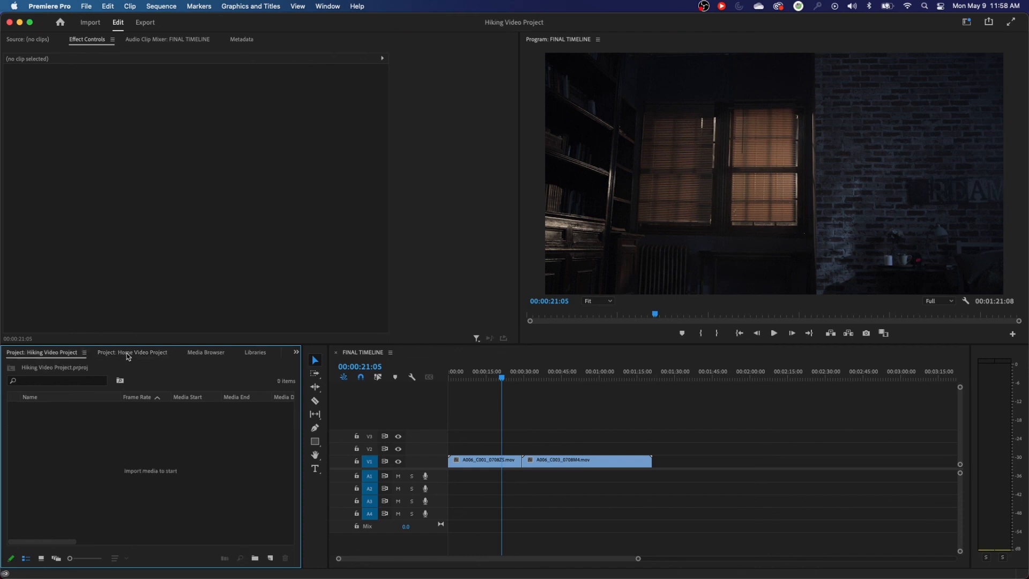
{"action": "mouse_move", "coordinate": [155, 399]}
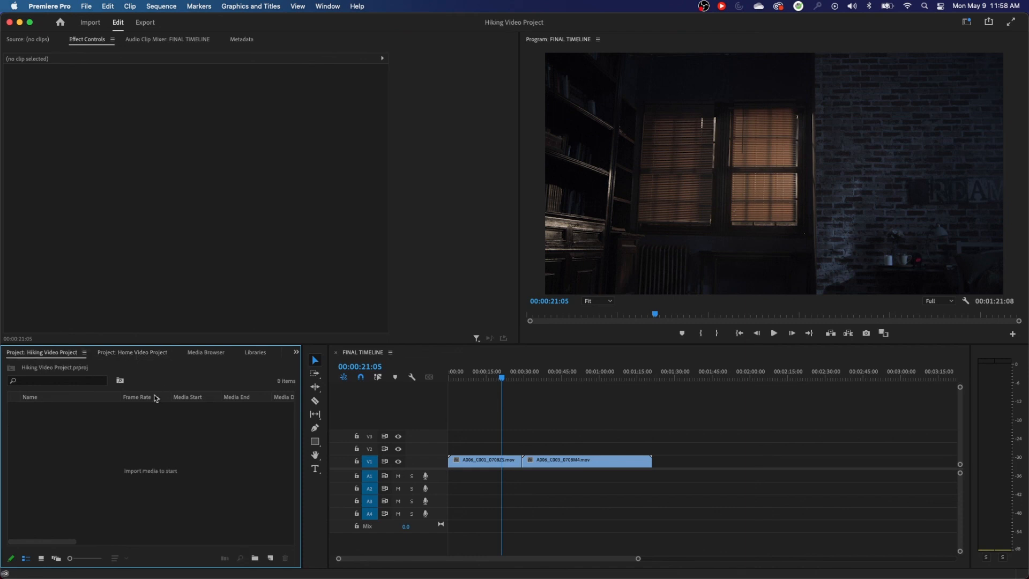
{"action": "left_click", "coordinate": [131, 352]}
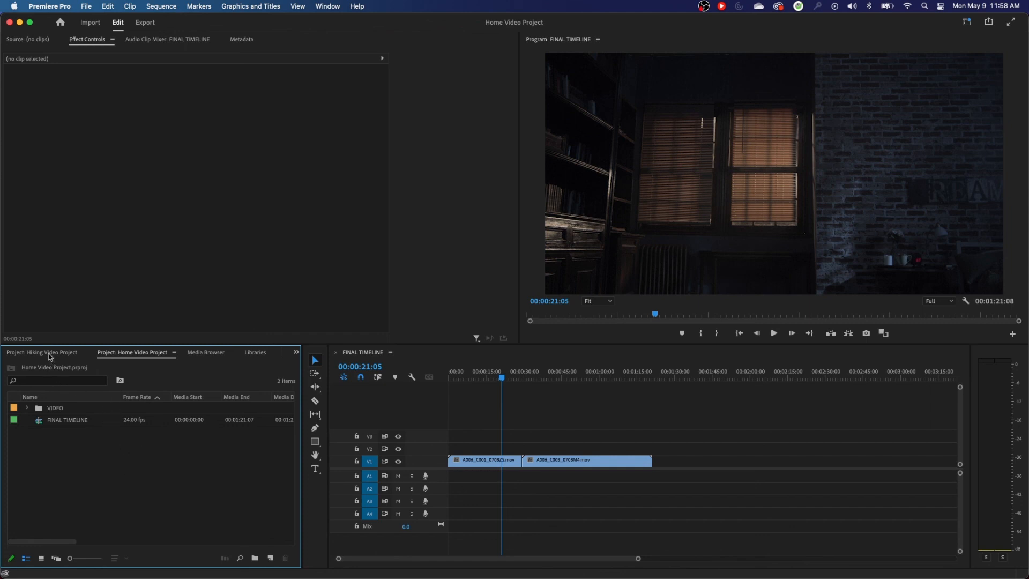
{"action": "left_click", "coordinate": [45, 352]}
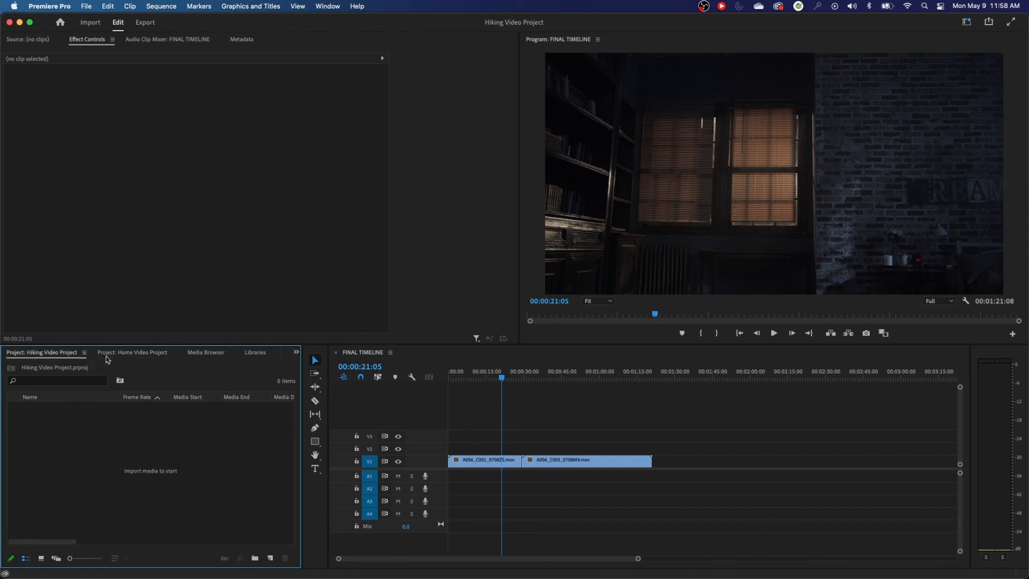
{"action": "left_click", "coordinate": [132, 352]}
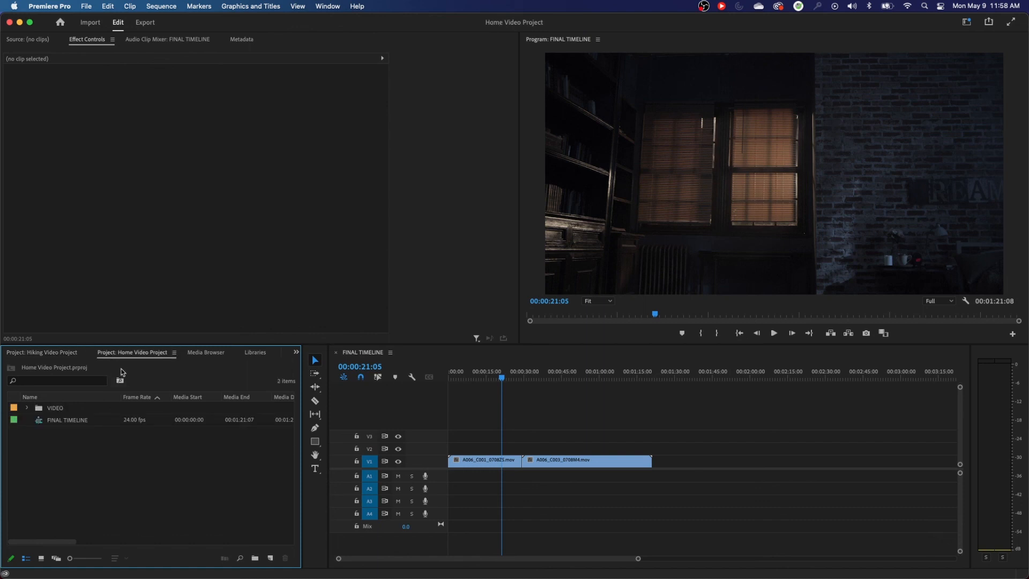
{"action": "mouse_move", "coordinate": [122, 372]}
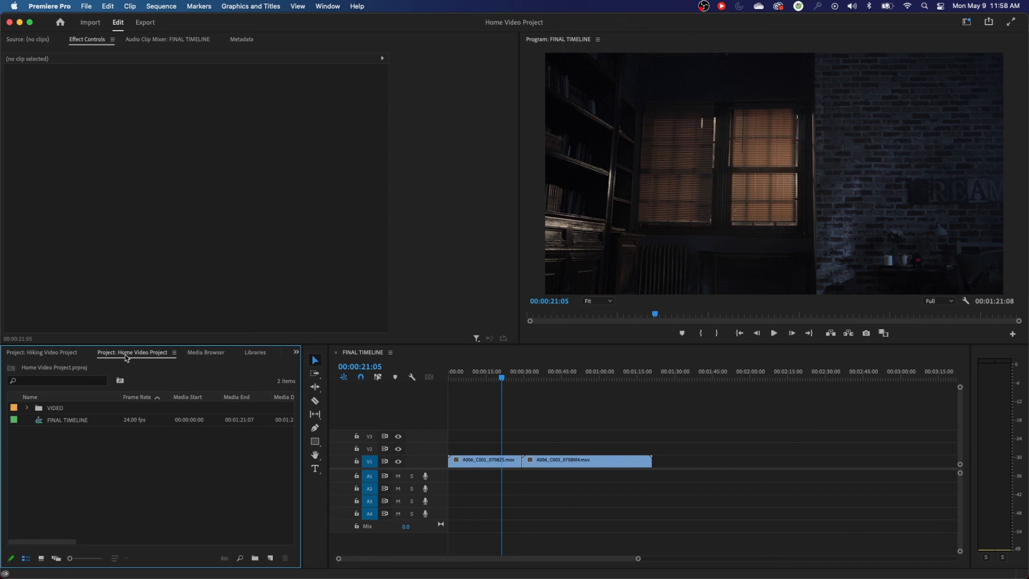
Step: Close Home Video Project and show the empty Hiking Video Project media list alone
{"action": "left_click", "coordinate": [174, 352]}
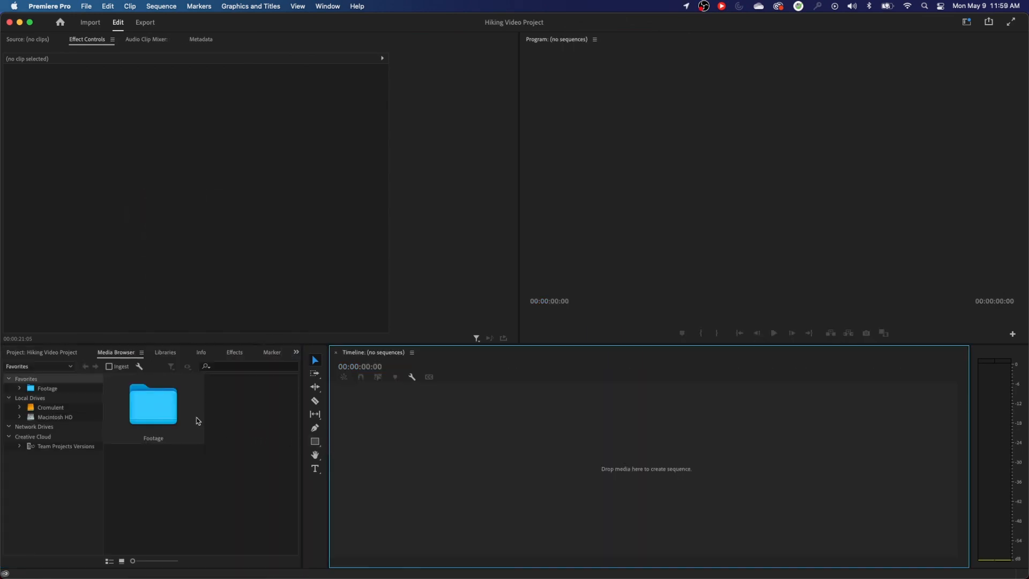
{"action": "left_click", "coordinate": [41, 352]}
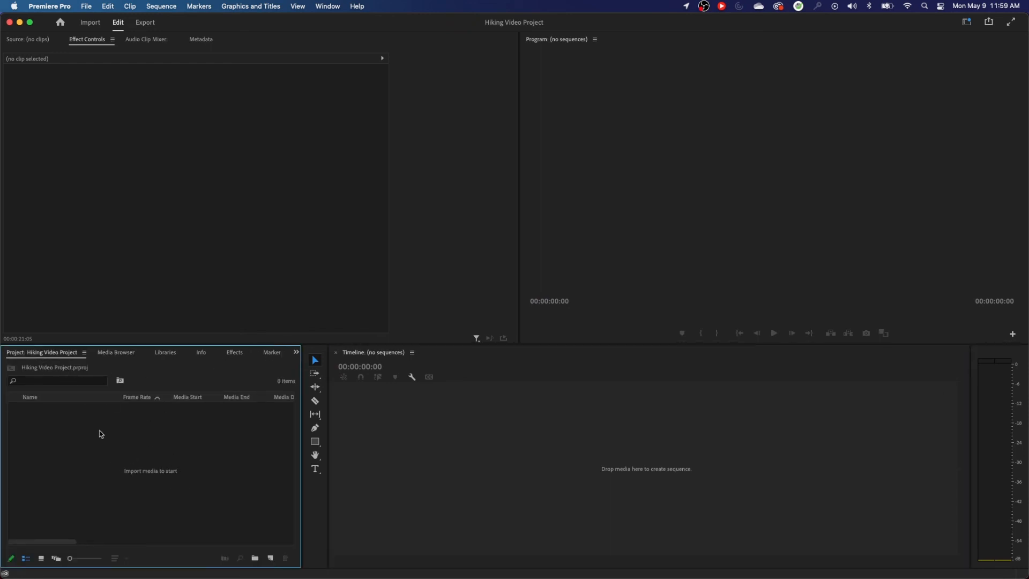
{"action": "mouse_move", "coordinate": [137, 451]}
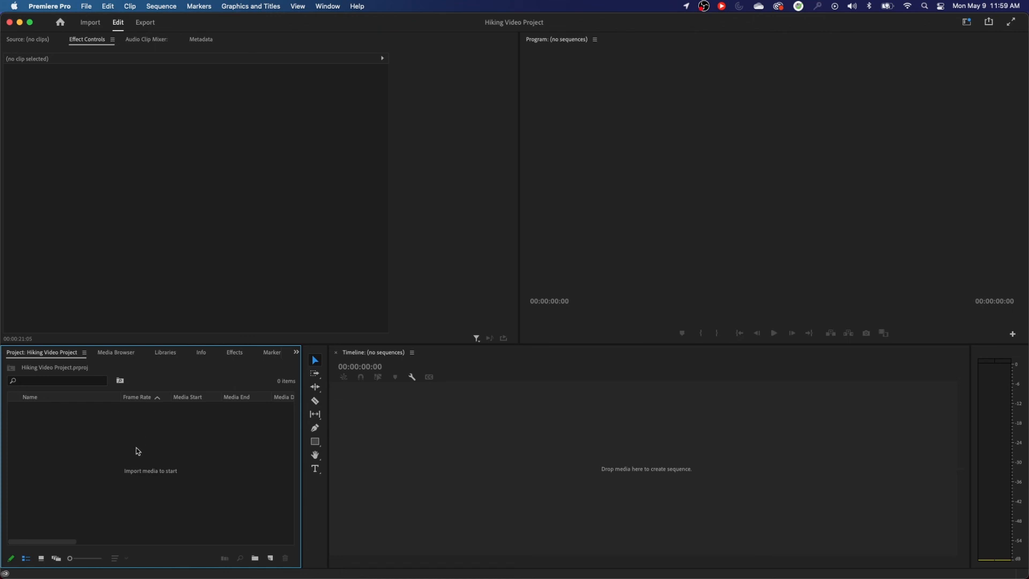
{"action": "mouse_move", "coordinate": [128, 446]}
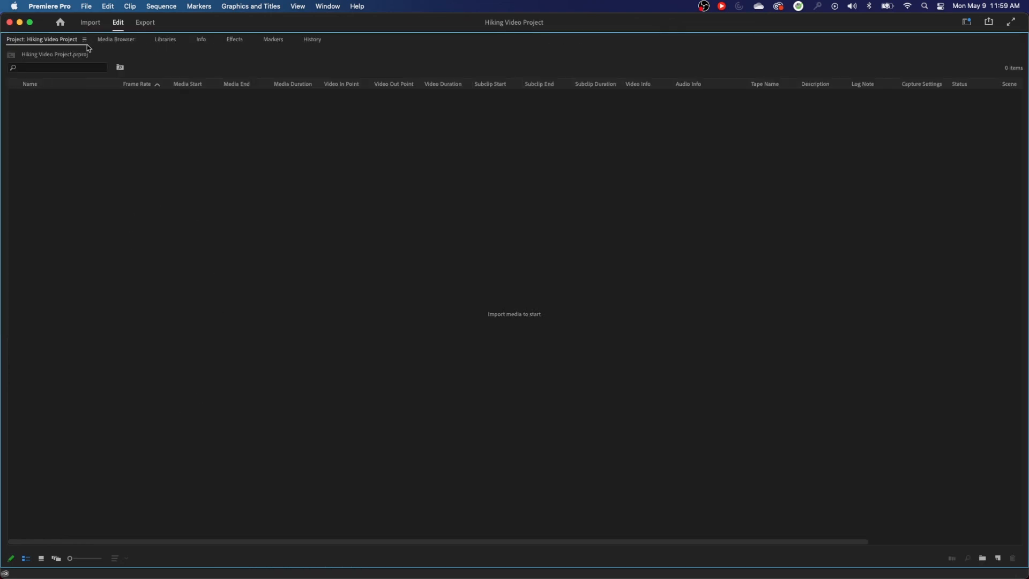
{"action": "mouse_move", "coordinate": [123, 46]}
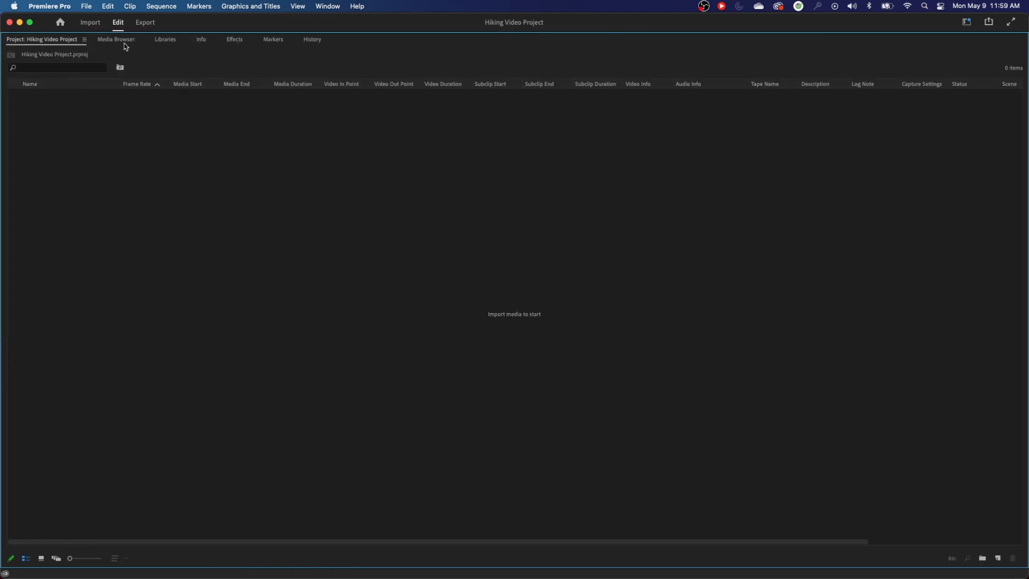